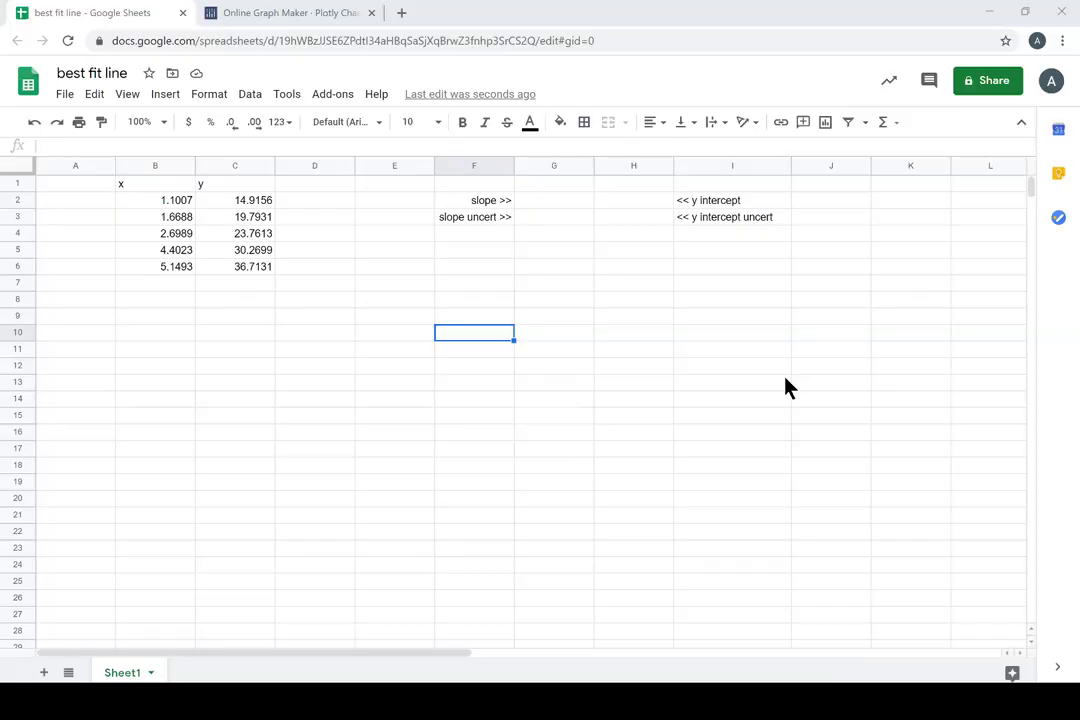
mouse_move(368, 258)
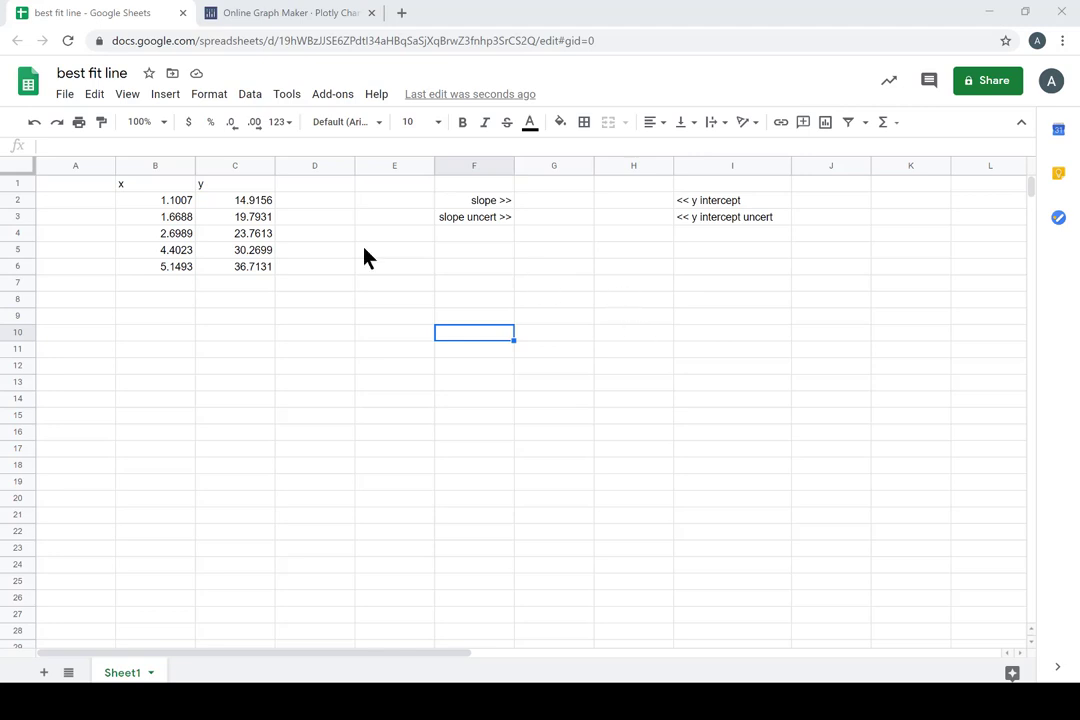
mouse_move(107, 77)
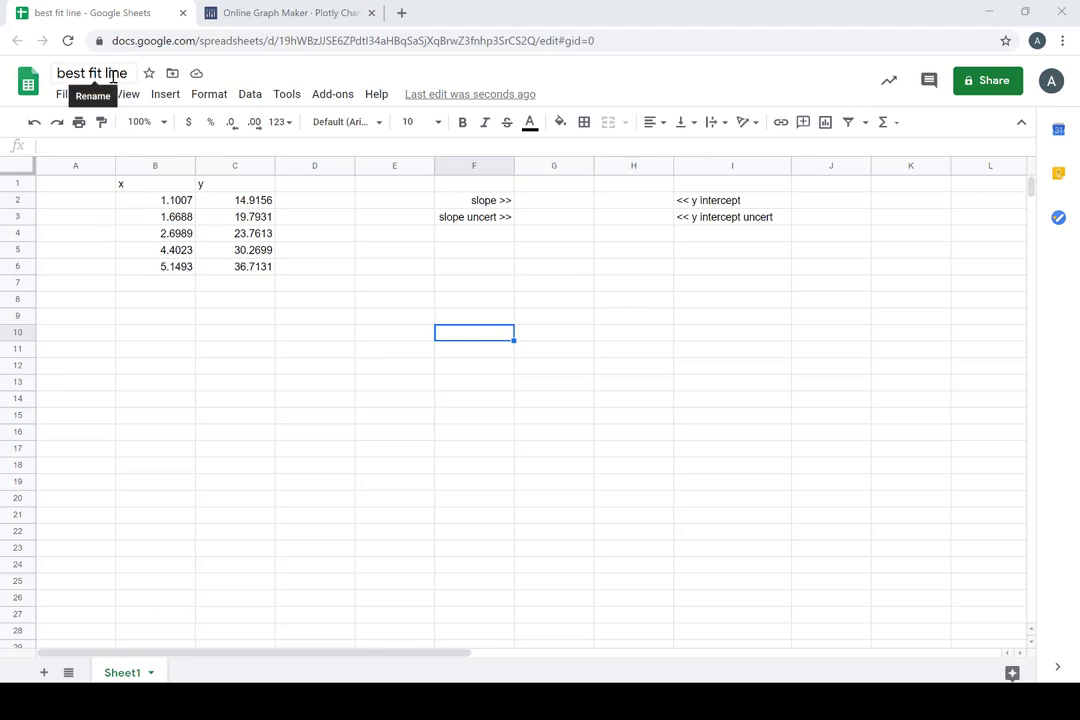
mouse_move(235, 233)
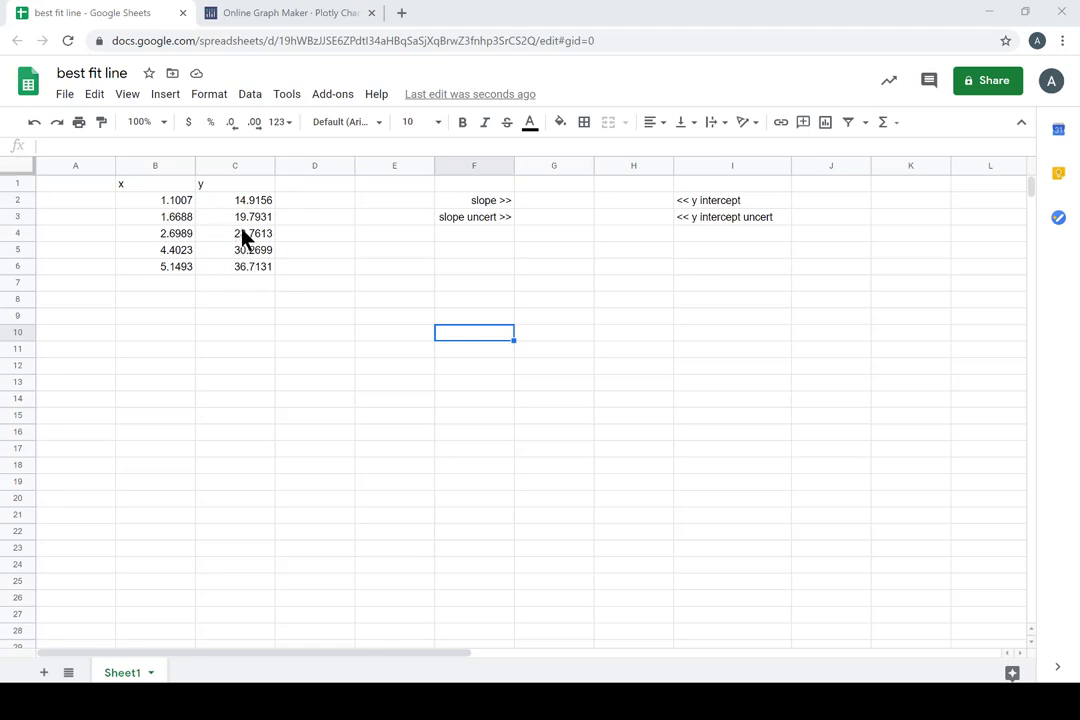
mouse_move(247, 256)
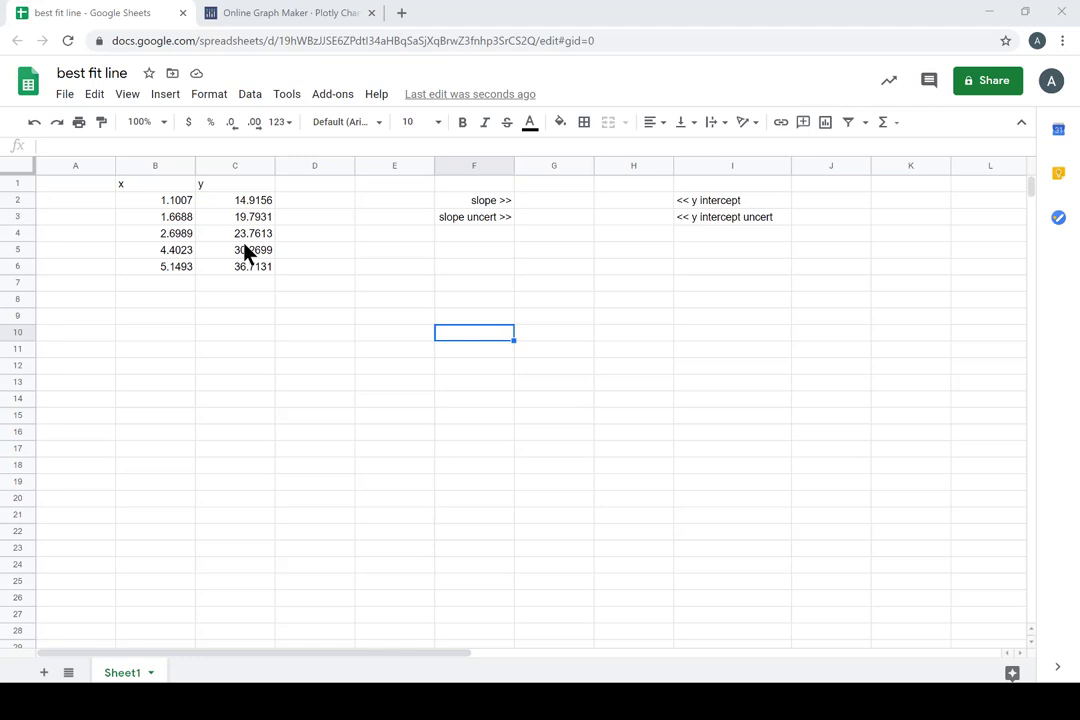
mouse_move(282, 258)
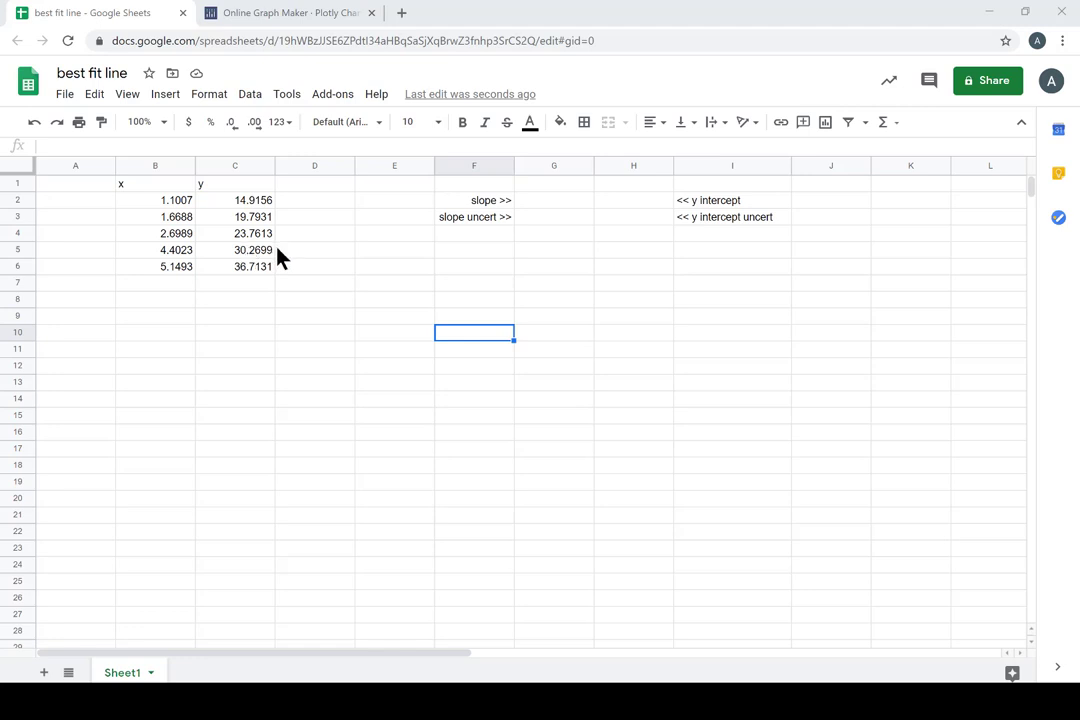
mouse_move(251, 307)
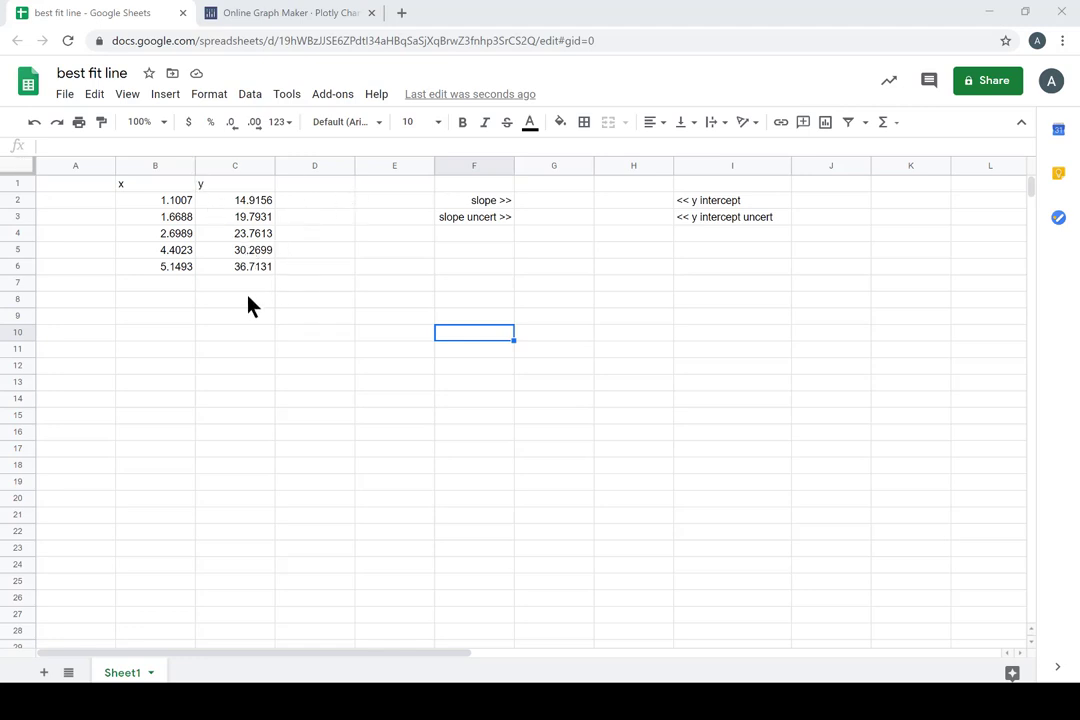
mouse_move(176, 207)
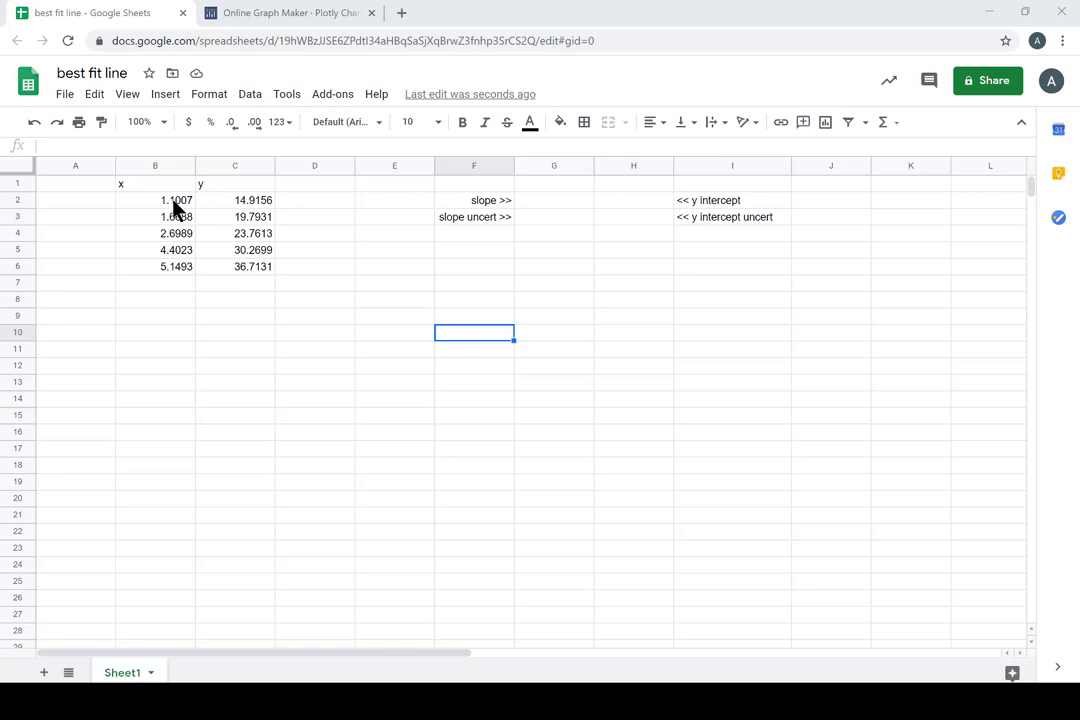
Select the five x–y data pairs in B2:C6 for copying
left_click_drag(175, 199, 252, 266)
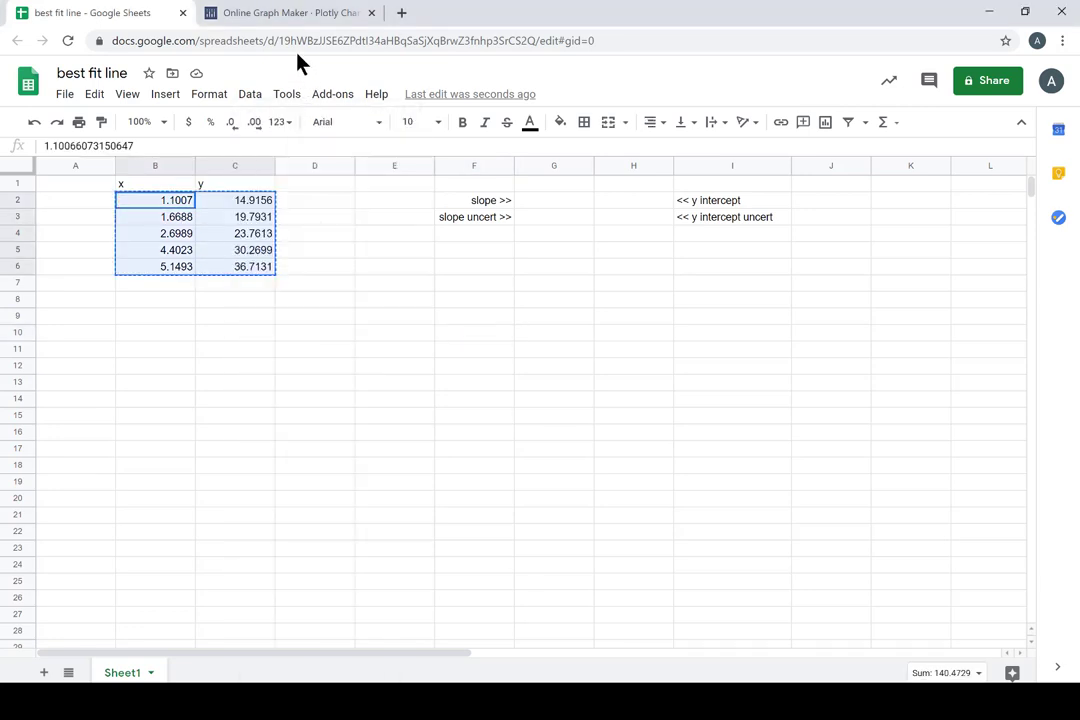
Paste the data at grid cell A1 in Plotly and add a scatter trace of column A against B
left_click(290, 14)
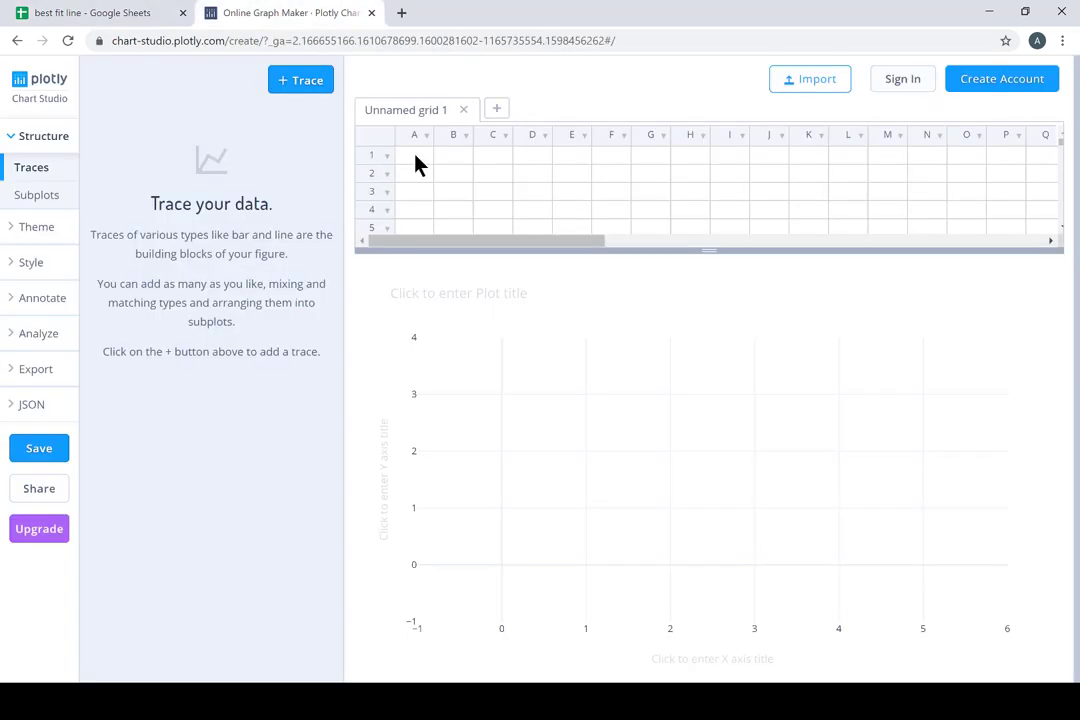
left_click(413, 155)
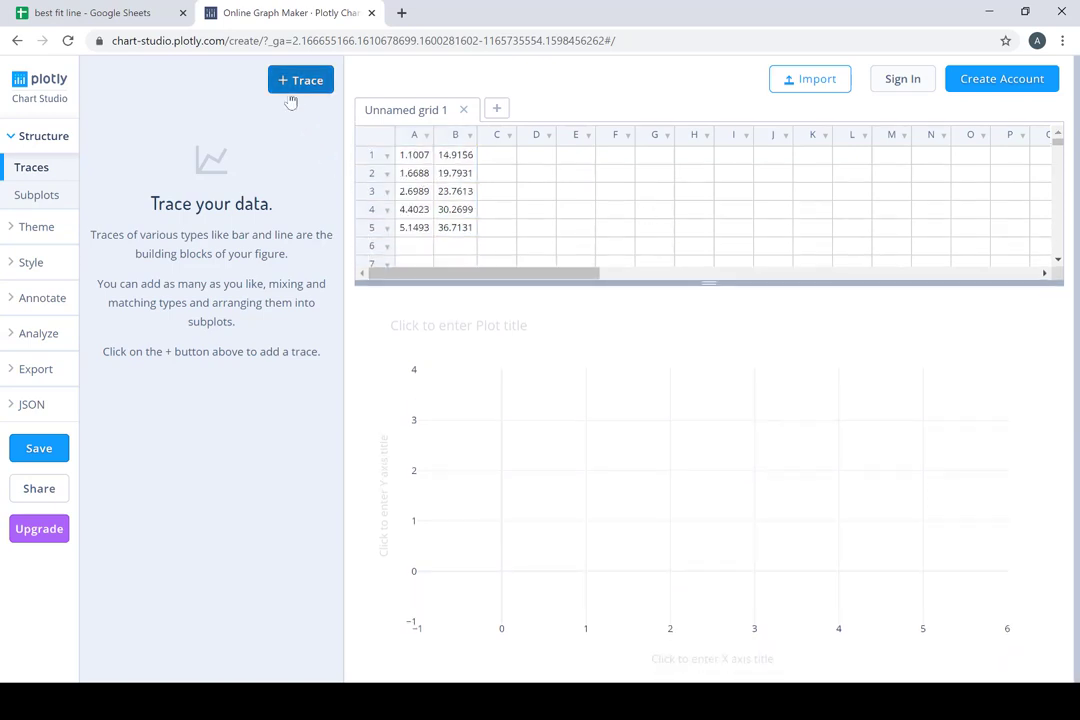
left_click(300, 79)
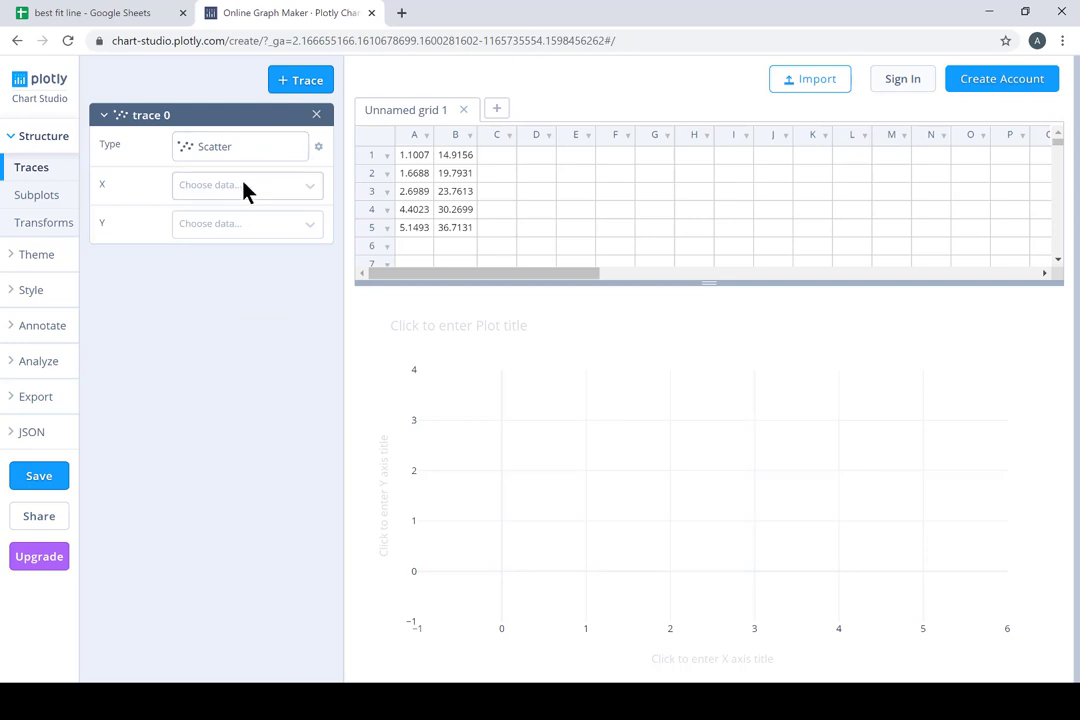
left_click(245, 185)
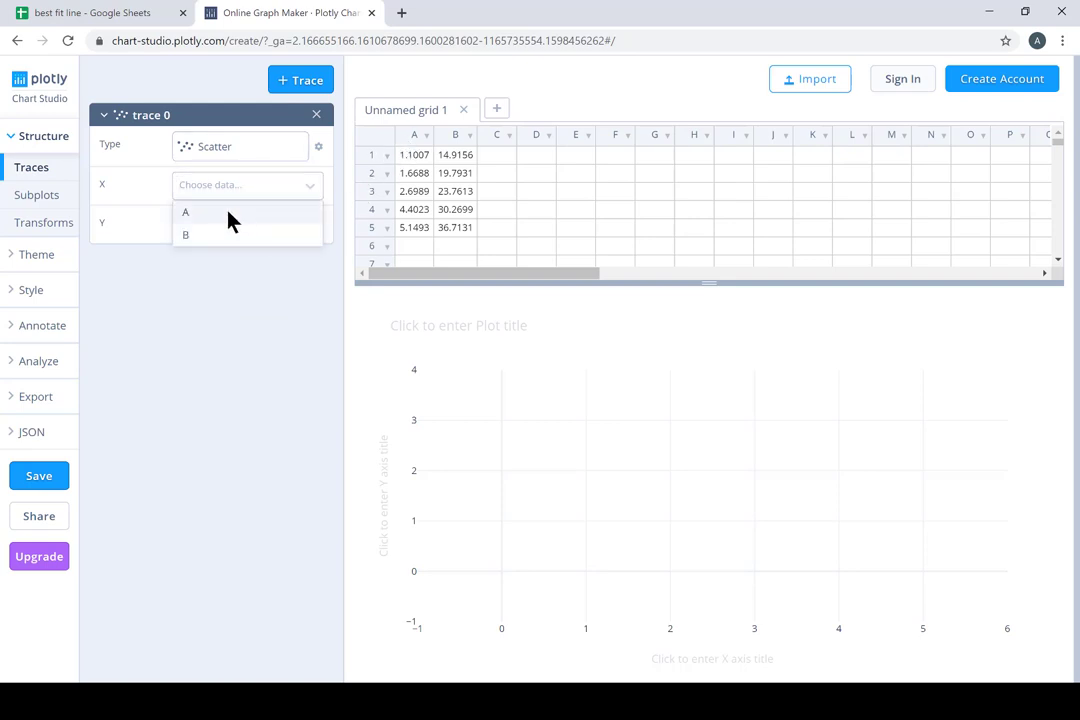
left_click(185, 211)
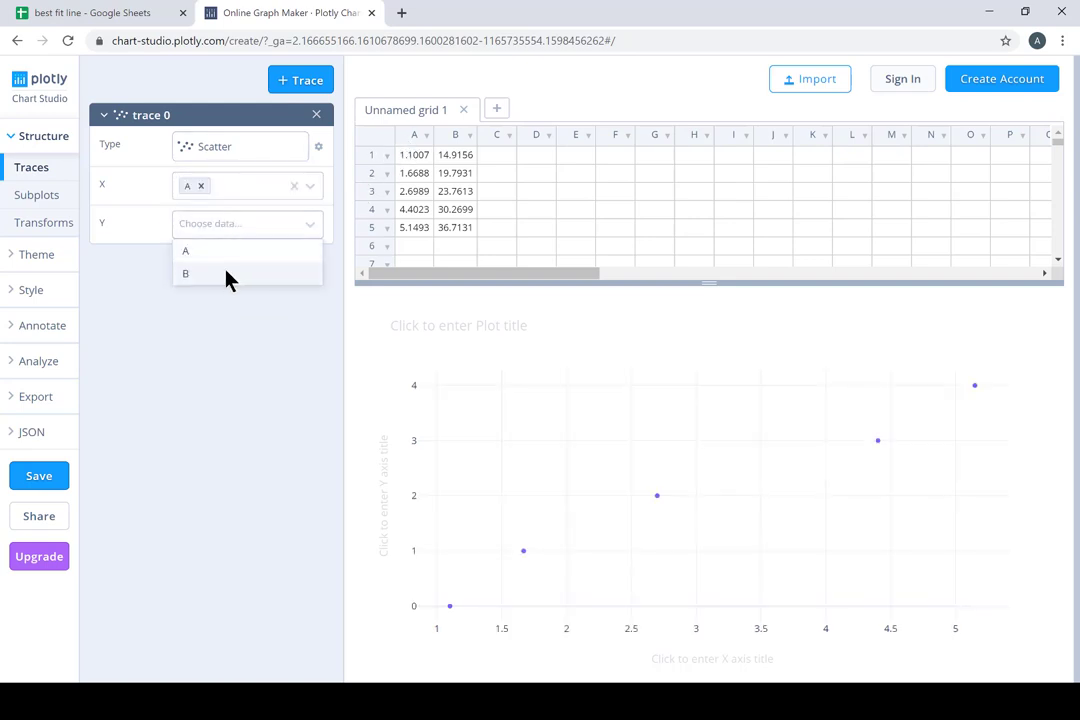
left_click(185, 274)
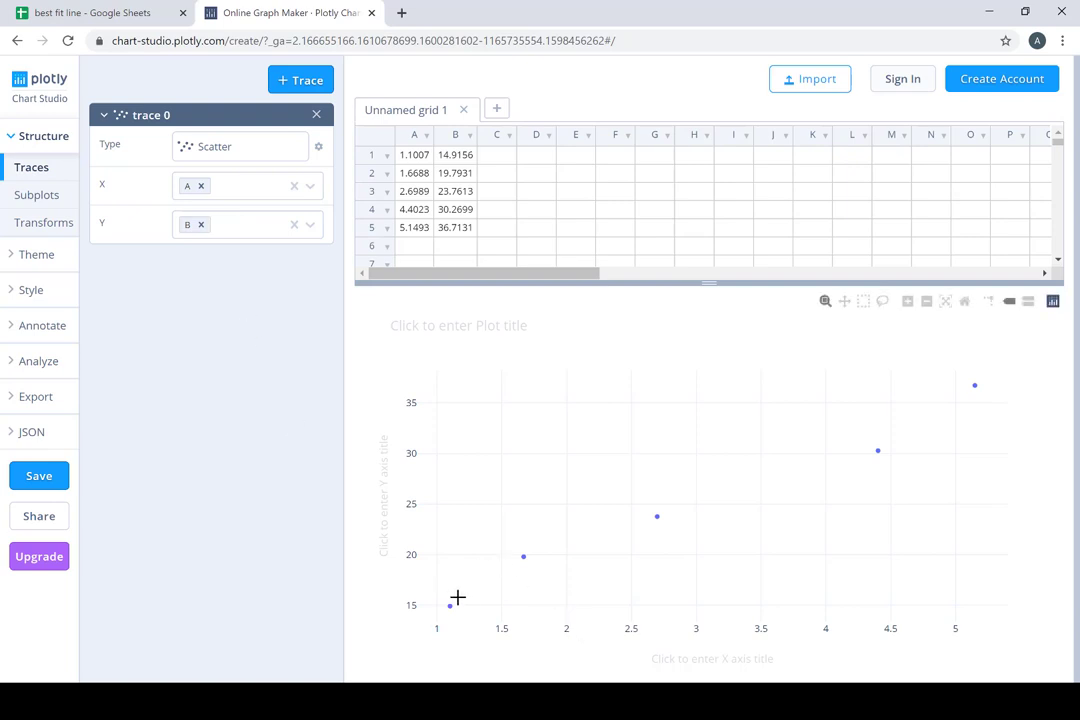
mouse_move(504, 591)
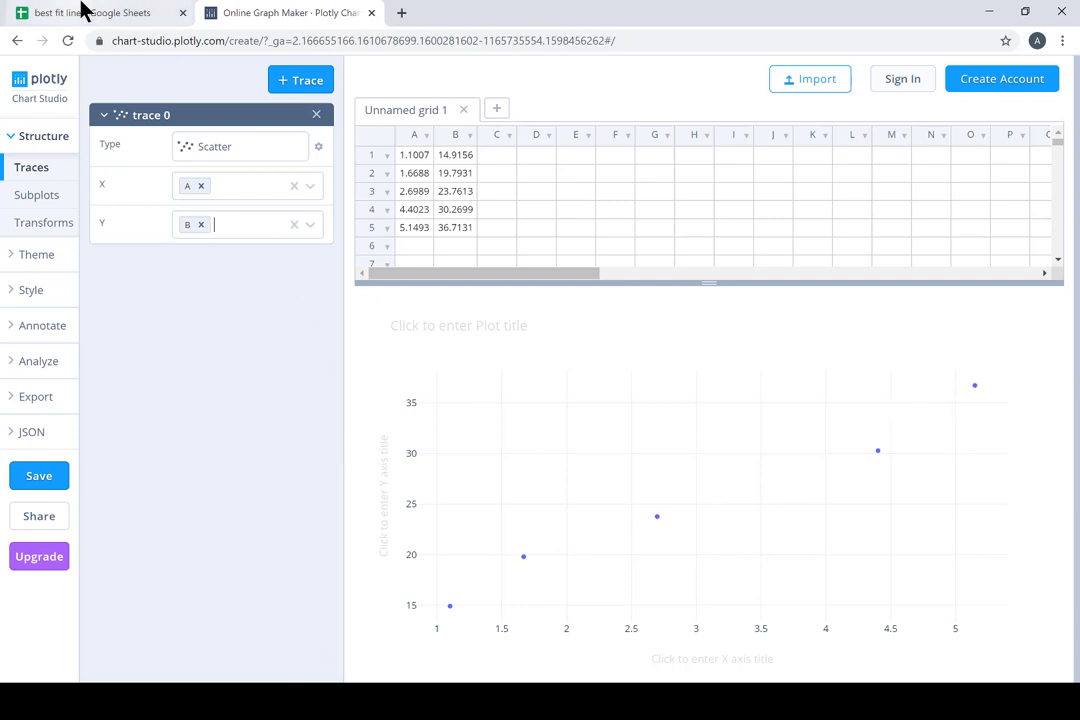
Return to the Google Sheets spreadsheet and select slope result cell G2
left_click(95, 16)
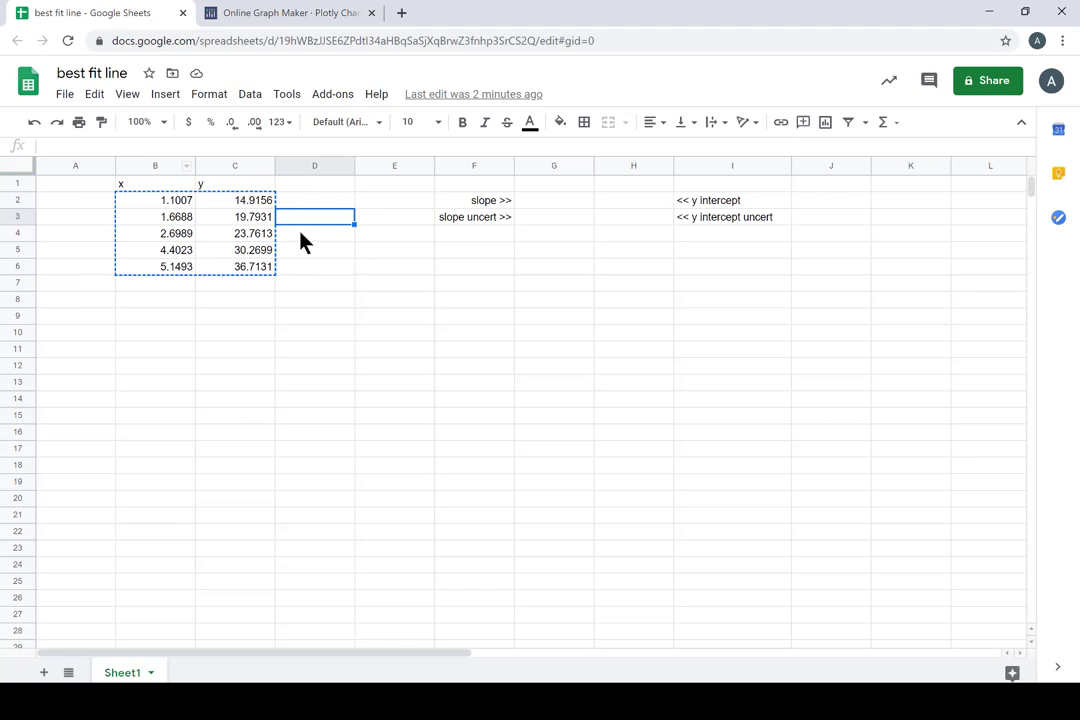
mouse_move(390, 212)
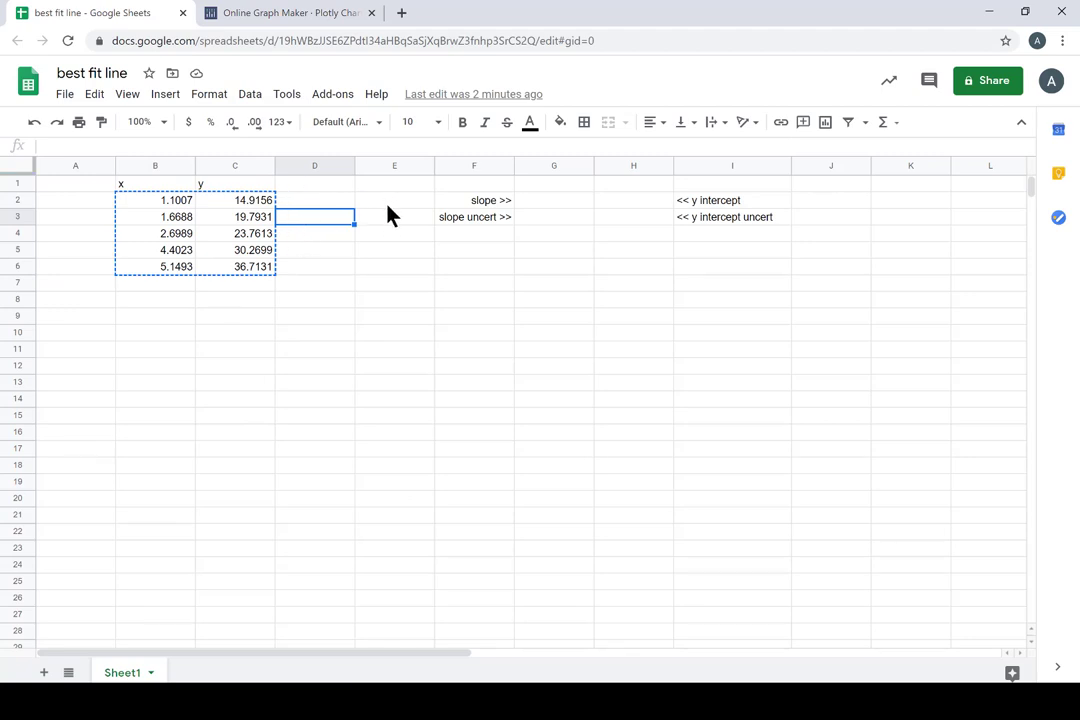
mouse_move(215, 225)
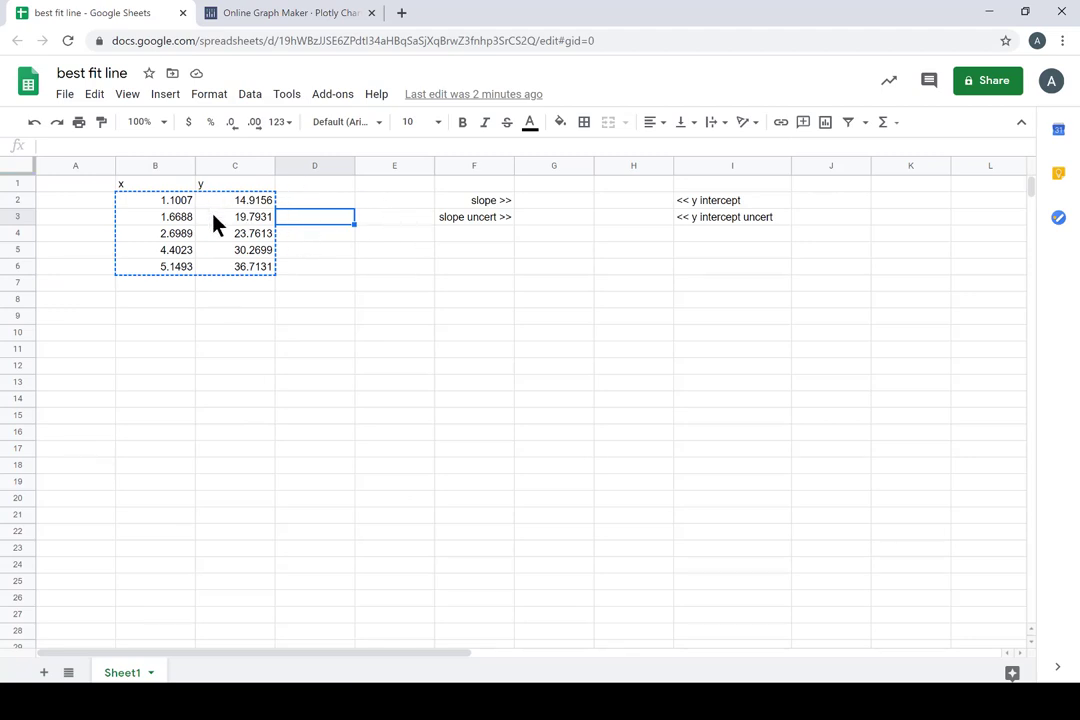
left_click(314, 183)
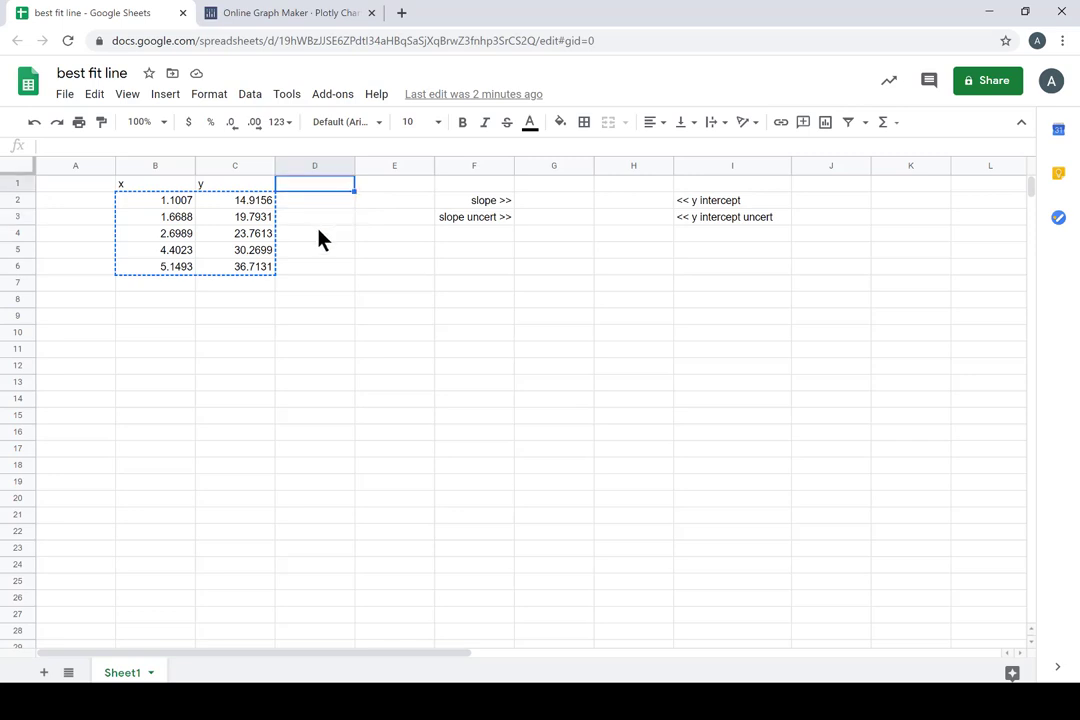
mouse_move(517, 211)
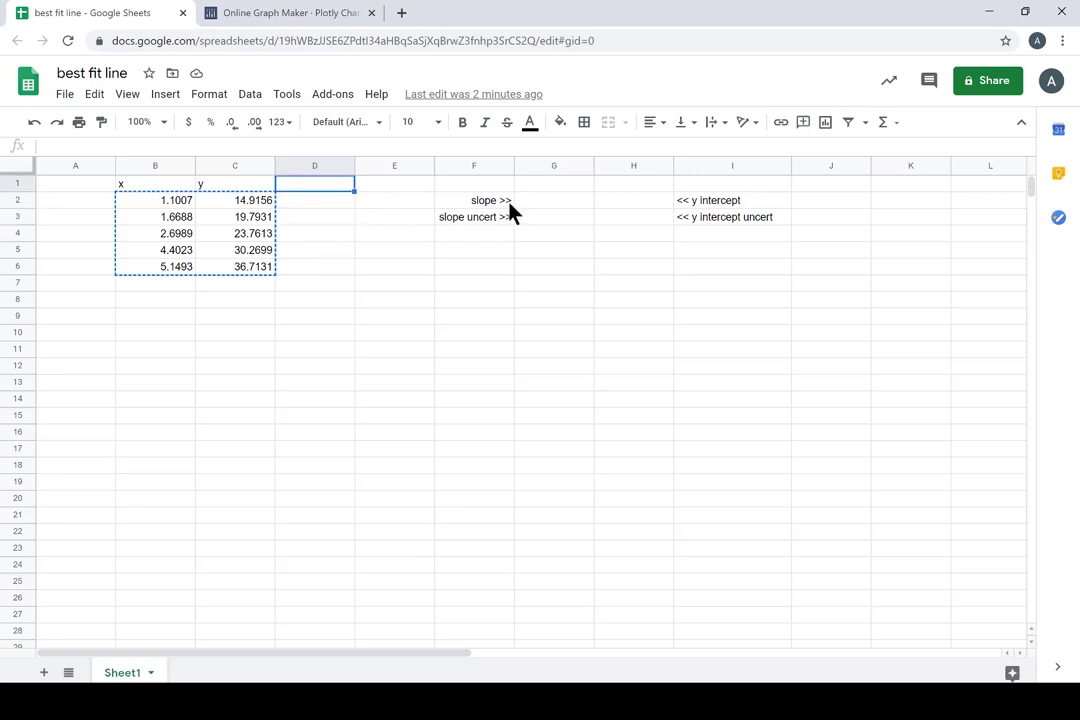
left_click(554, 200)
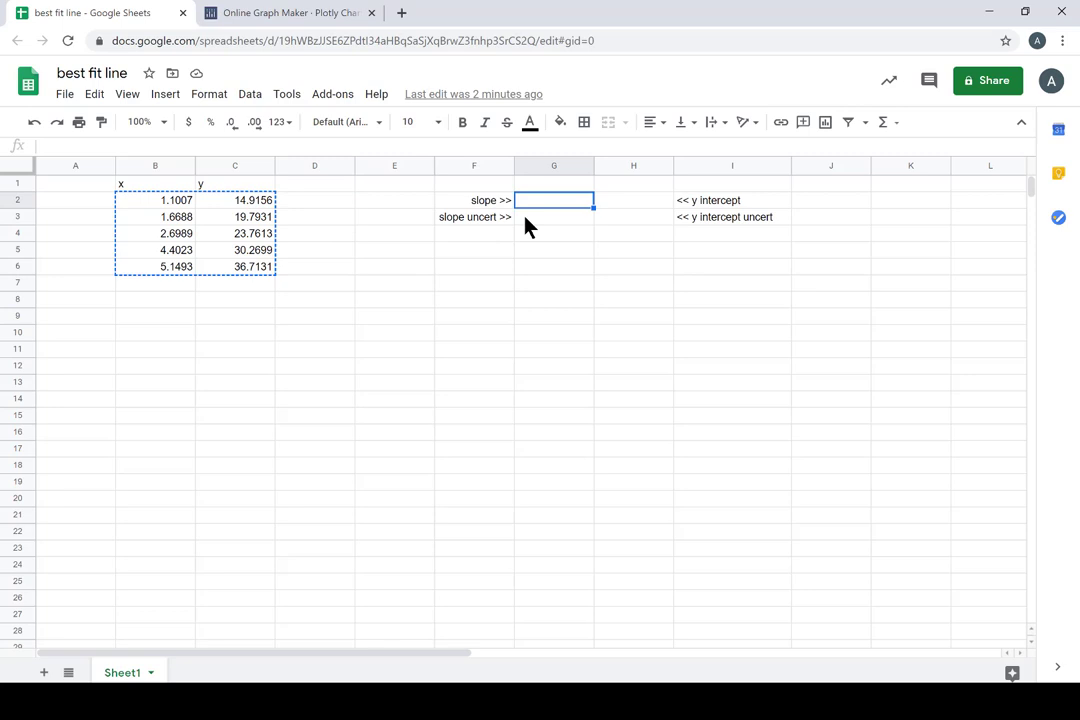
Enter =LINEST(C2:C6,B2:B6,TRUE,TRUE) in G2 for slope, intercept and statistics
type("=l")
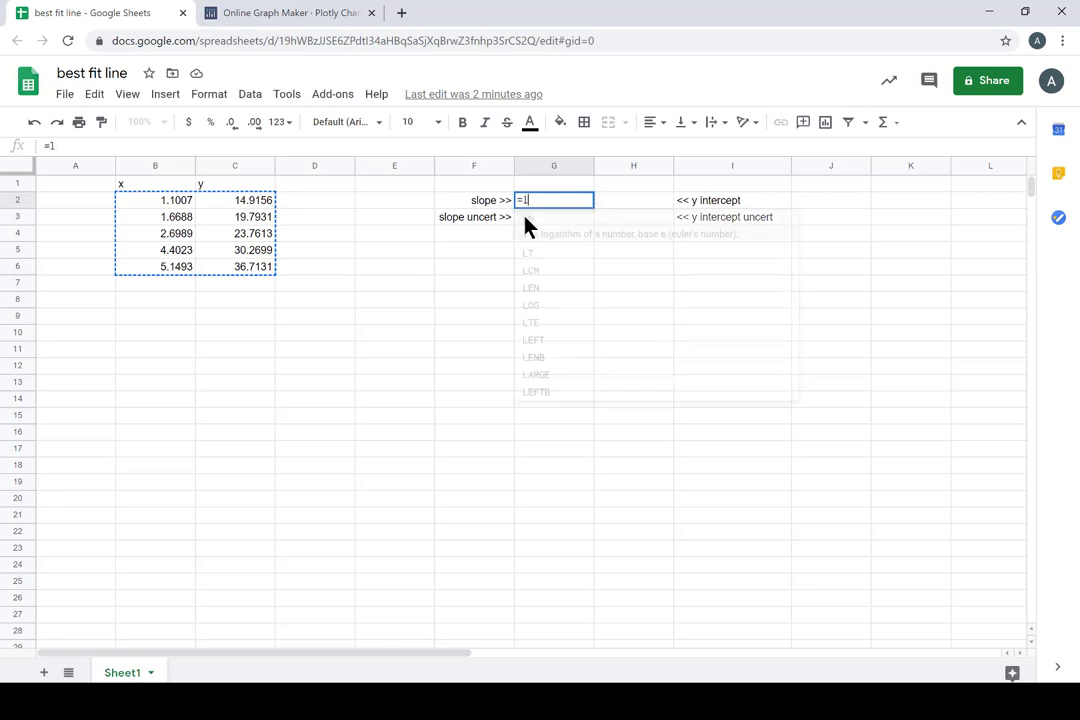
type("linest")
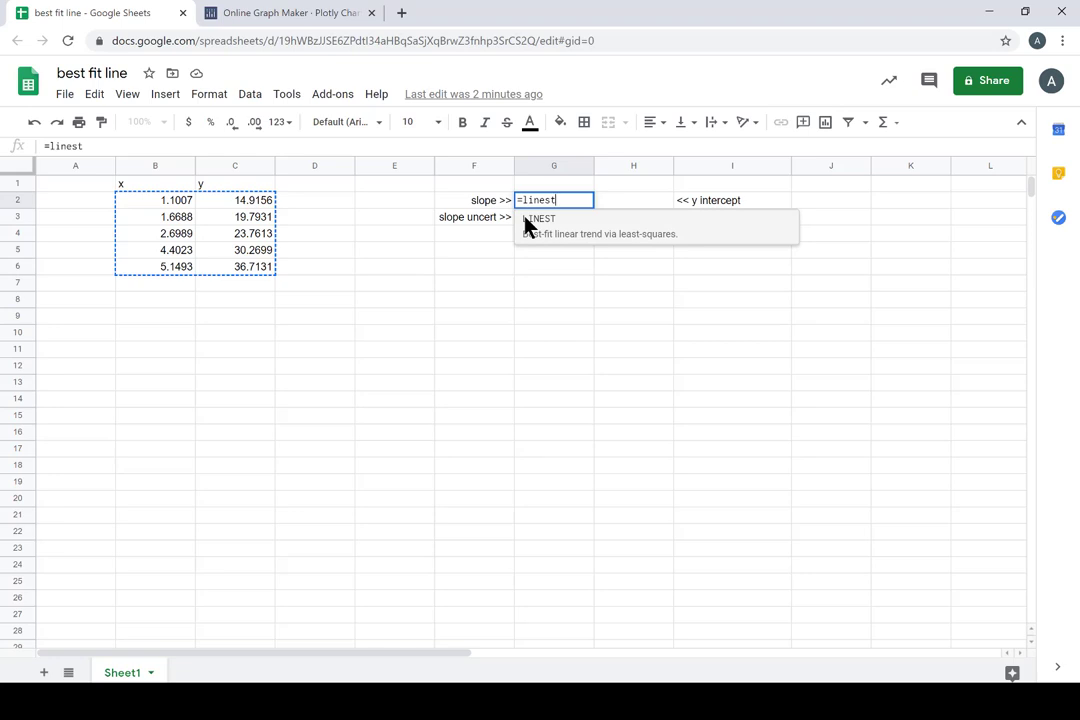
type("(")
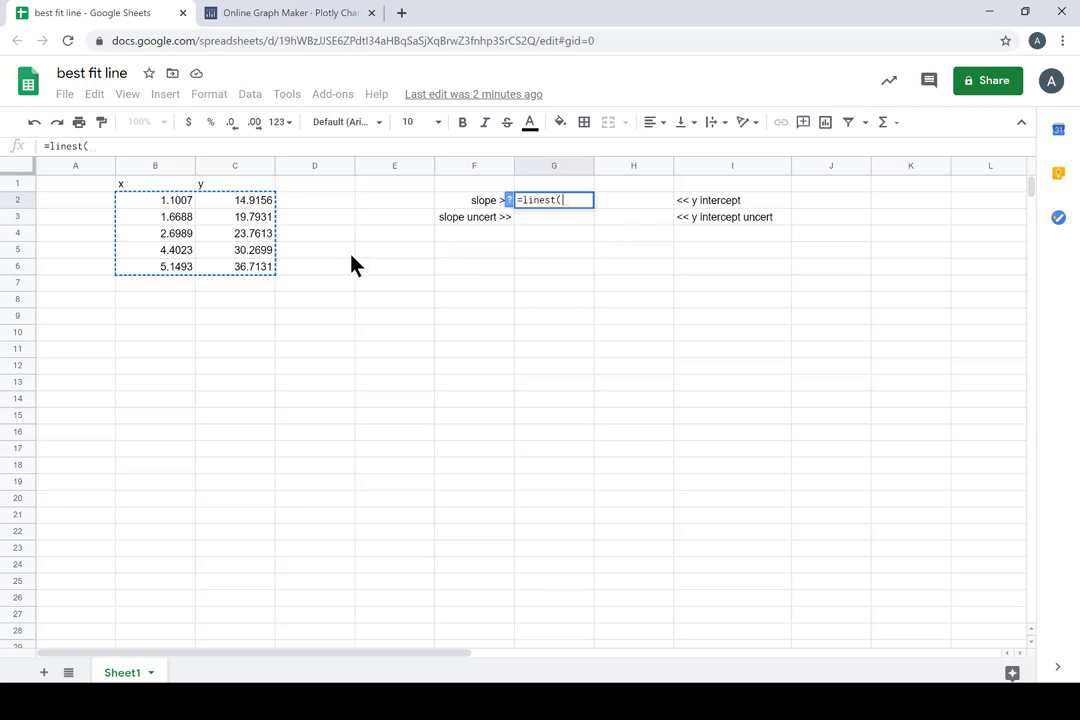
mouse_move(270, 216)
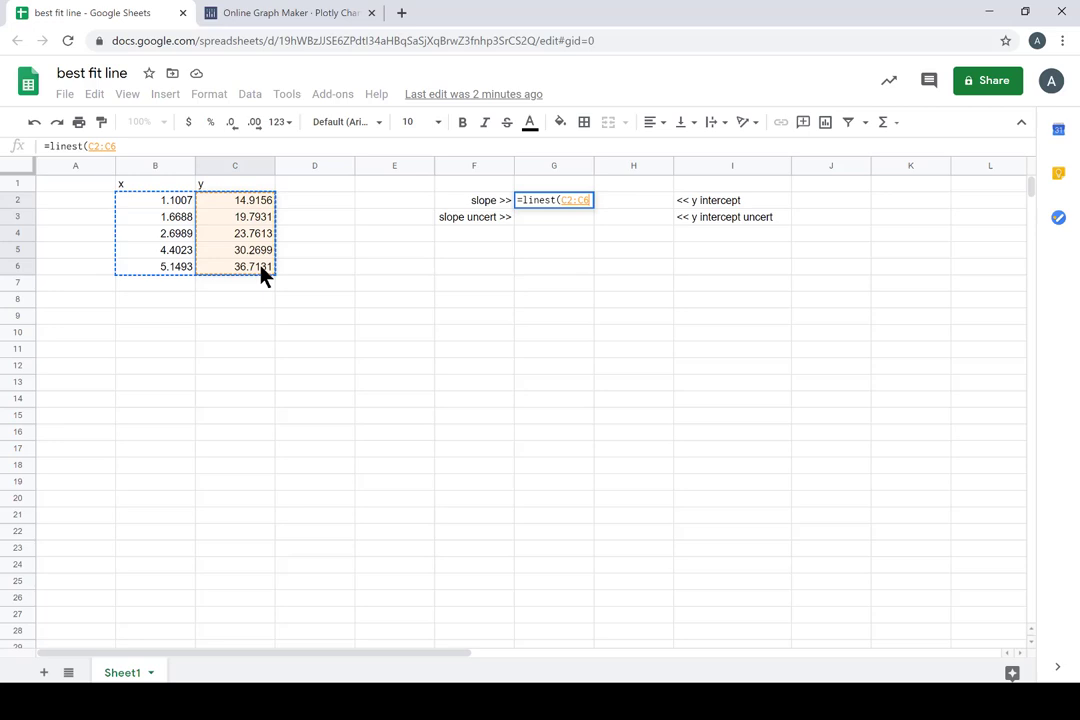
type(",B2:B6")
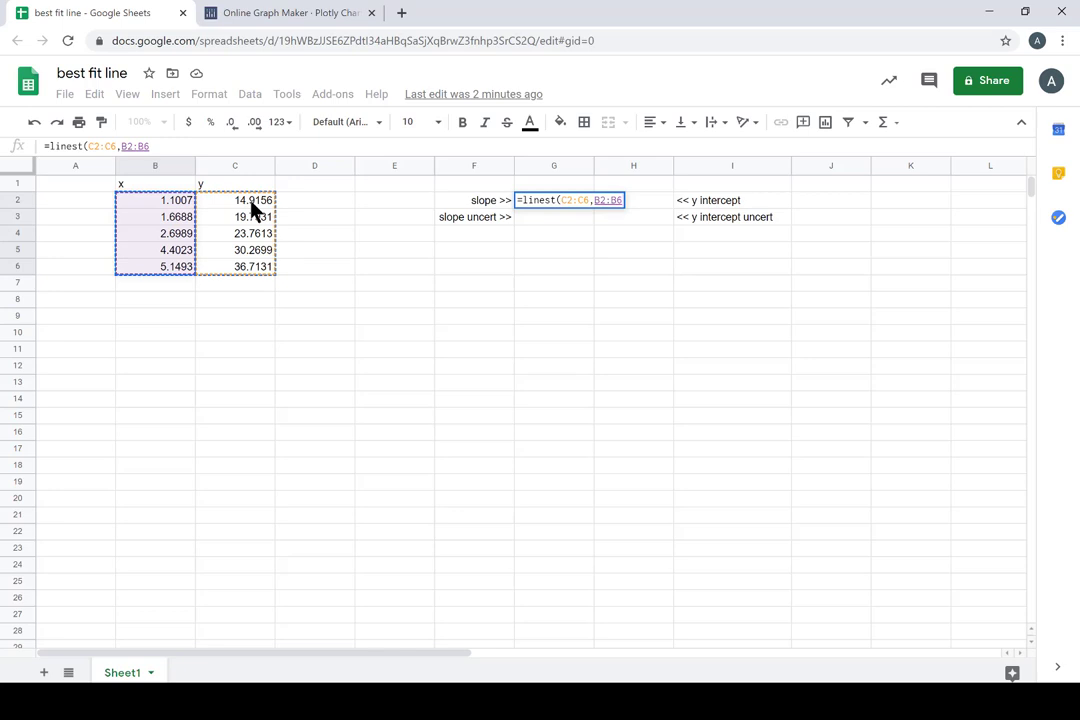
type(",")
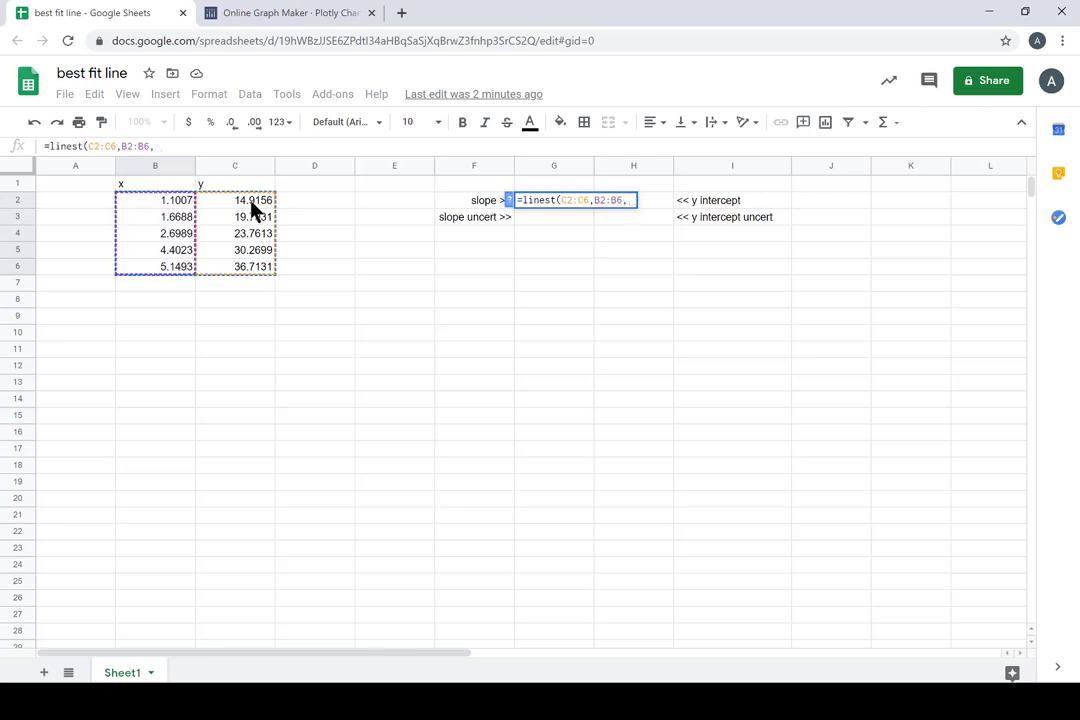
type("TRUE")
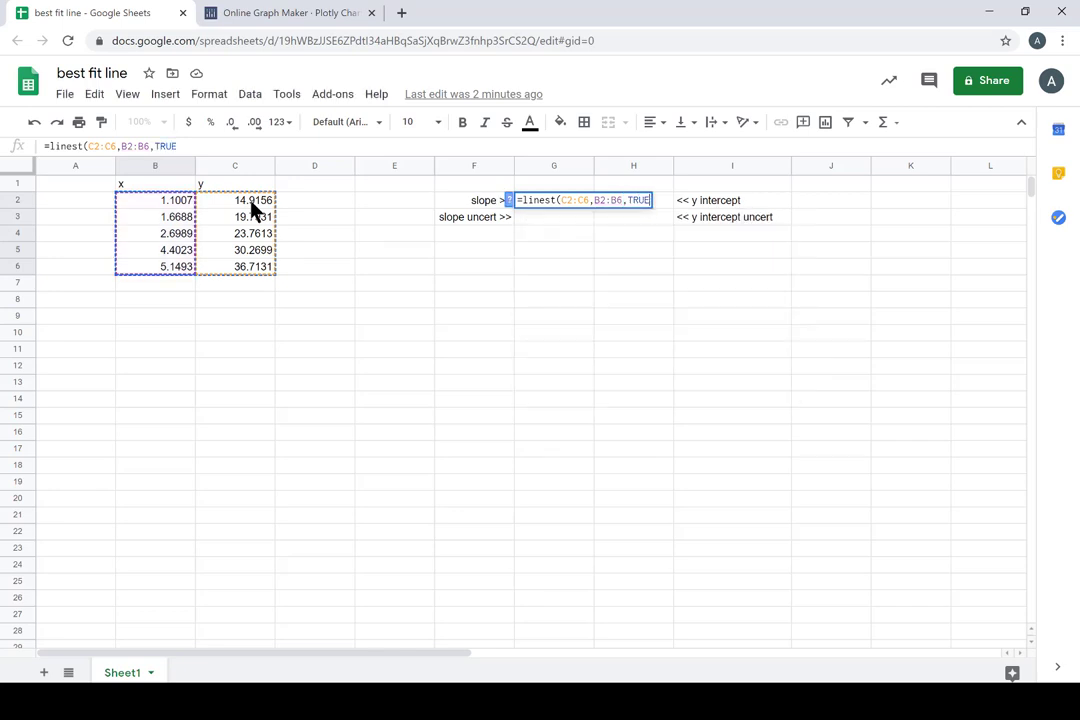
type(",TRUE)")
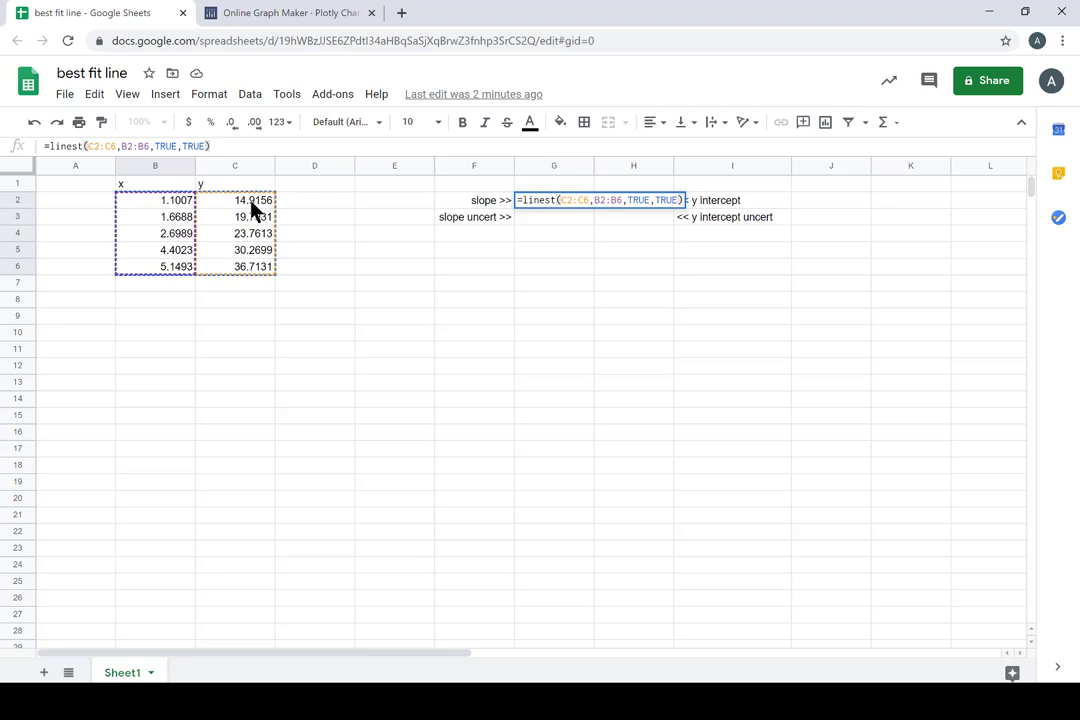
key("Enter")
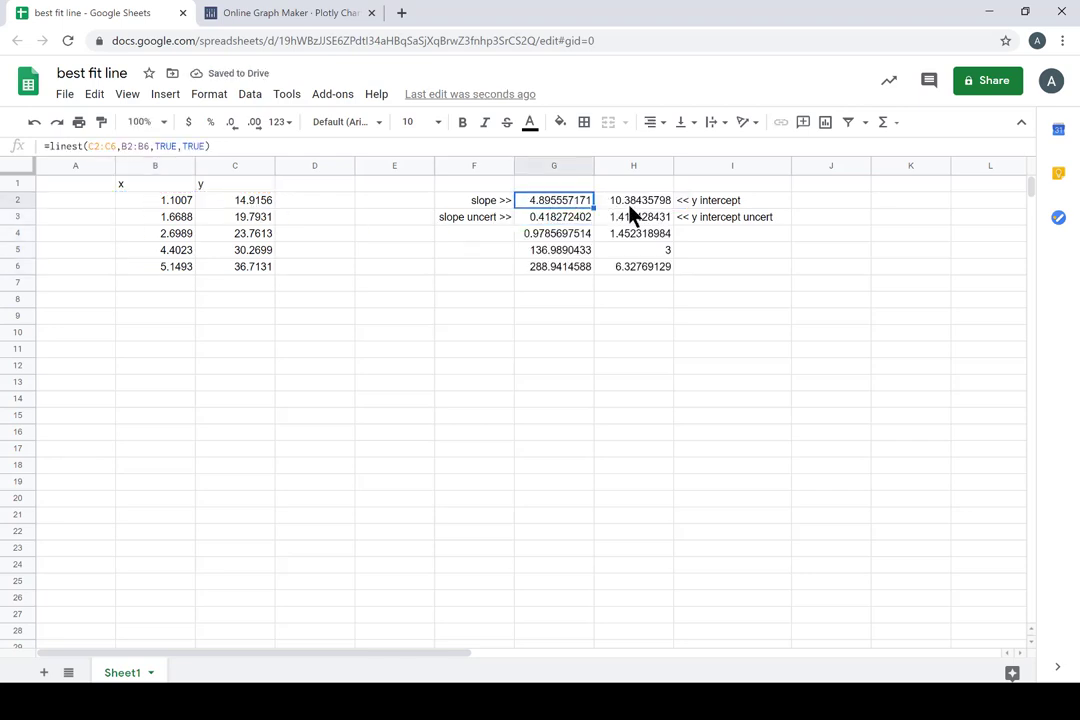
left_click(633, 217)
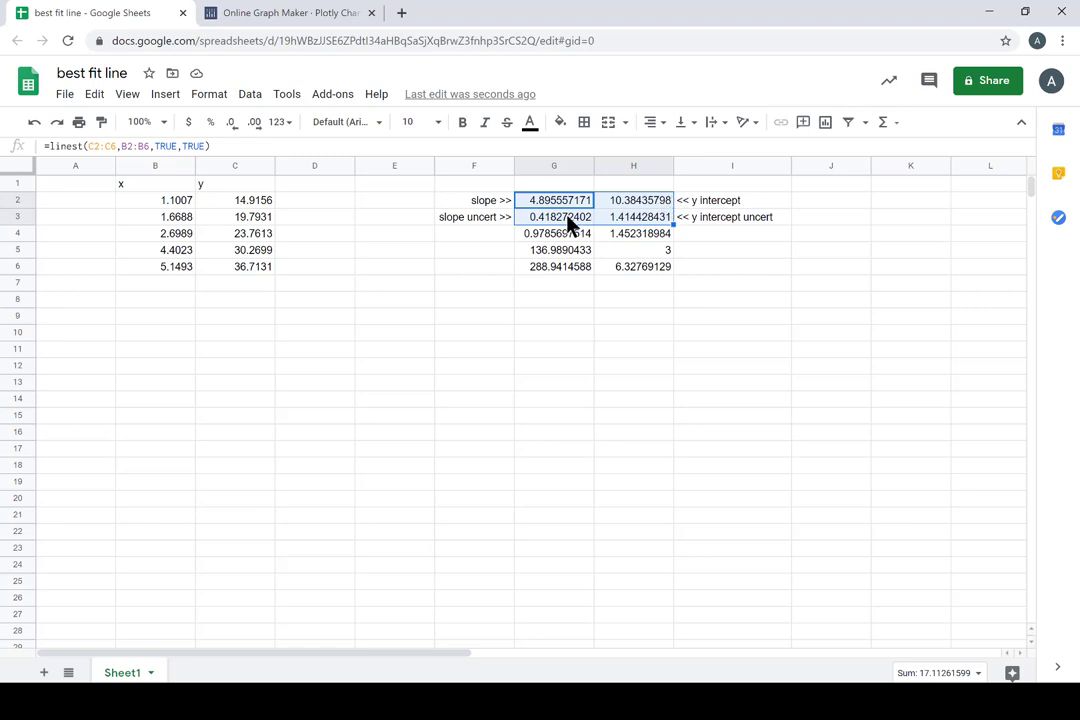
left_click(633, 217)
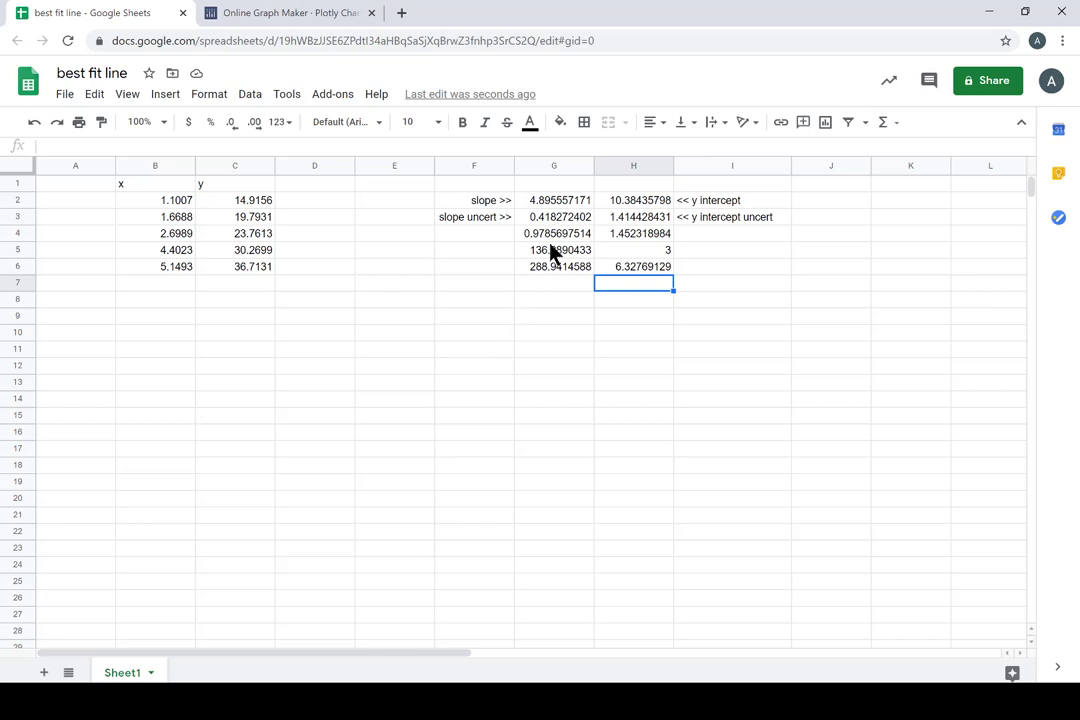
mouse_move(532, 330)
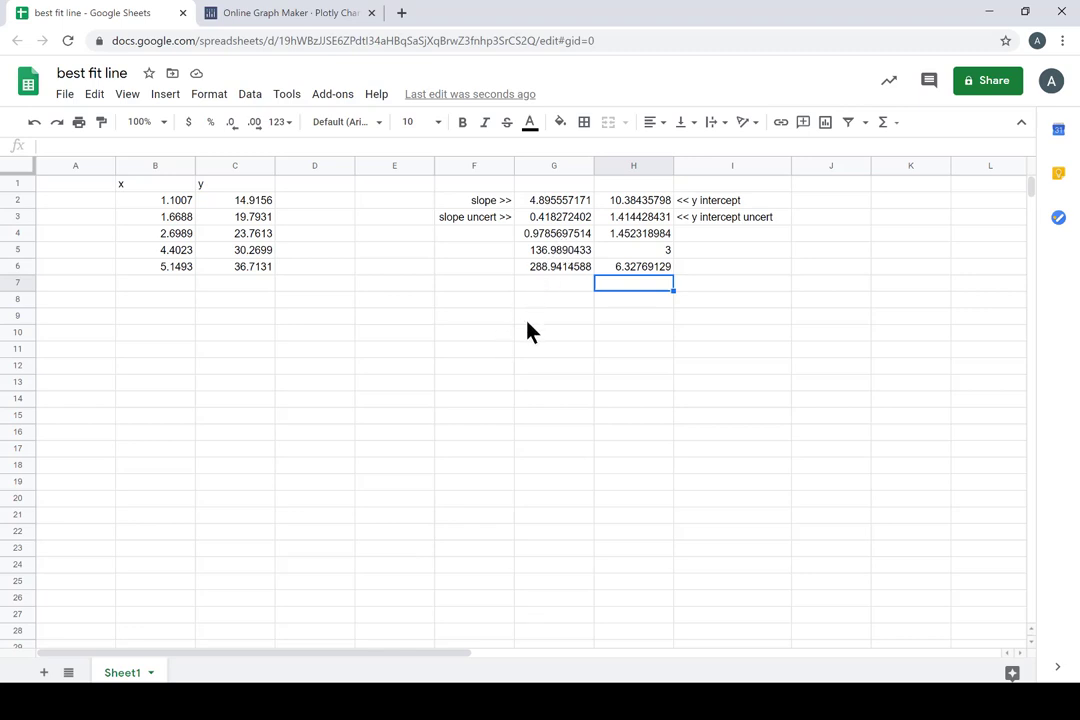
mouse_move(552, 222)
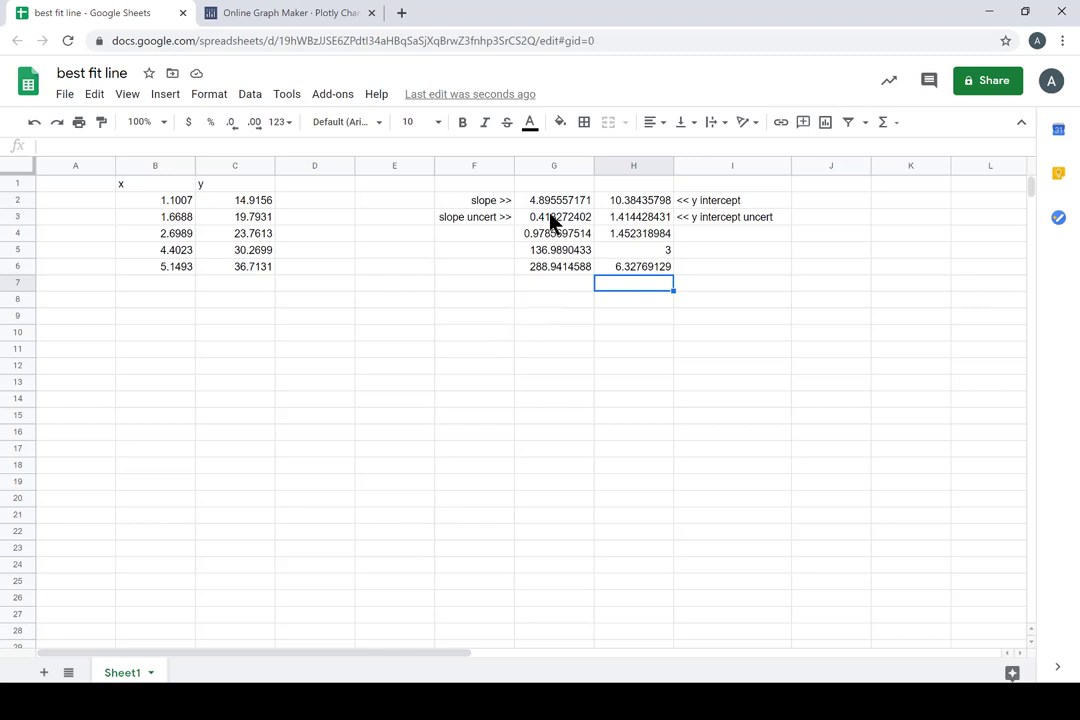
left_click(554, 200)
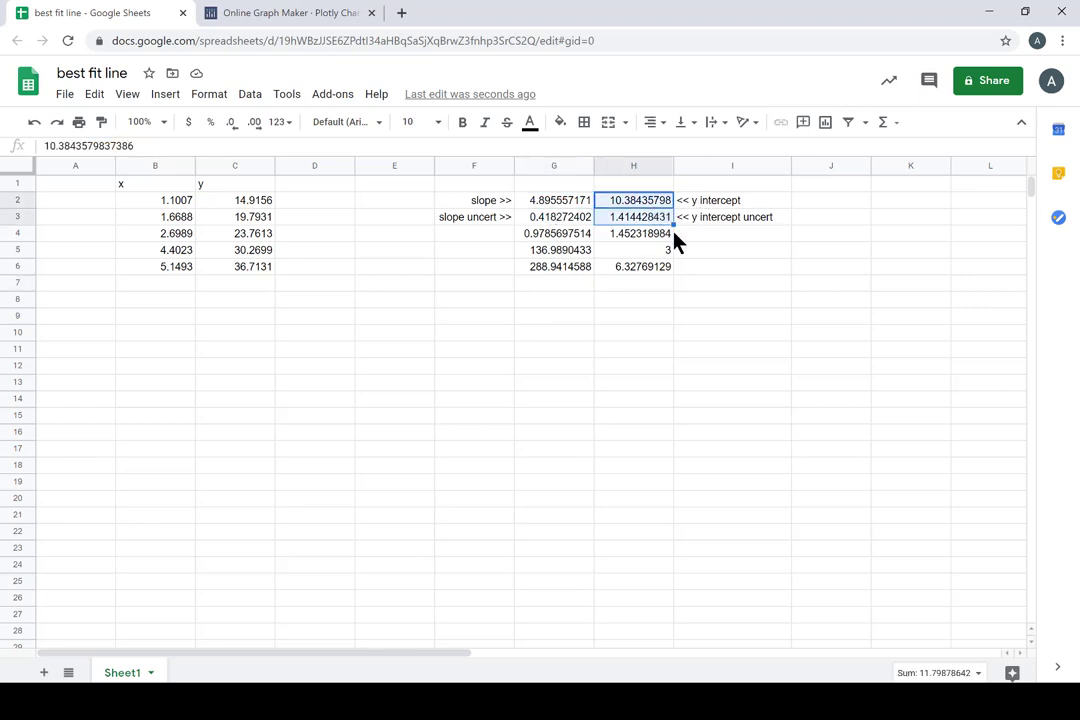
left_click(731, 266)
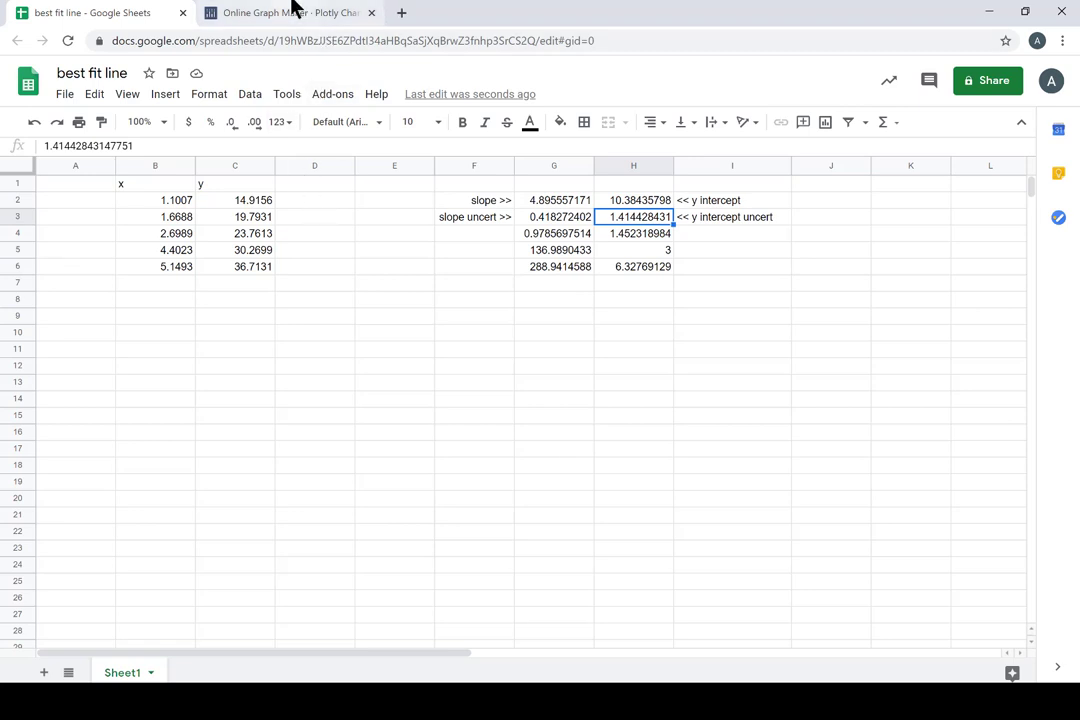
left_click(554, 200)
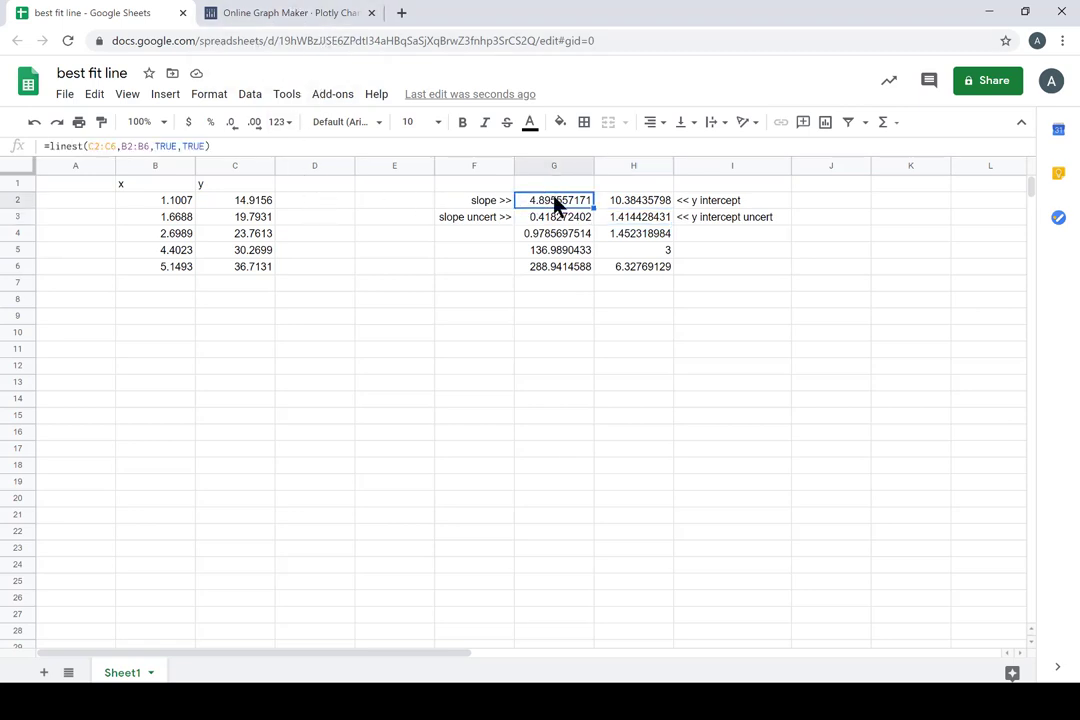
left_click(633, 200)
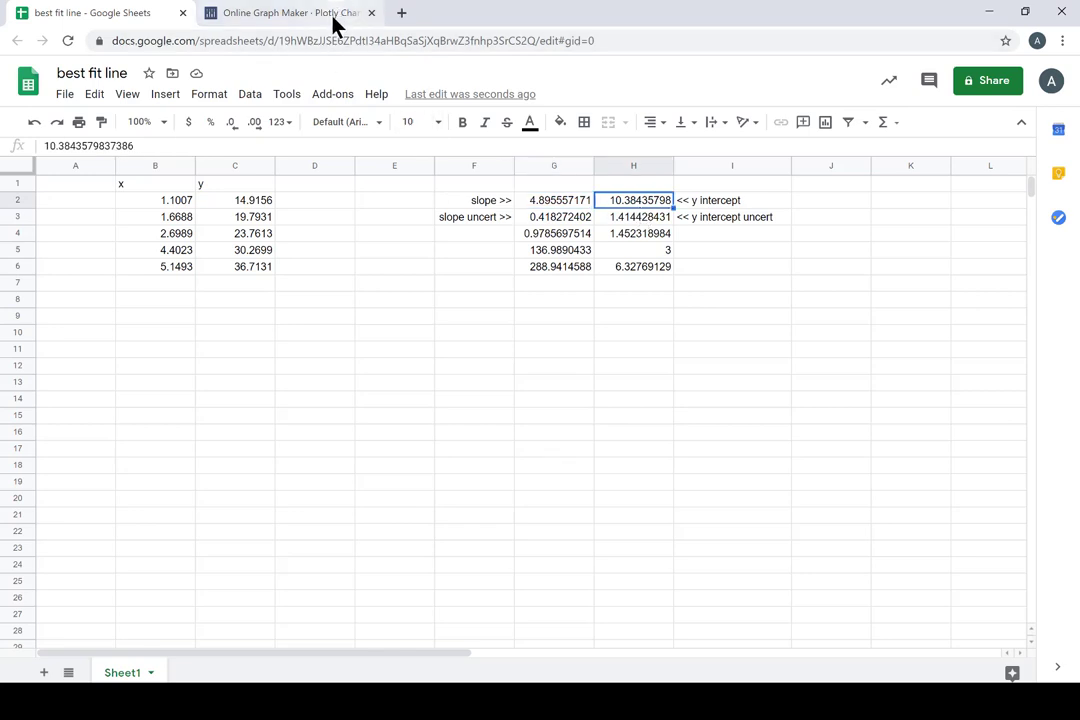
left_click(290, 12)
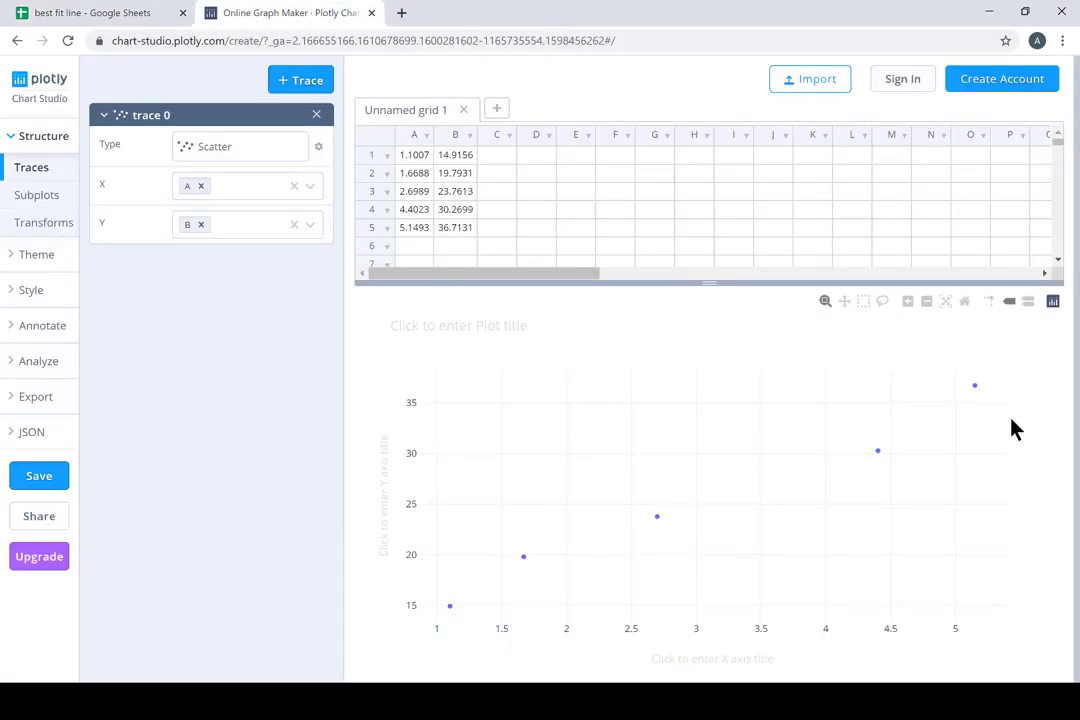
left_click(95, 17)
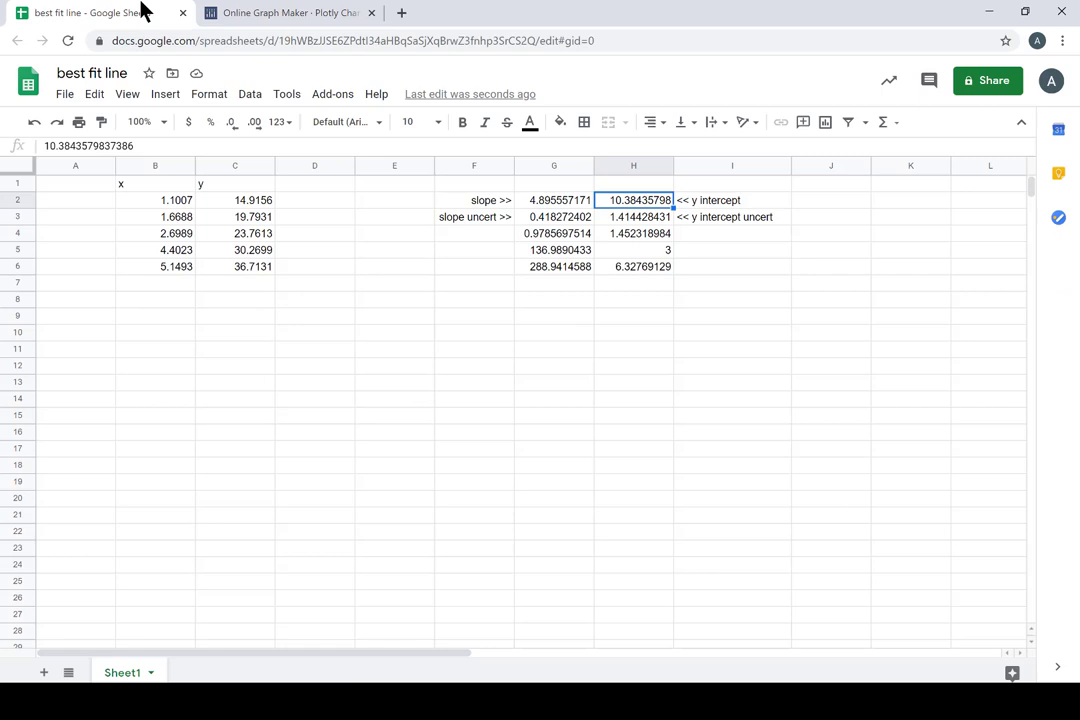
mouse_move(193, 208)
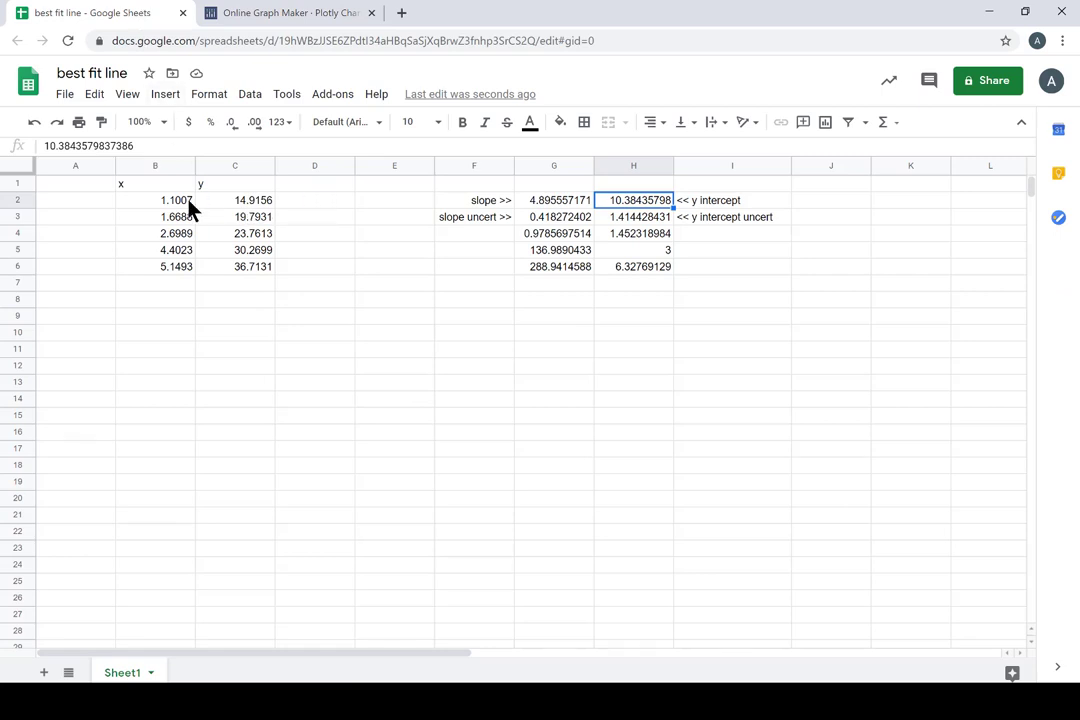
left_click(155, 183)
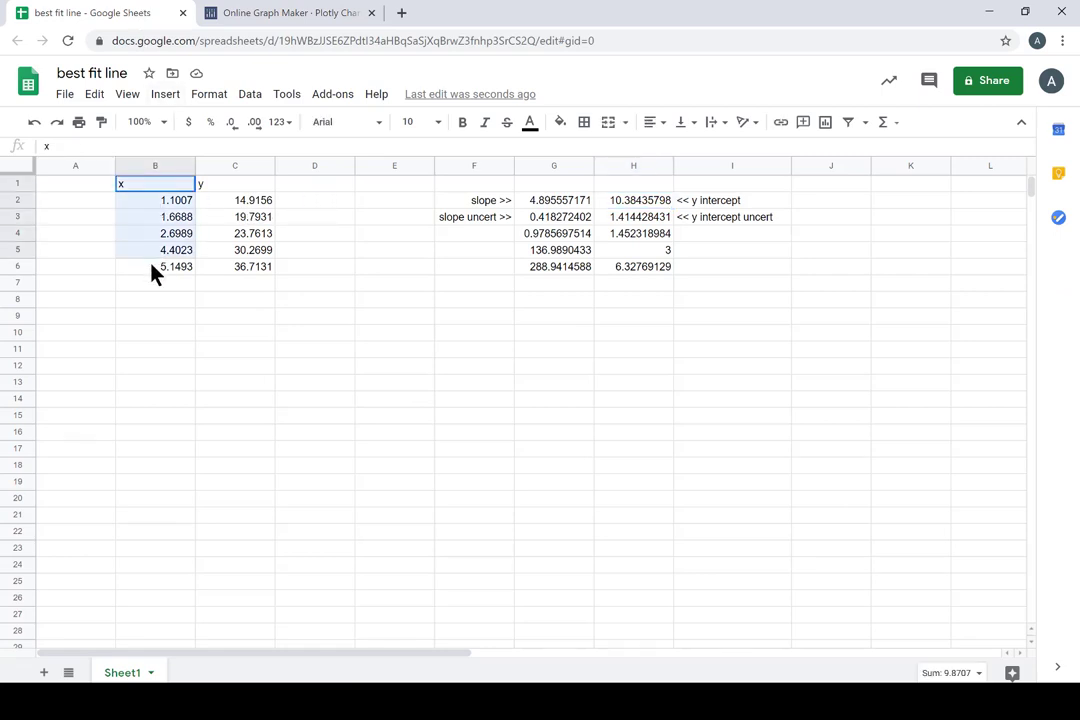
left_click(234, 183)
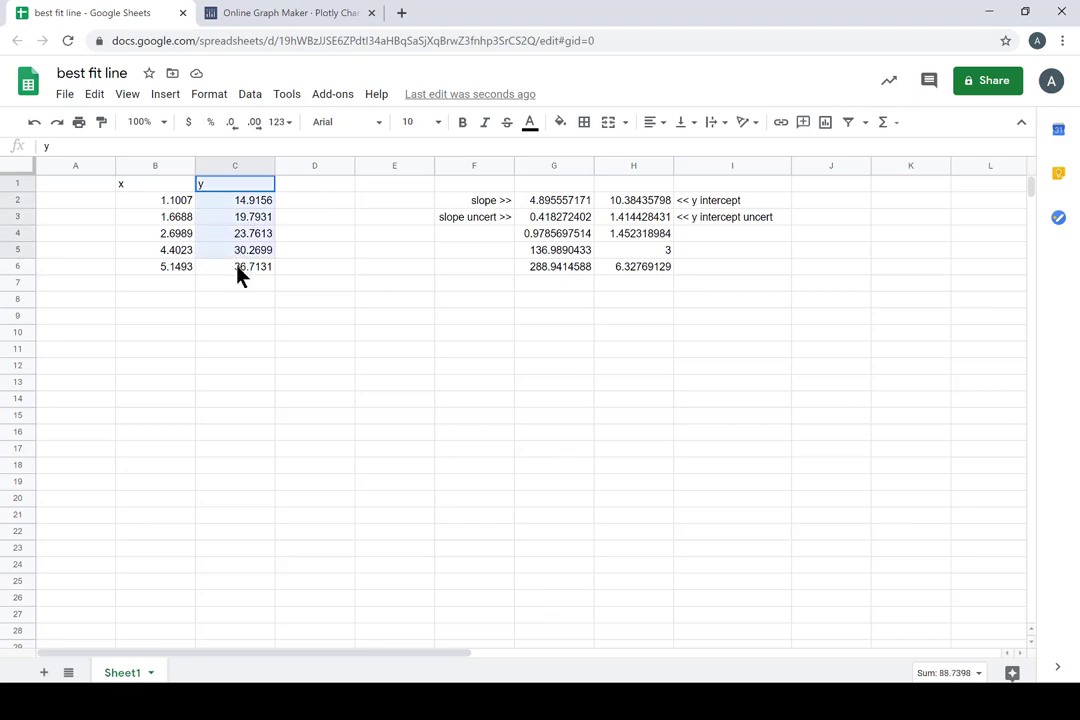
left_click(554, 200)
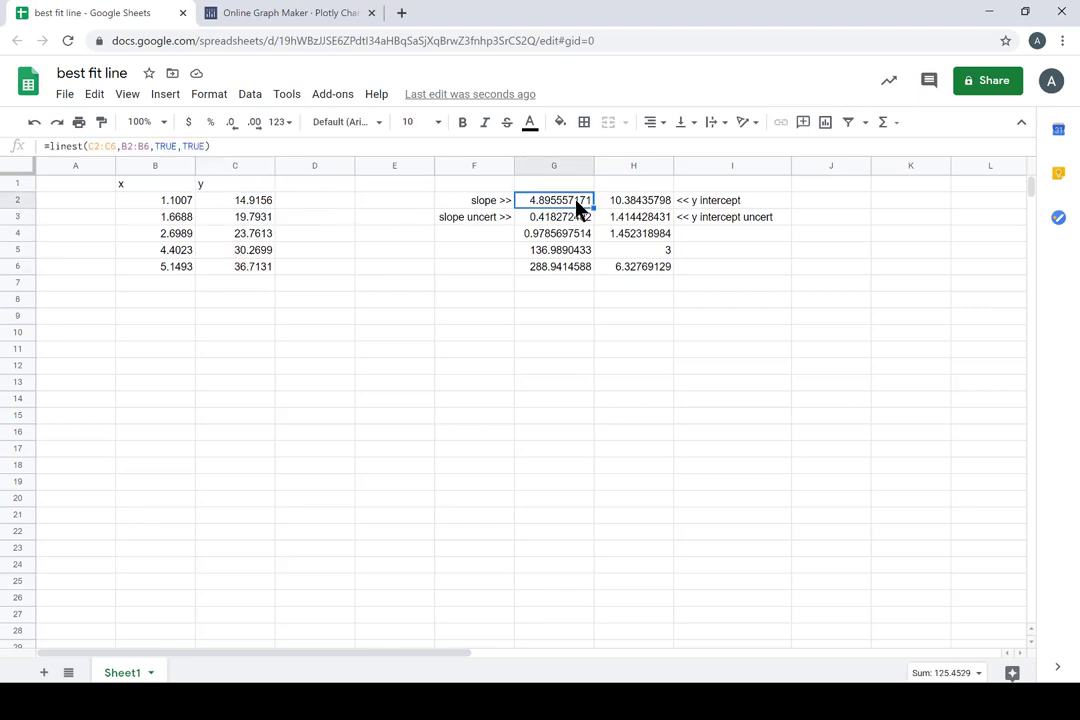
mouse_move(630, 208)
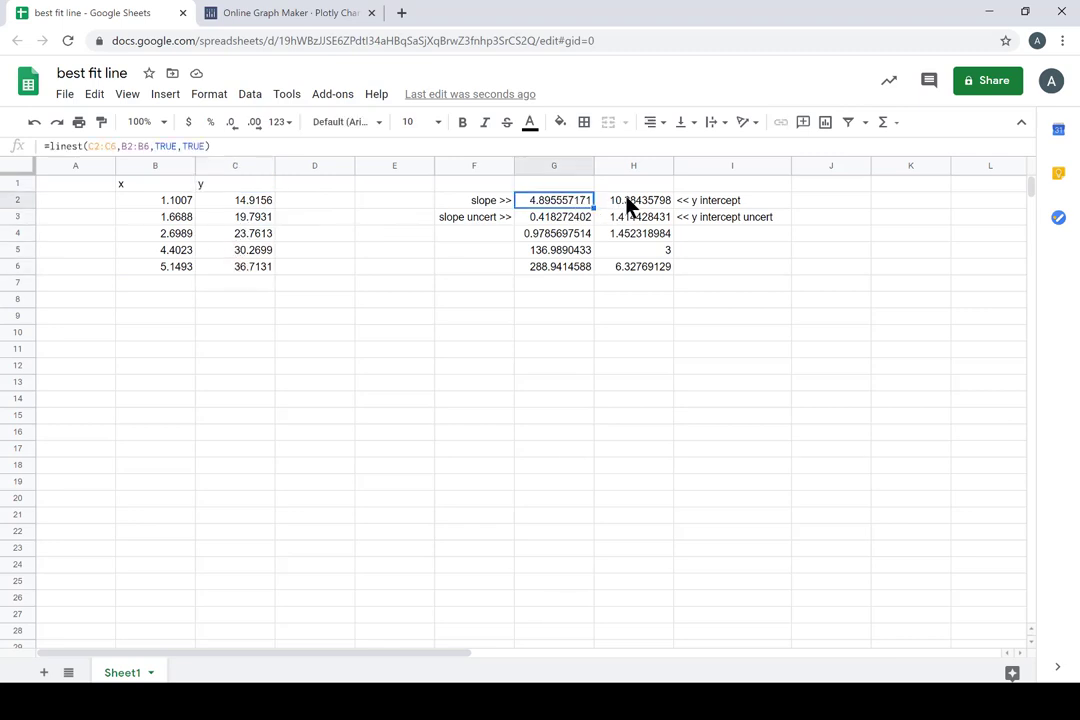
left_click(314, 183)
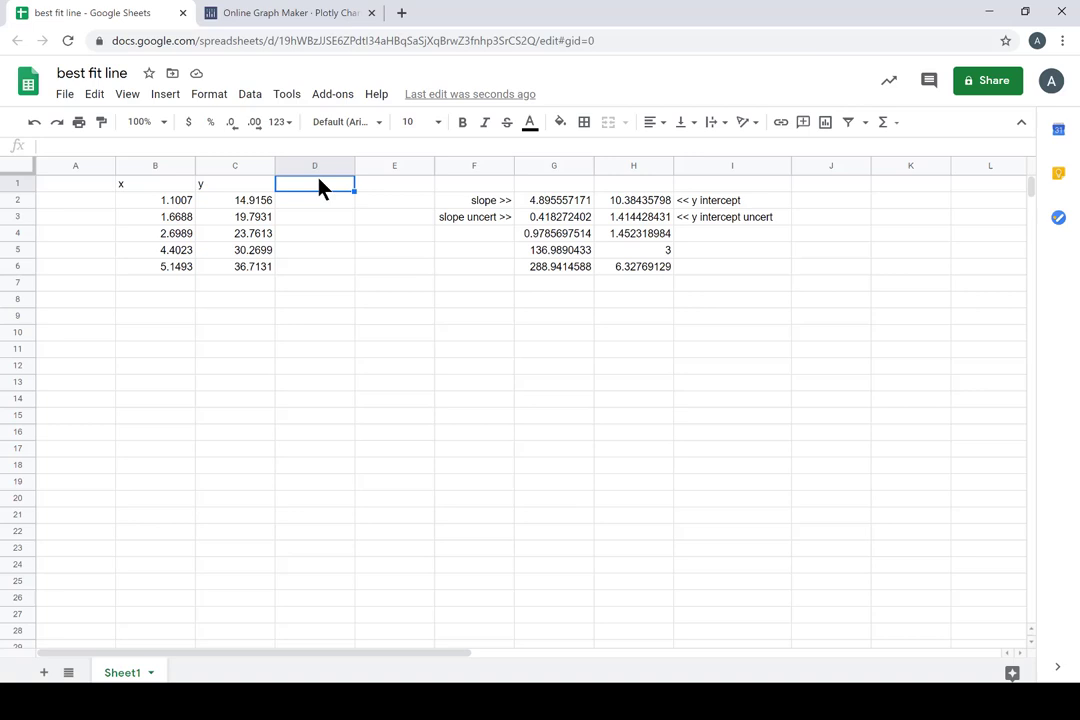
Label D1 'yfit' and enter =G2*B2+H2 in D2, giving 15.77
type("yfit")
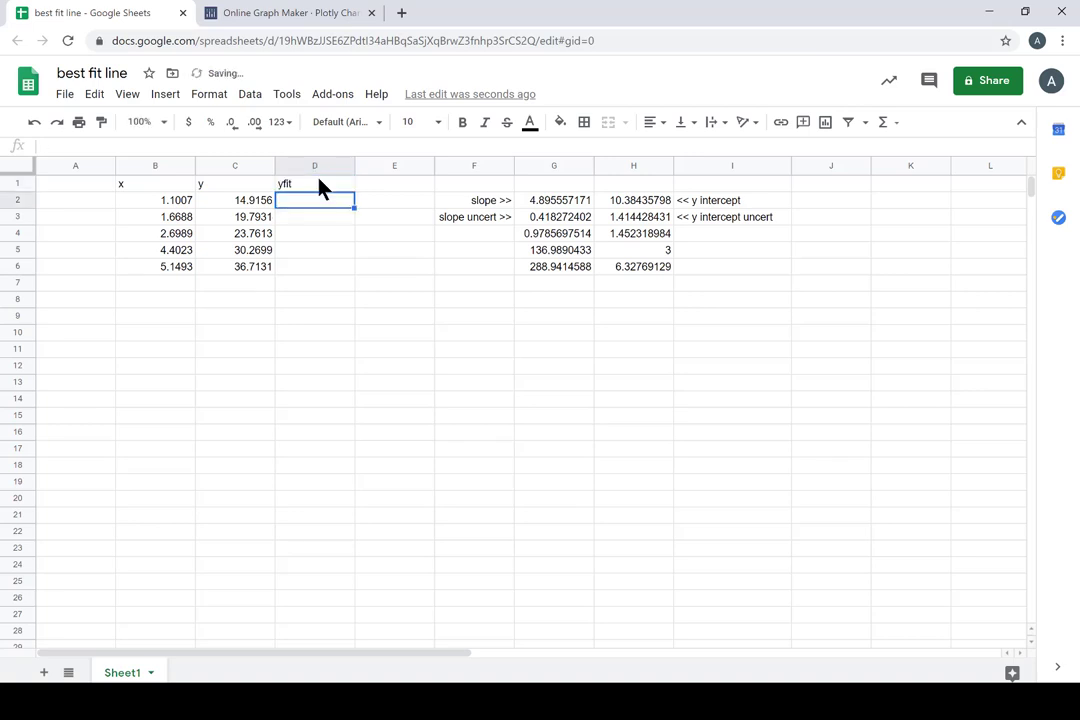
mouse_move(322, 189)
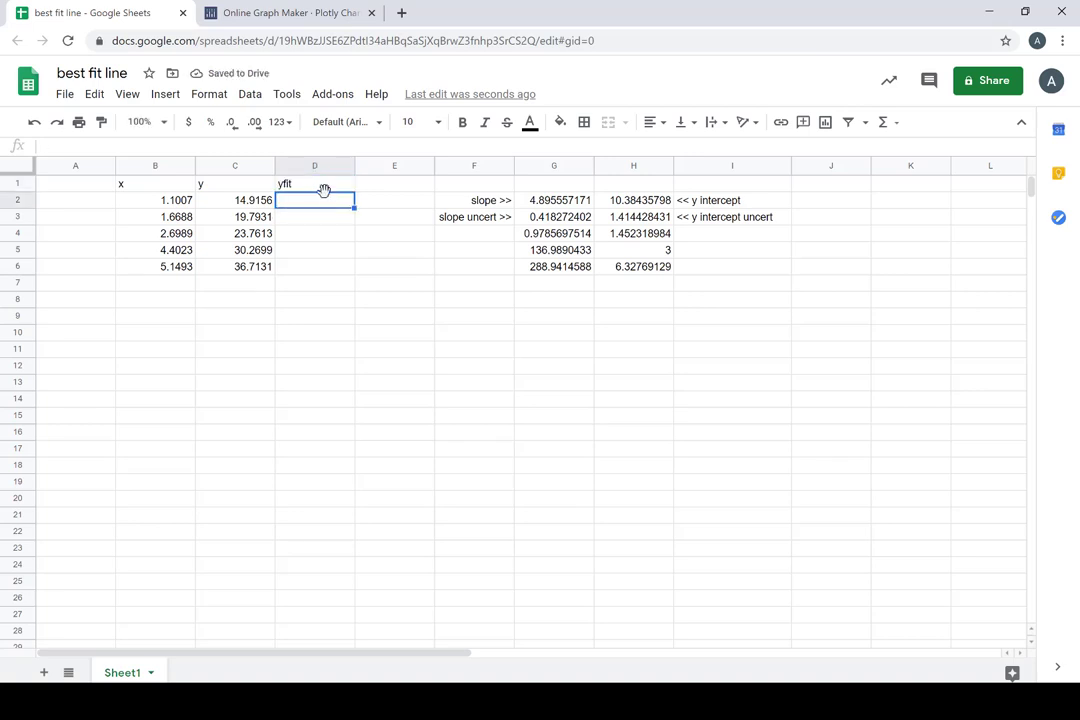
type("=")
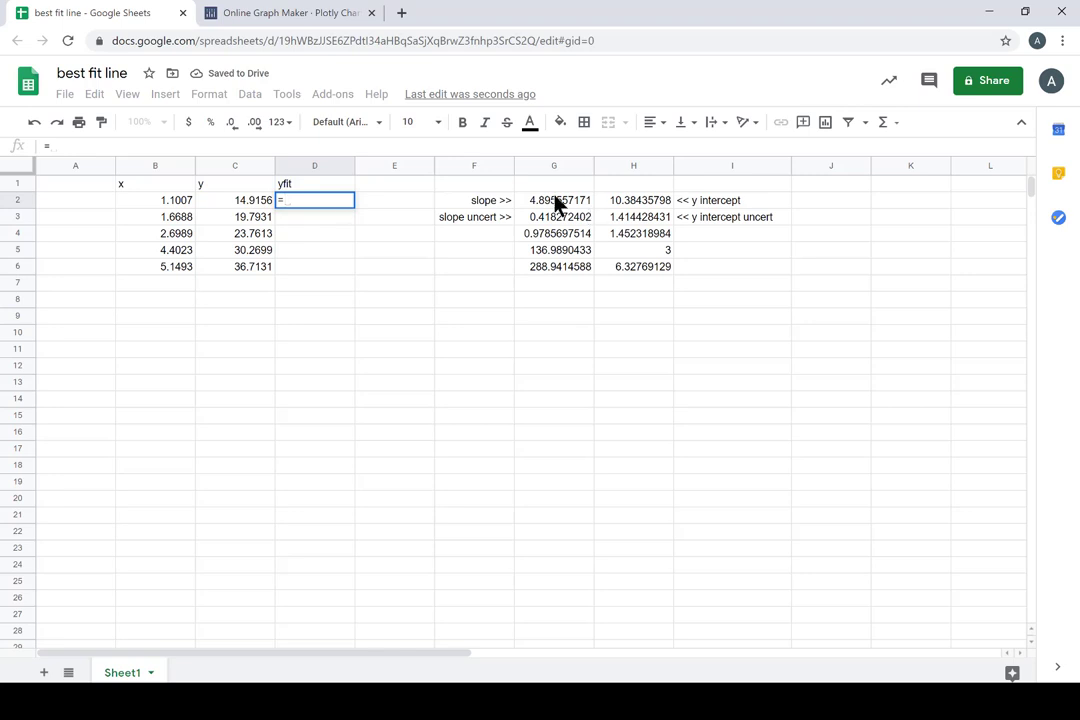
left_click(554, 199)
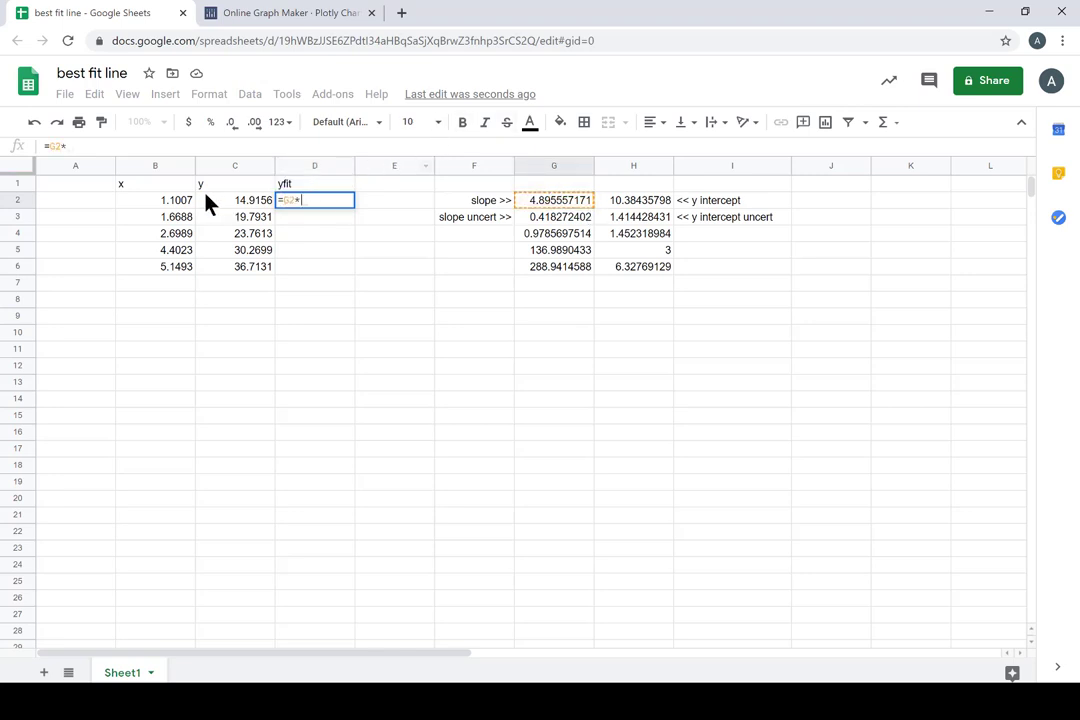
left_click(155, 200)
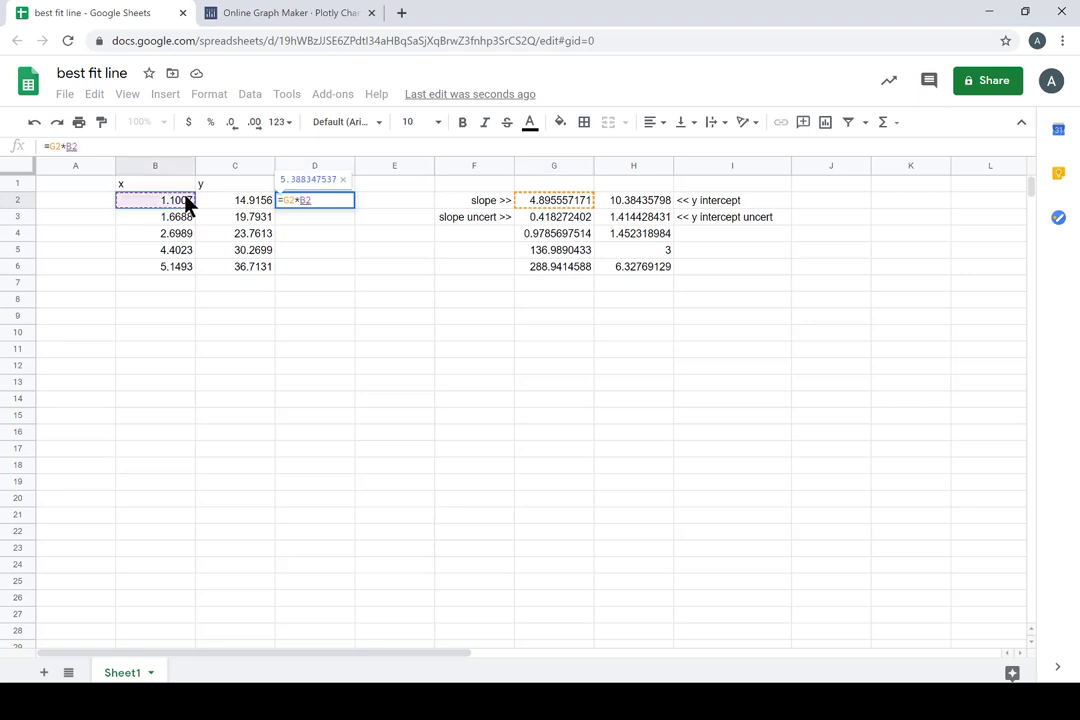
type("+")
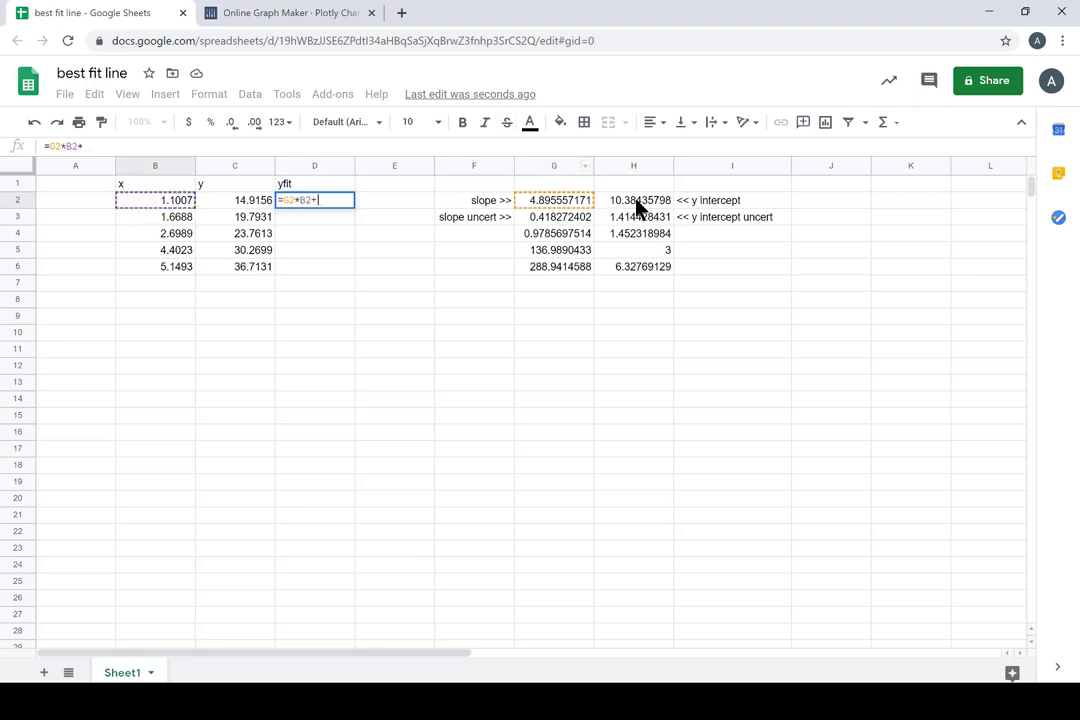
key("Enter")
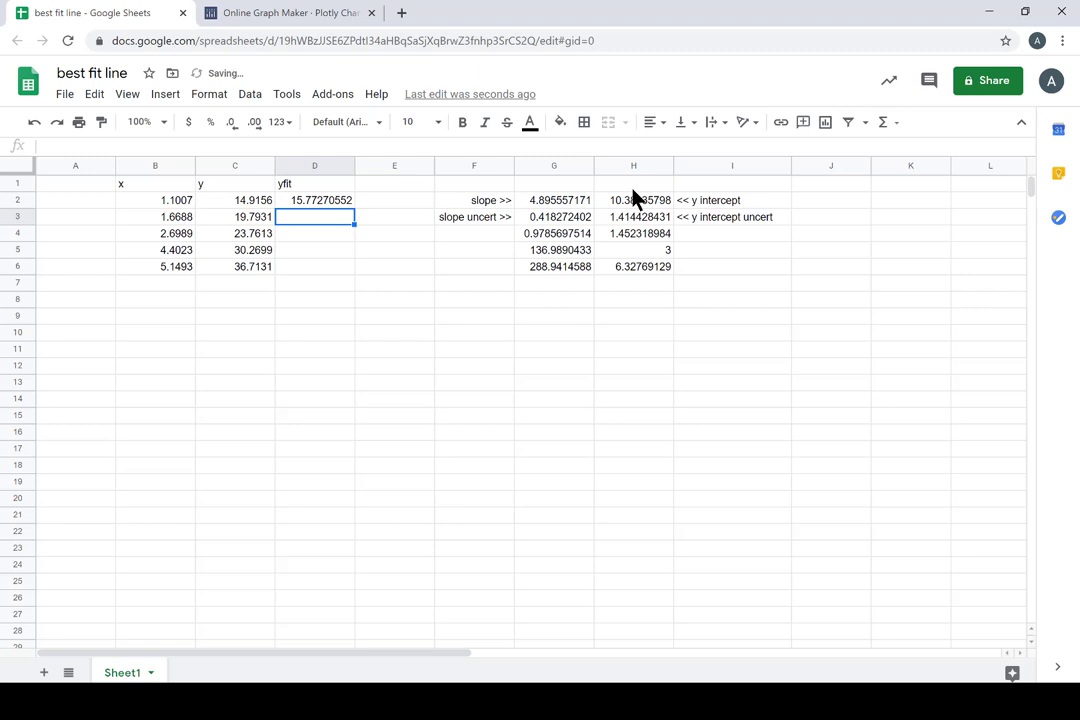
left_click(315, 199)
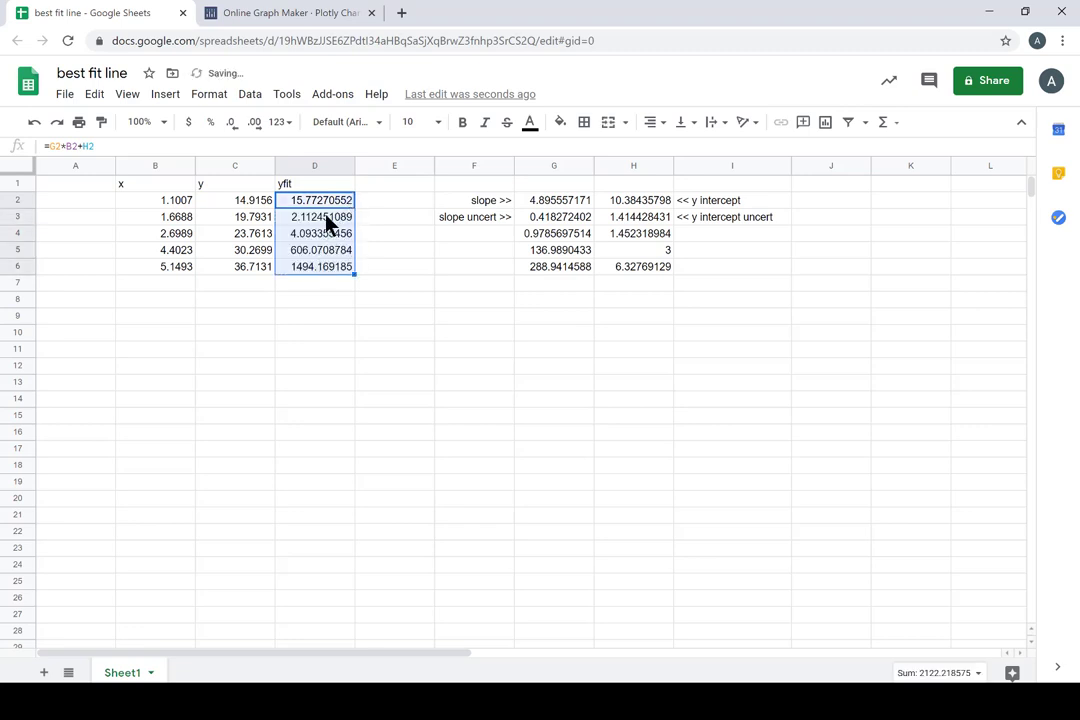
mouse_move(338, 222)
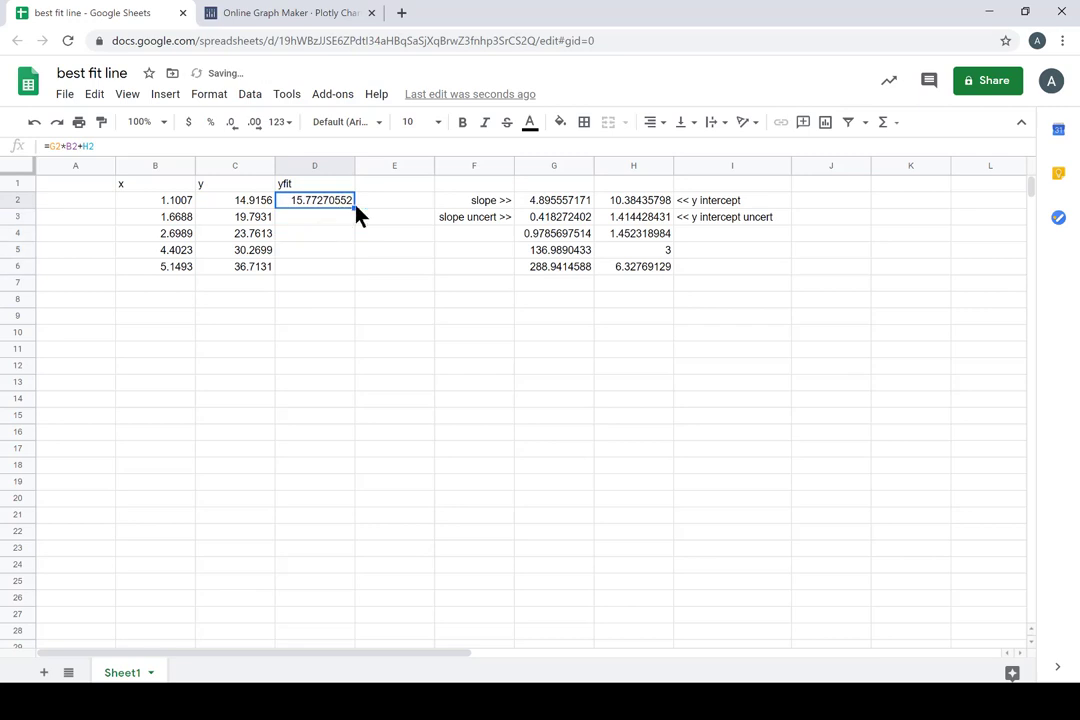
Test-fill D3, delete it, and change D2 to =$G$2*B2+$H$2
left_click_drag(314, 200, 314, 217)
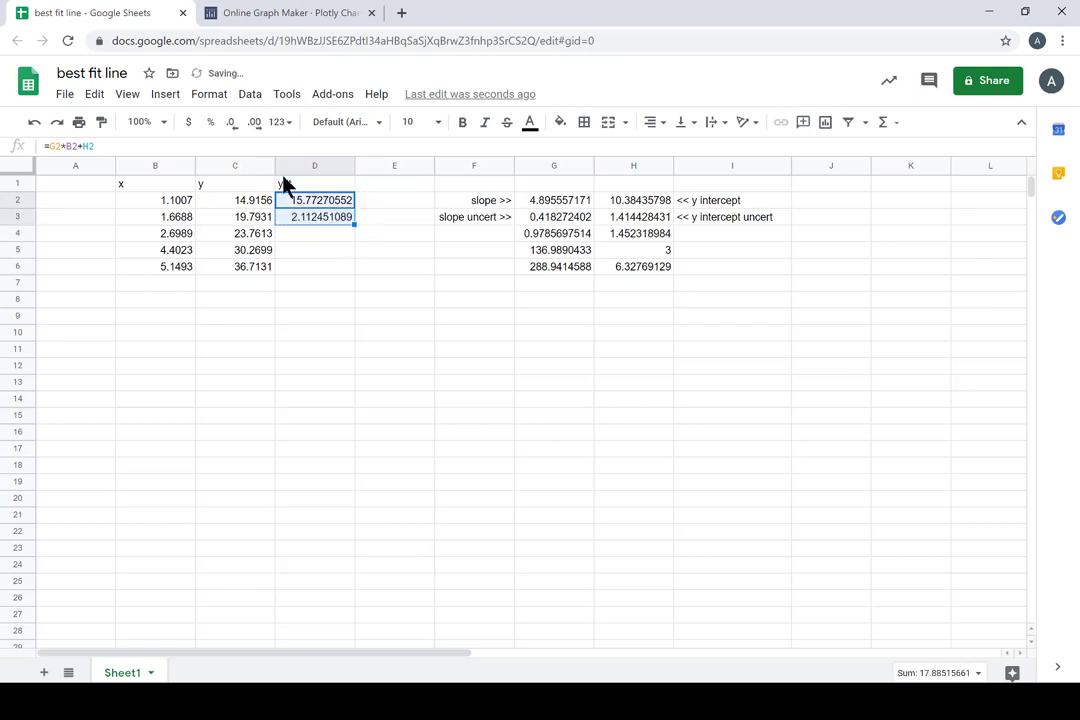
left_click(314, 199)
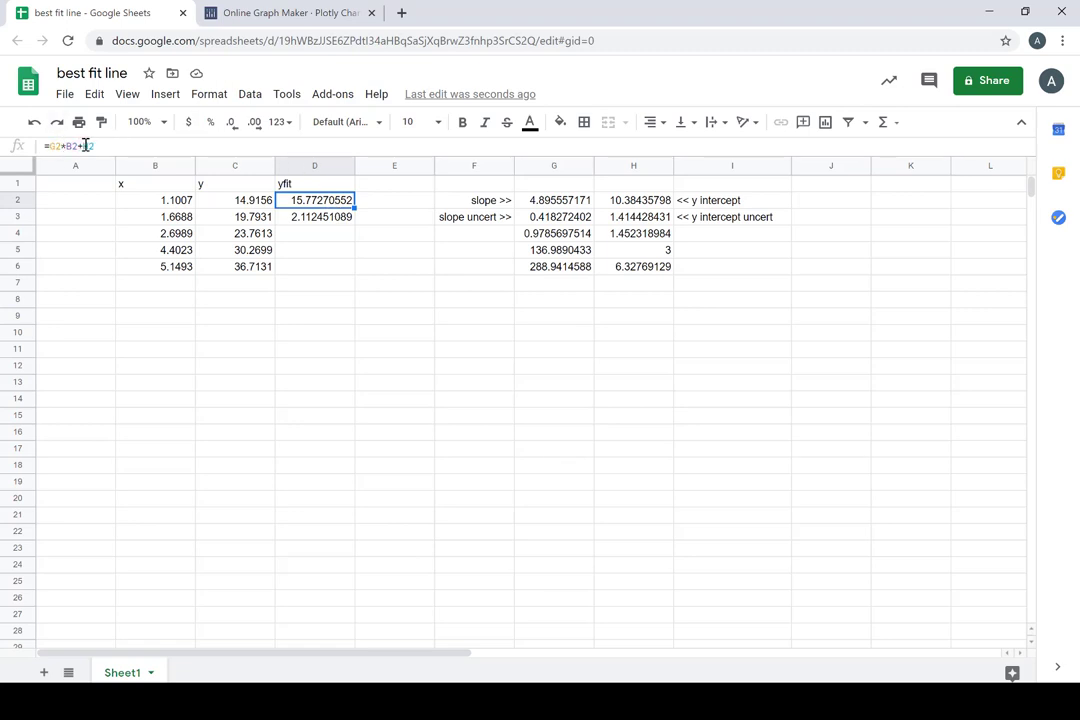
left_click(314, 217)
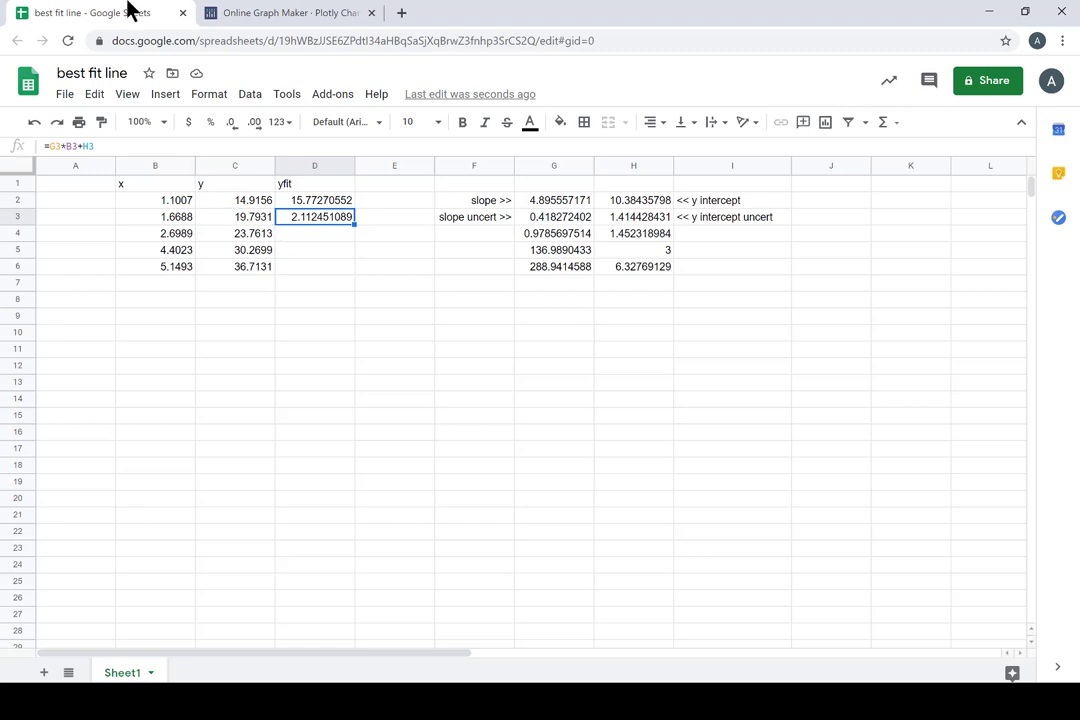
key("Delete")
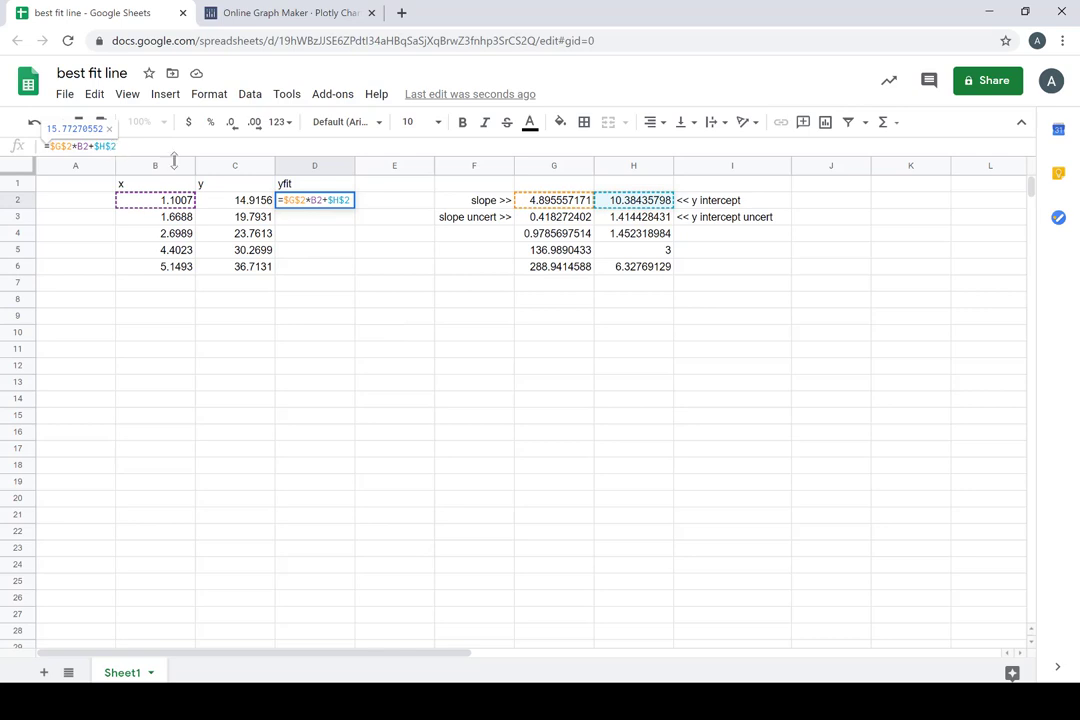
mouse_move(354, 166)
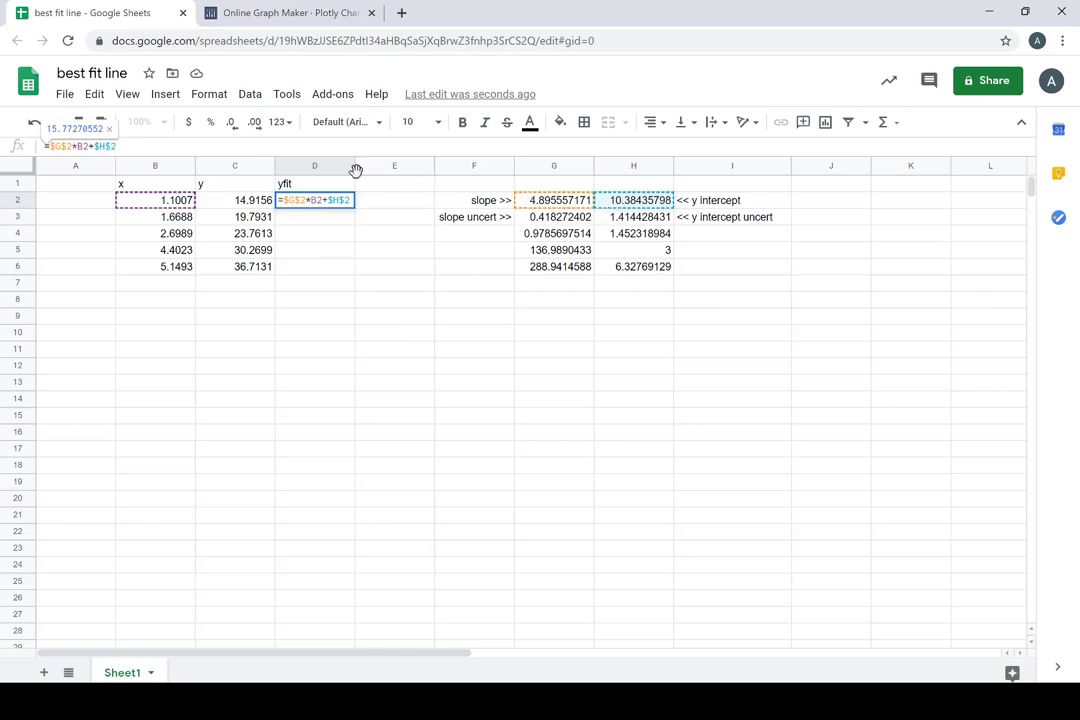
mouse_move(387, 145)
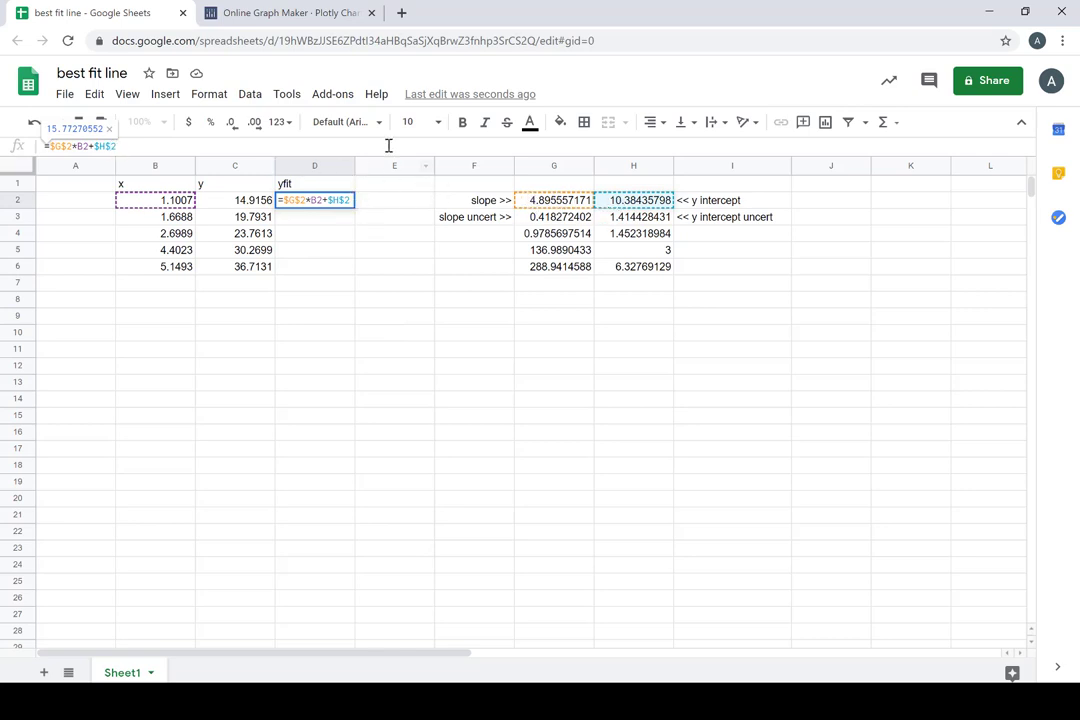
key("Enter")
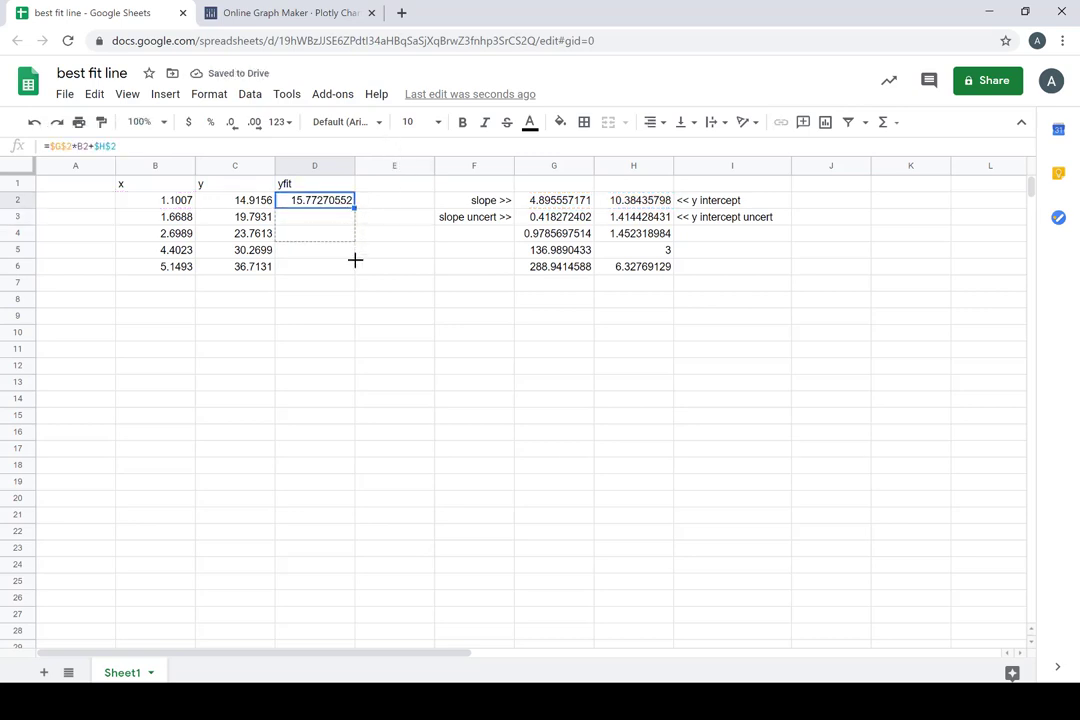
Fill the yfit formula down to D6 (15.77 to 35.59) and copy D2:D6
left_click(394, 217)
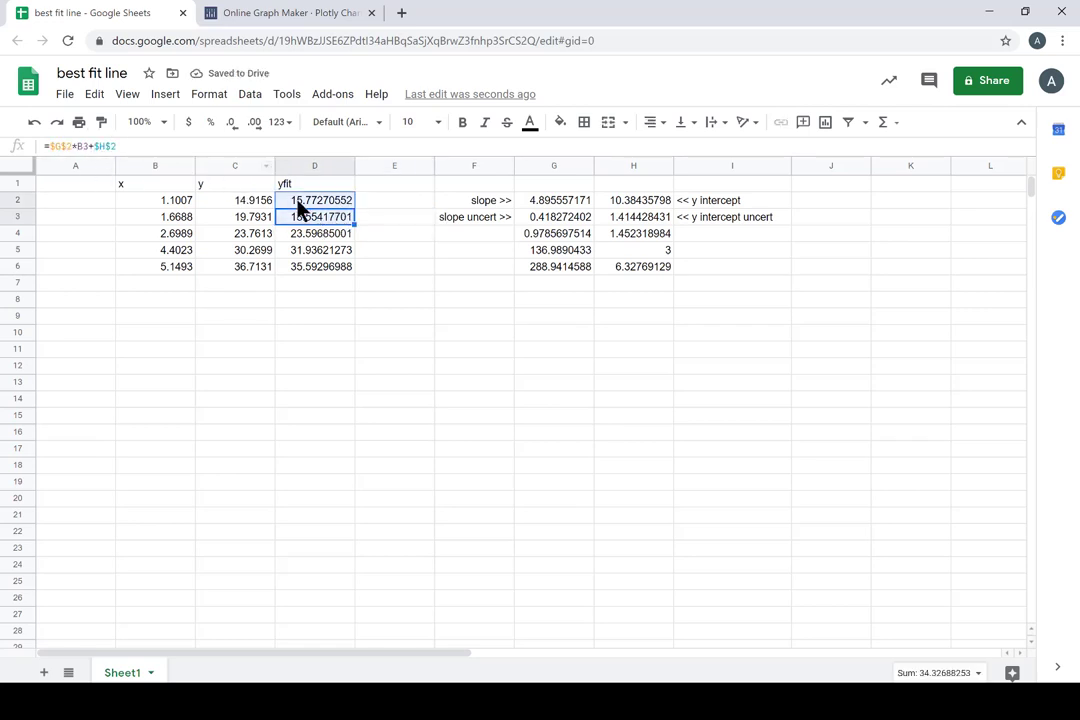
left_click(314, 250)
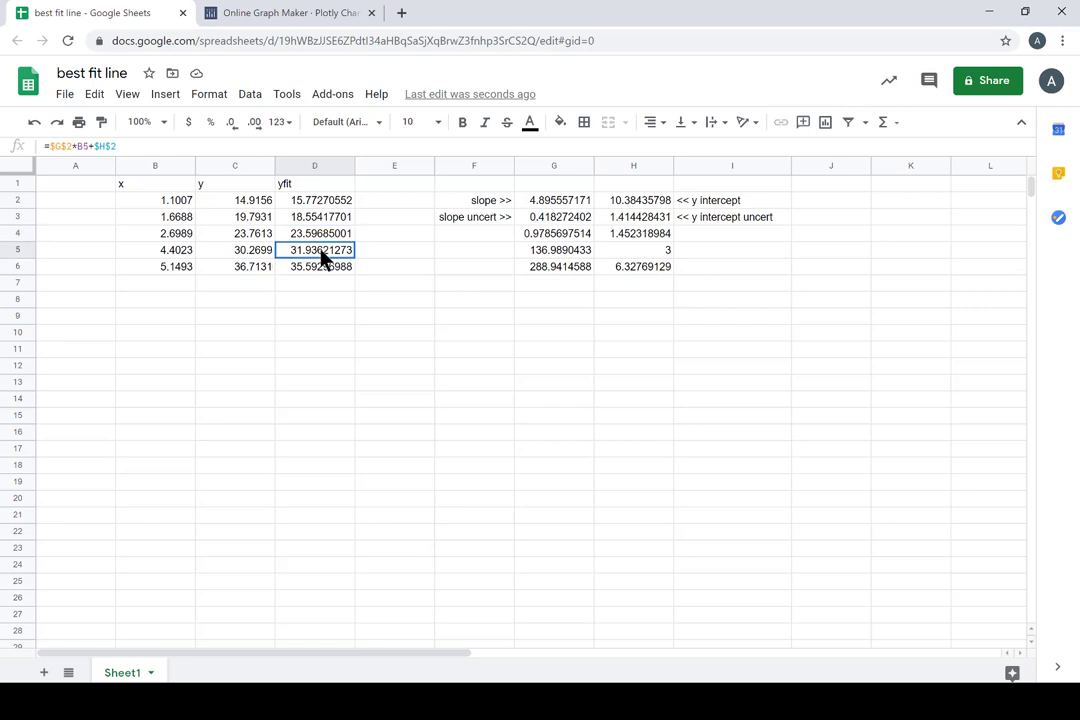
left_click(314, 266)
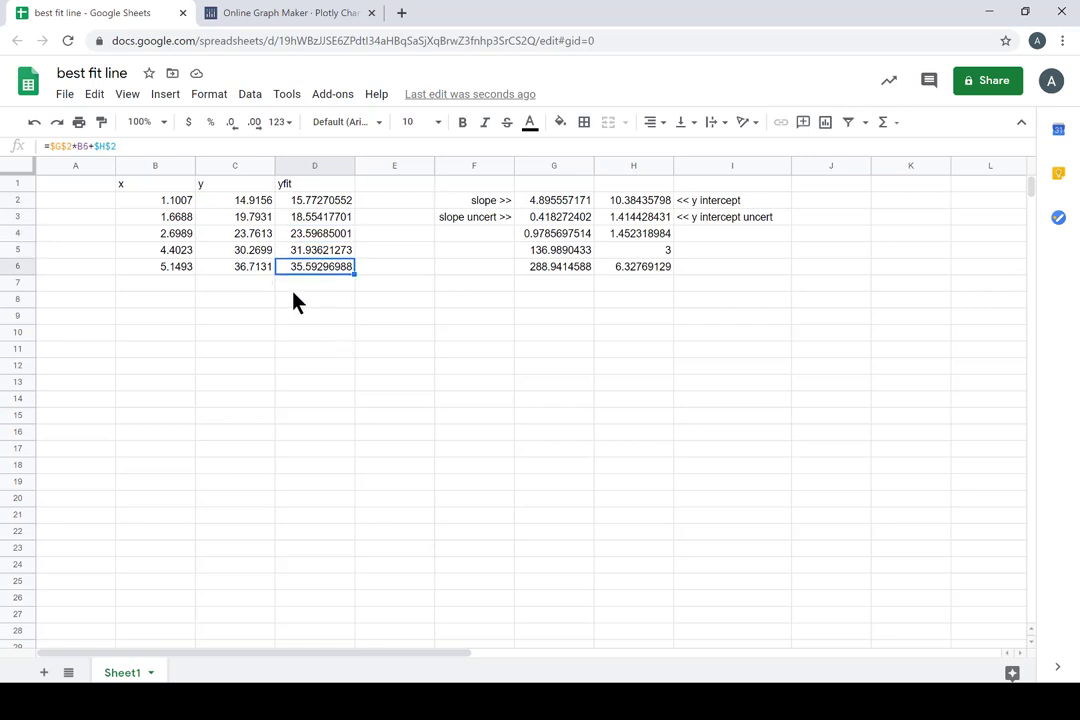
left_click(314, 199)
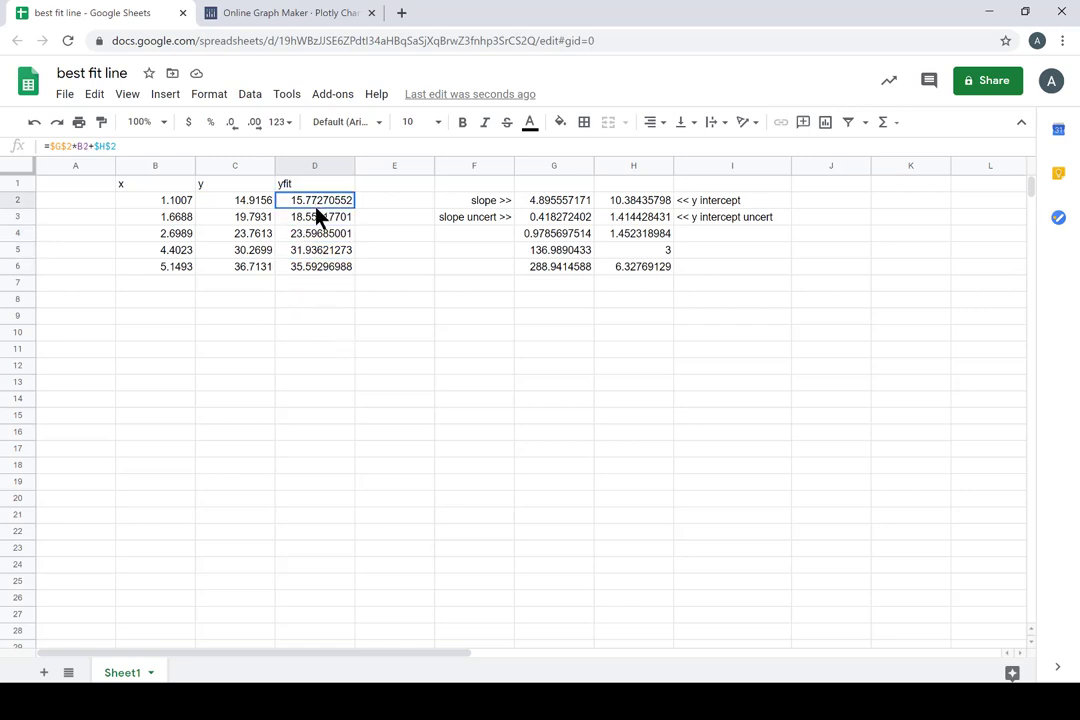
left_click_drag(314, 199, 314, 266)
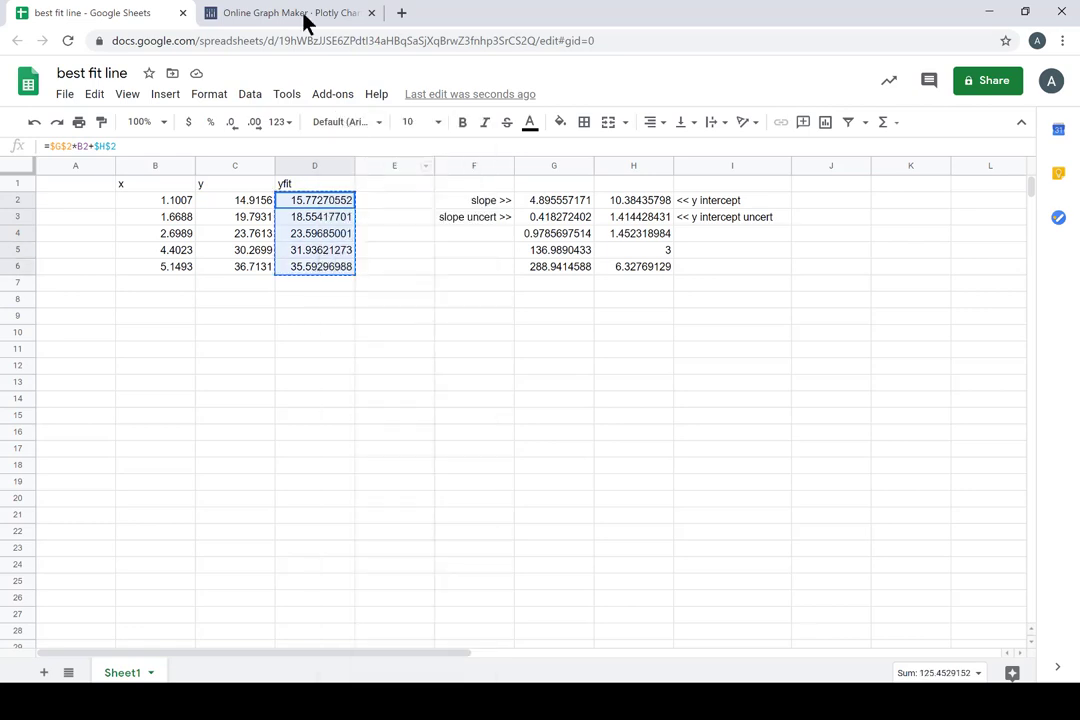
left_click(280, 14)
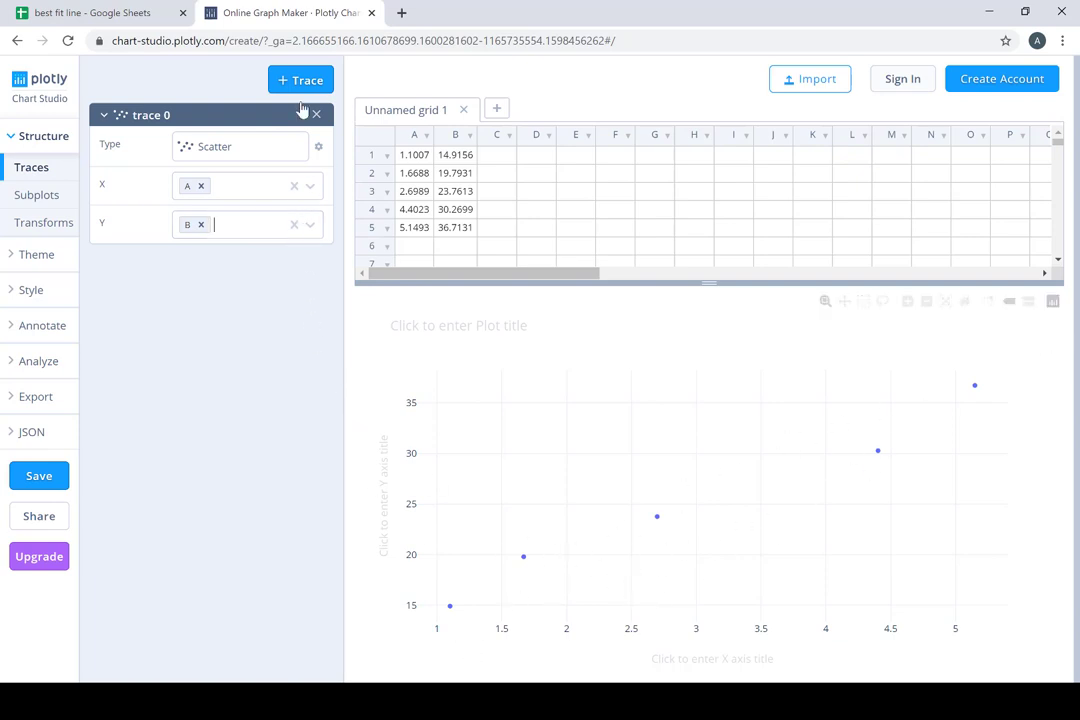
Add a second Line-type trace using column A as x, and paste yfit into column C
left_click(300, 79)
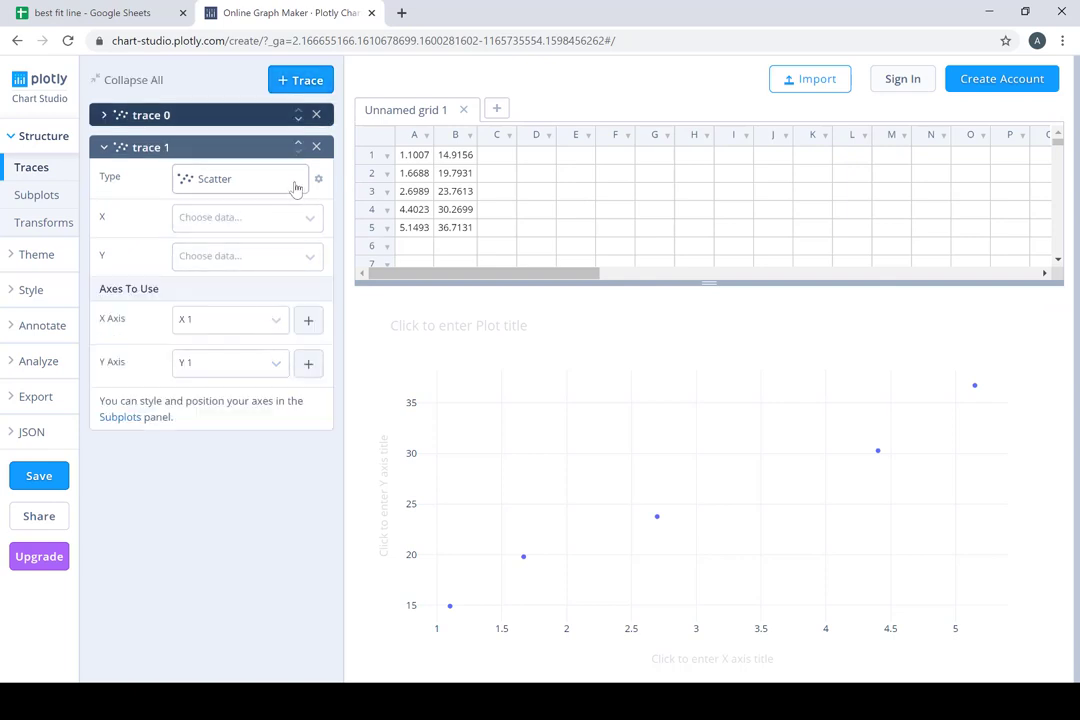
left_click(240, 178)
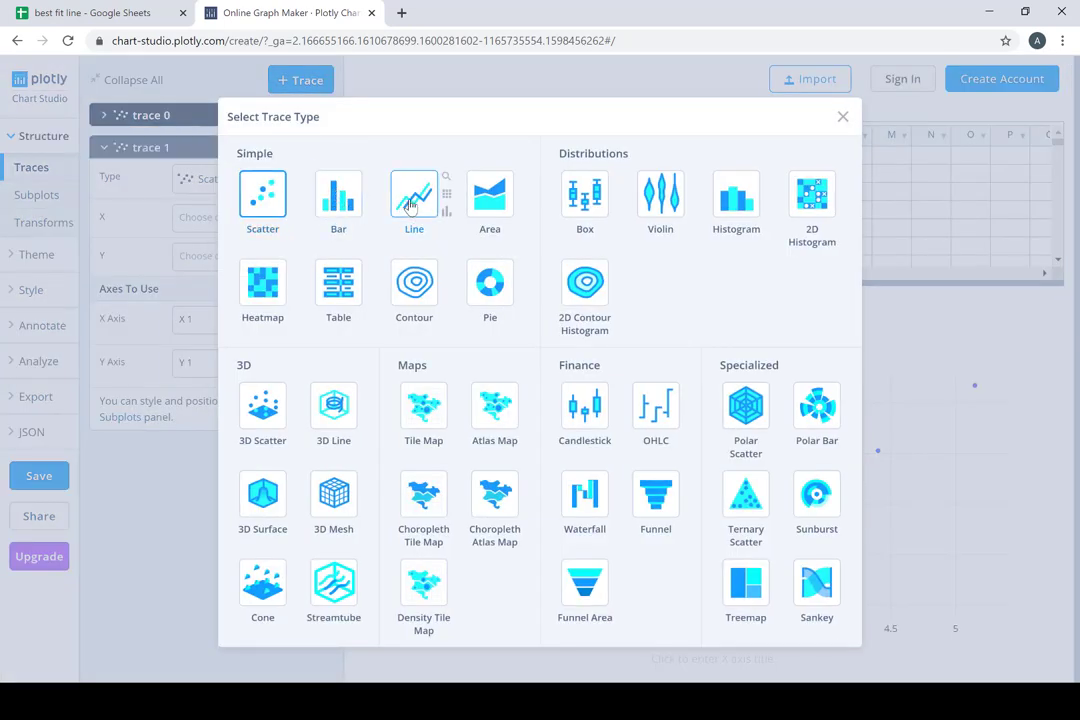
left_click(413, 192)
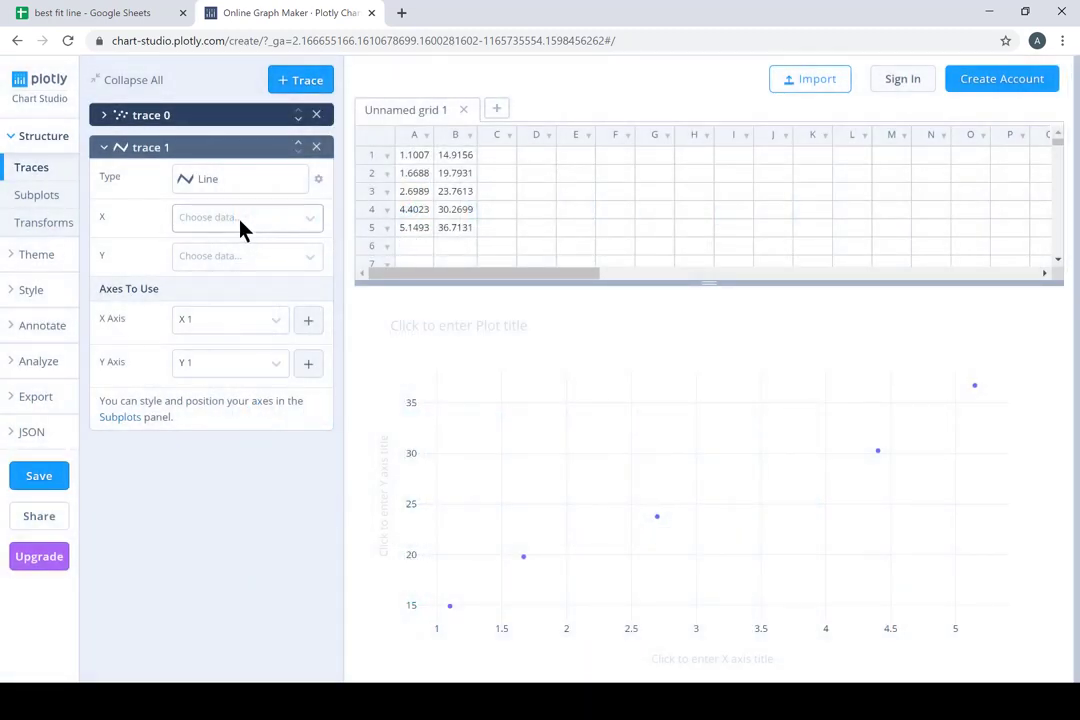
left_click(247, 217)
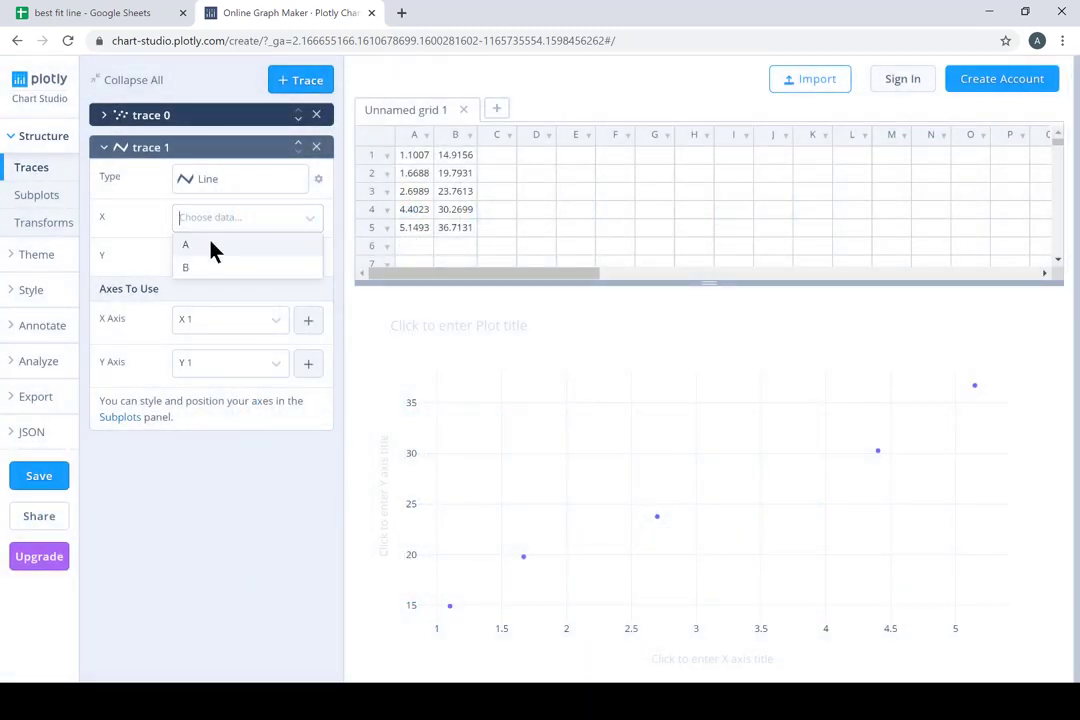
left_click(186, 245)
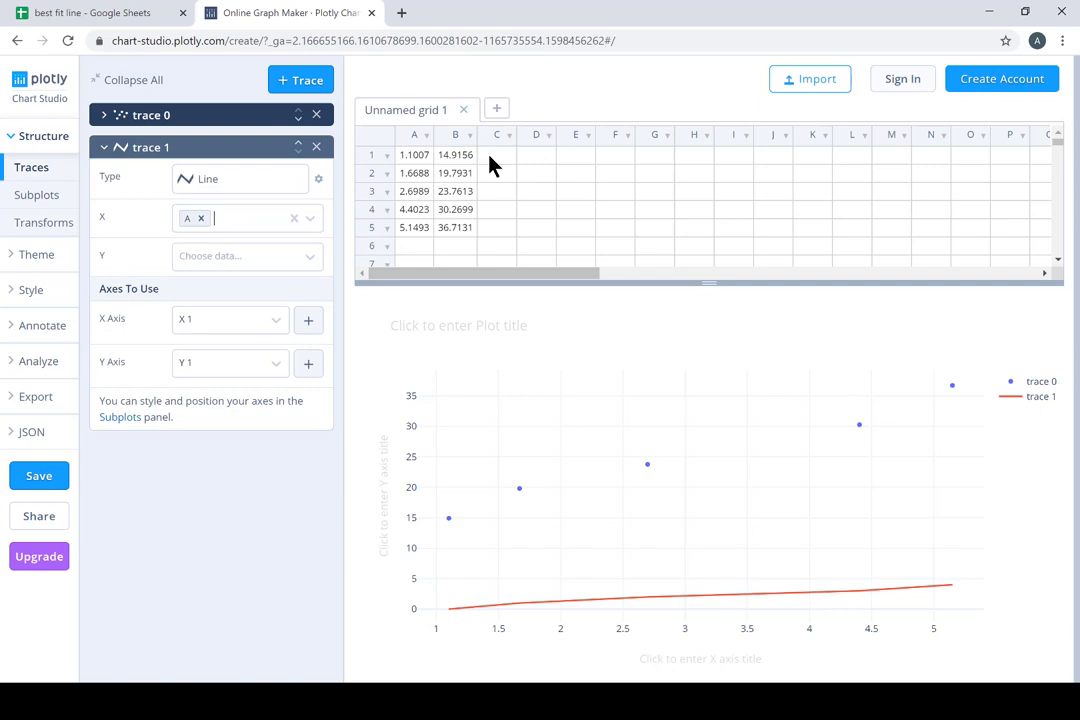
right_click(499, 154)
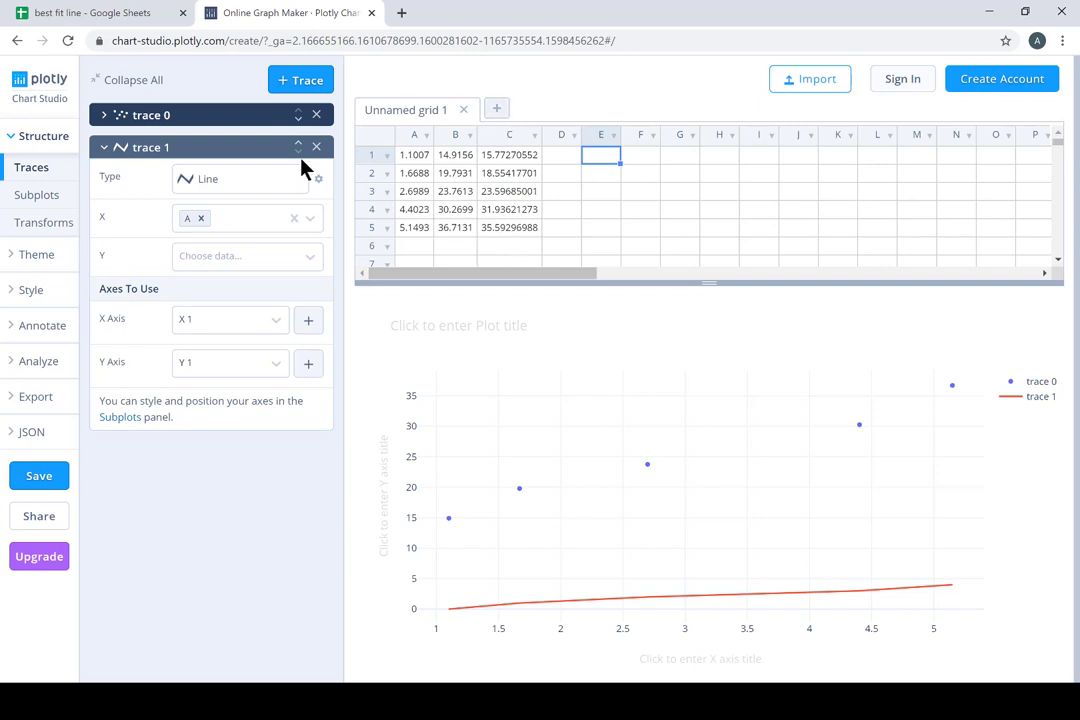
Set the line trace's y data to yfit column C, then return to Google Sheets
left_click(247, 256)
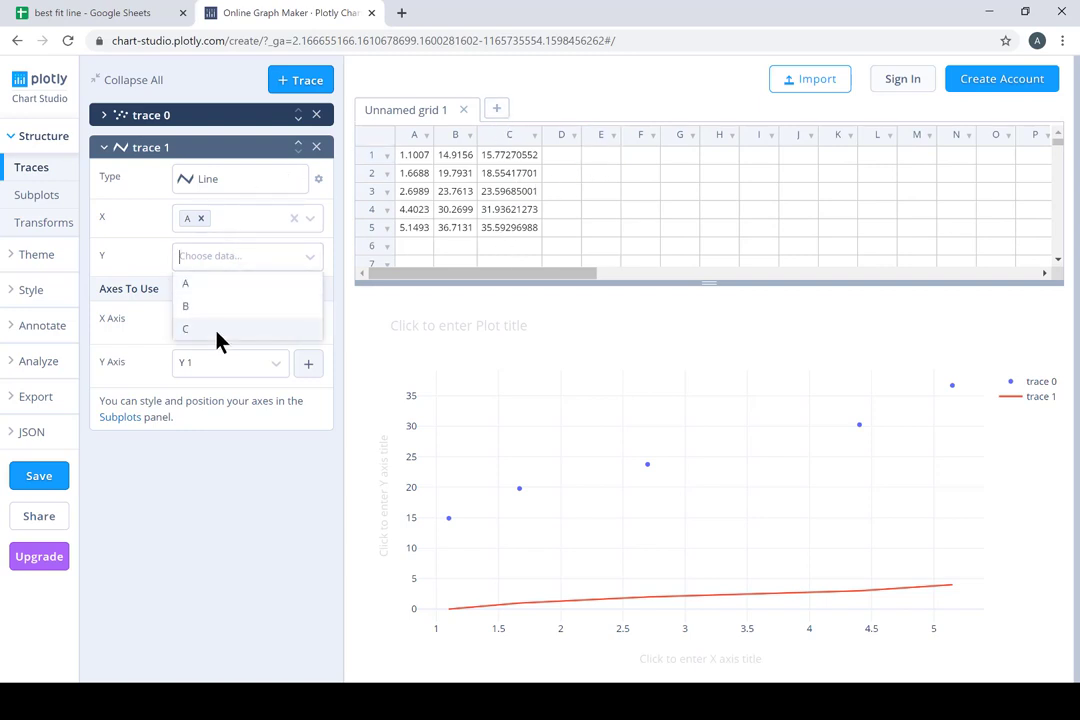
left_click(185, 329)
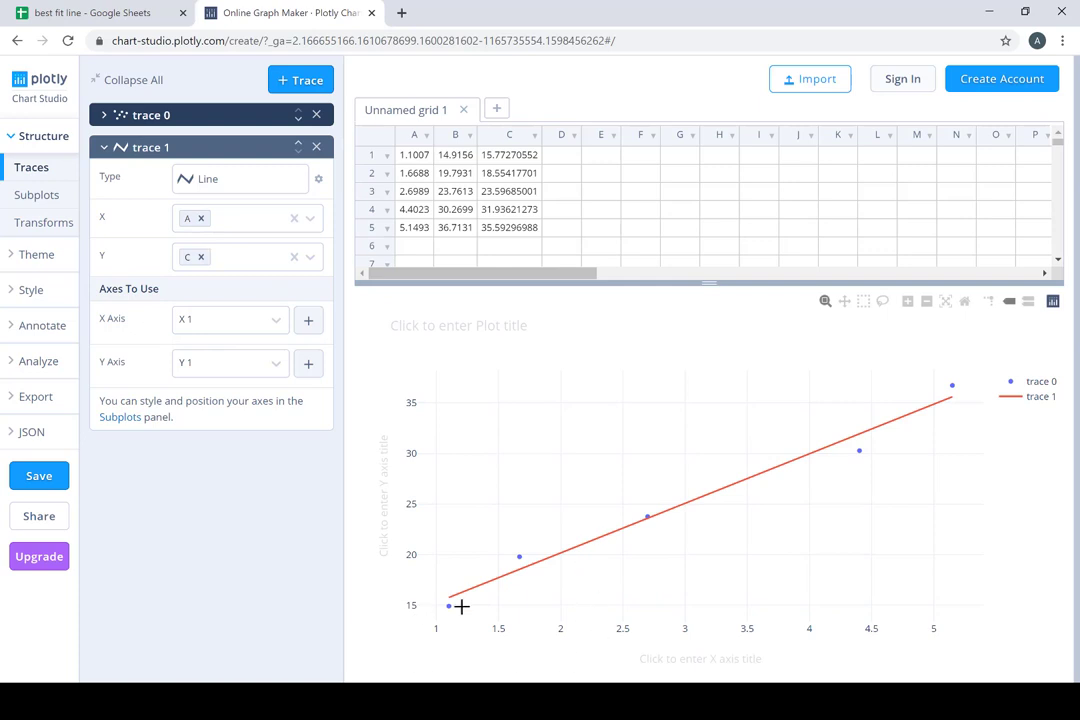
mouse_move(645, 522)
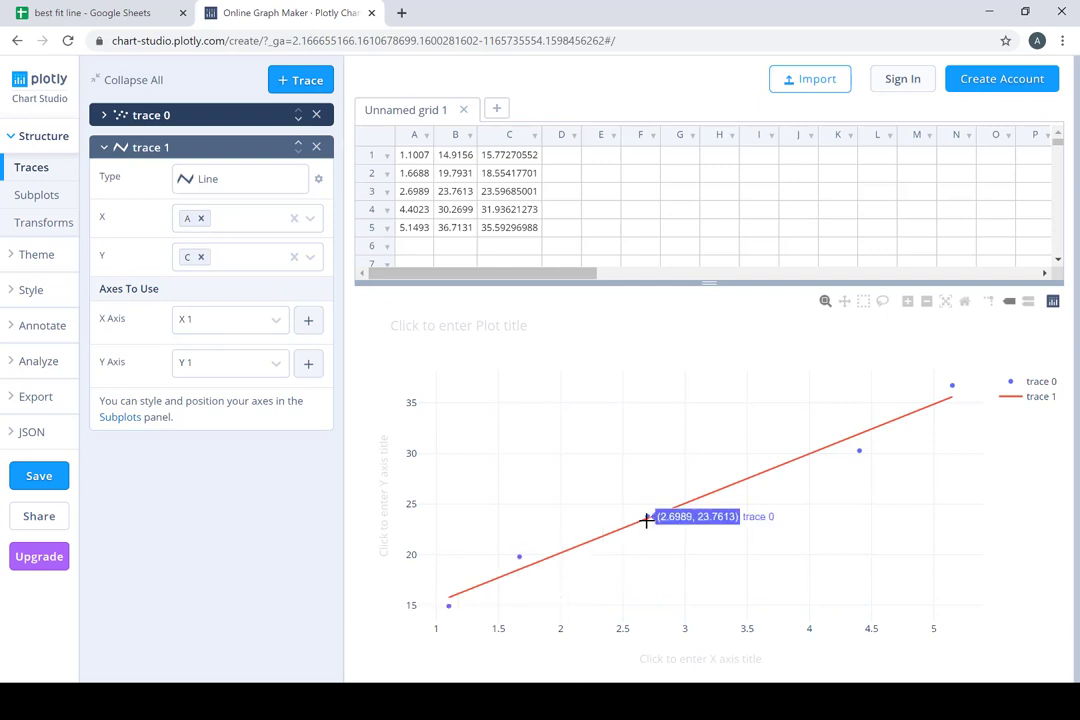
mouse_move(922, 418)
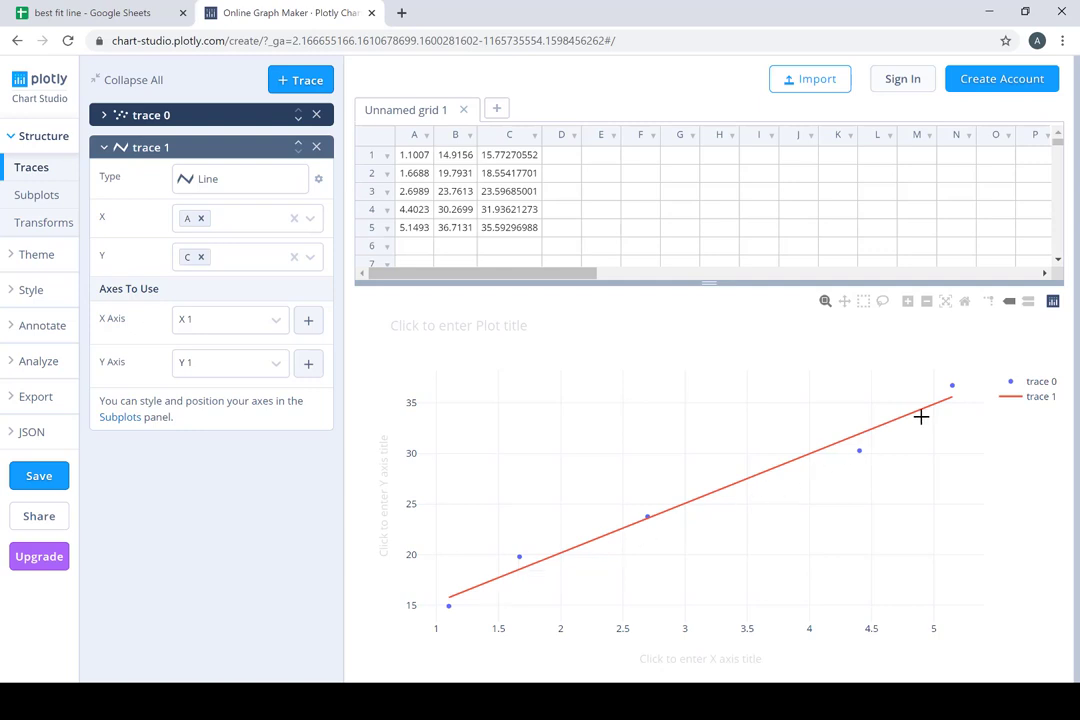
mouse_move(910, 374)
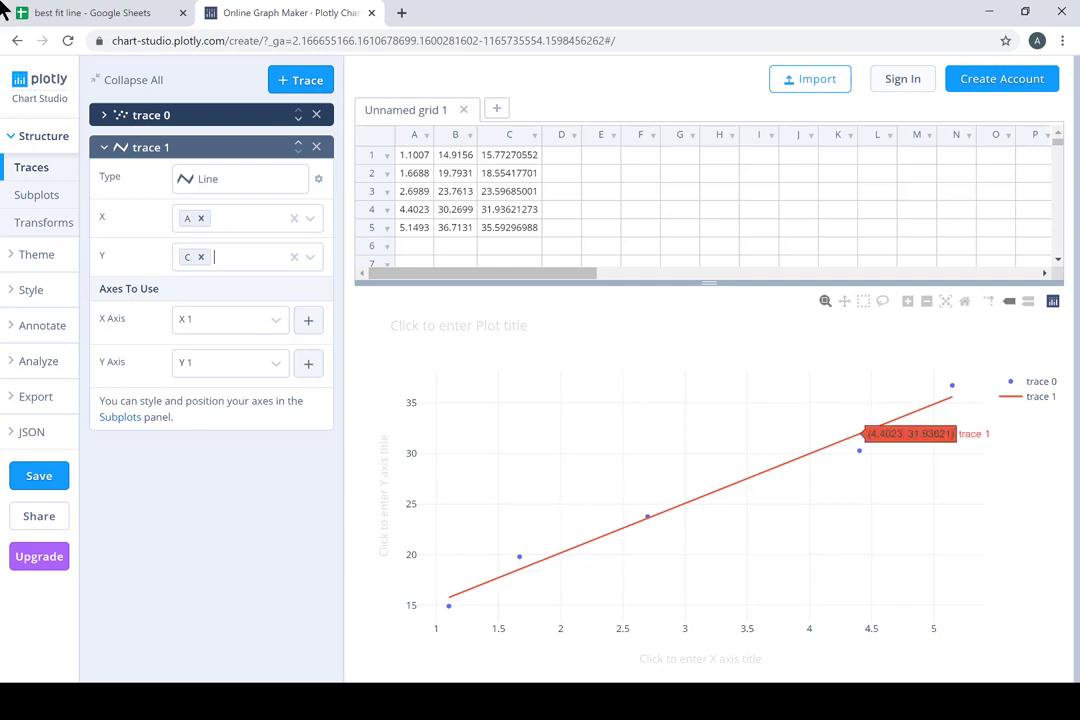
left_click(95, 17)
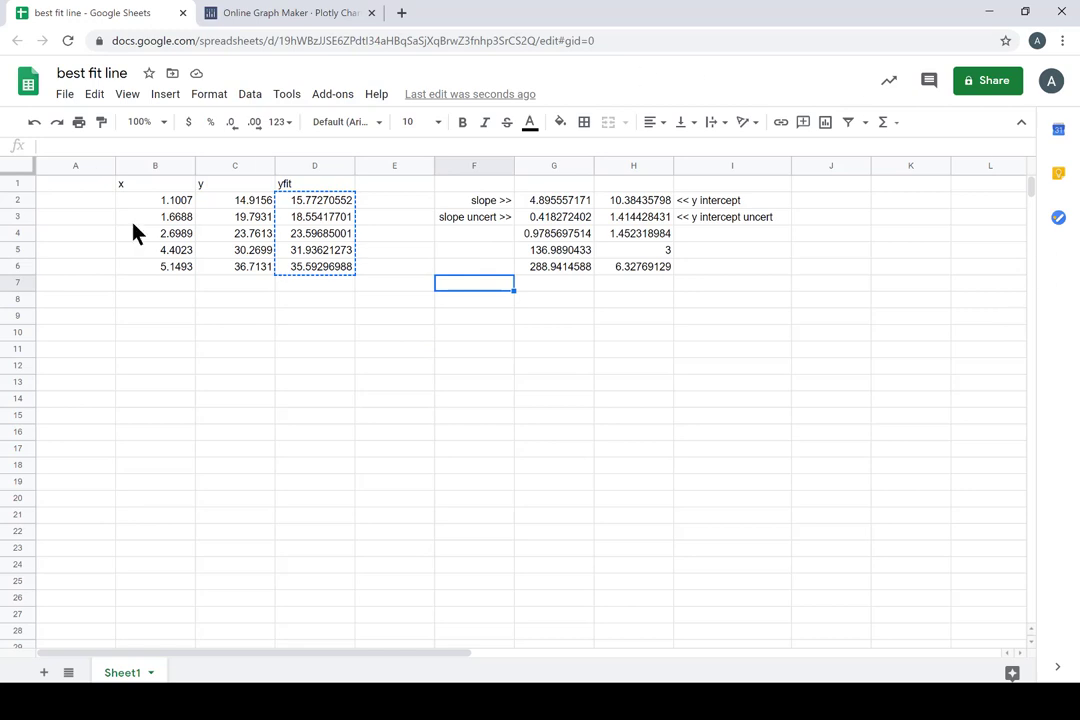
mouse_move(695, 278)
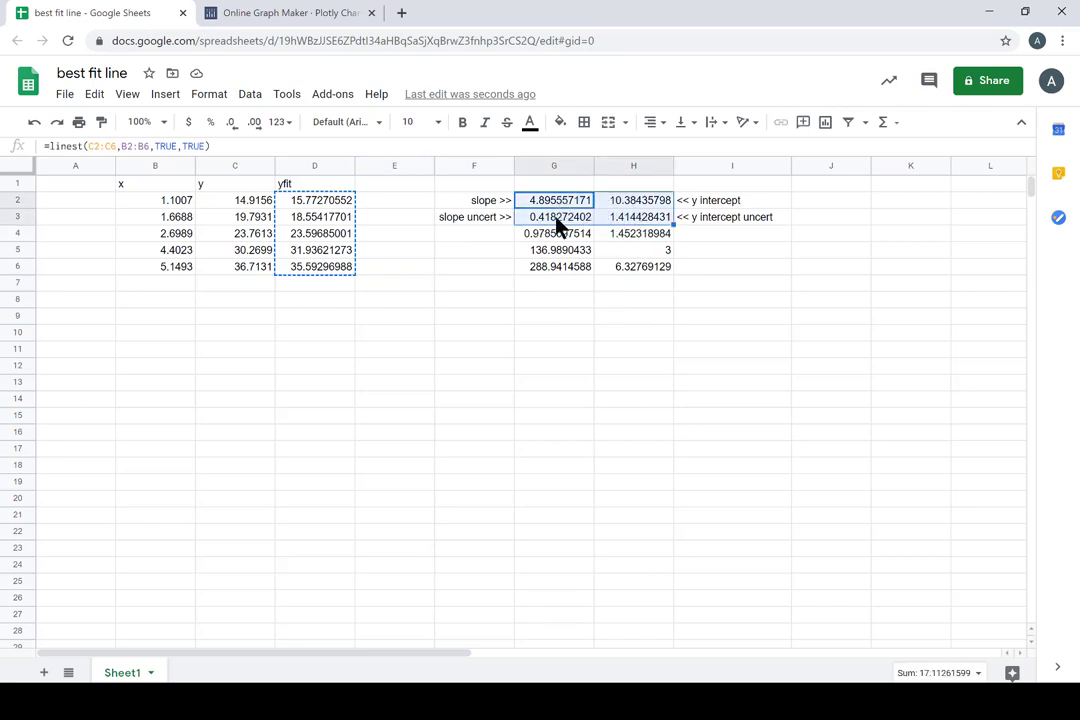
mouse_move(734, 298)
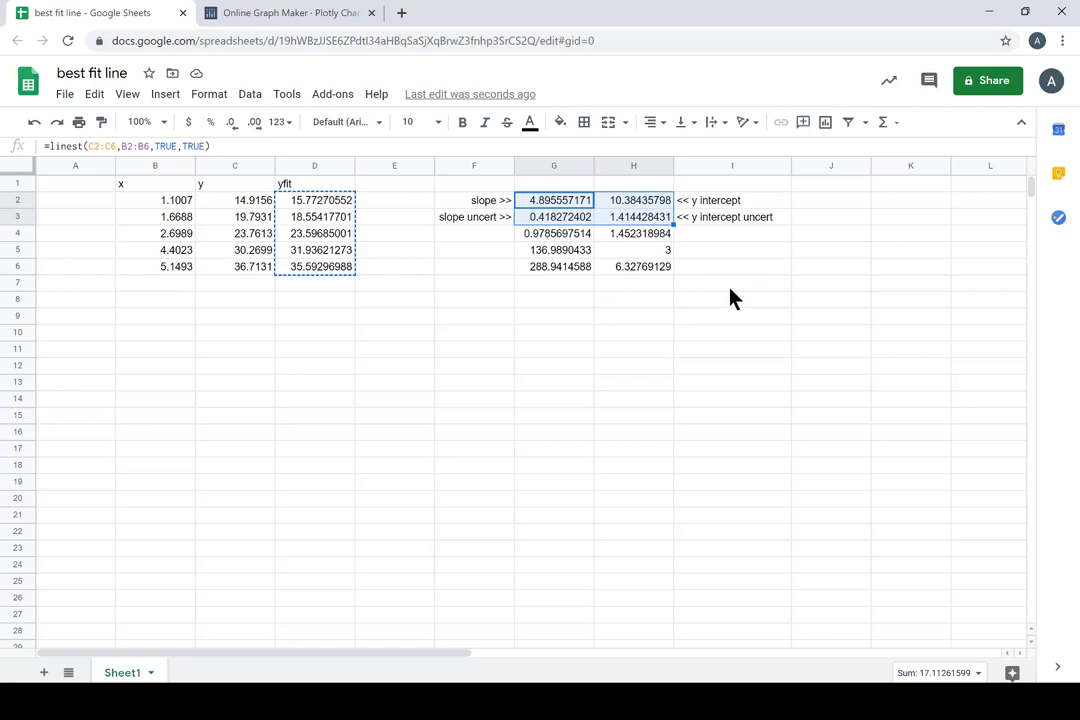
Bring the Plotly chart with scatter points and fitted line back into view
left_click(289, 13)
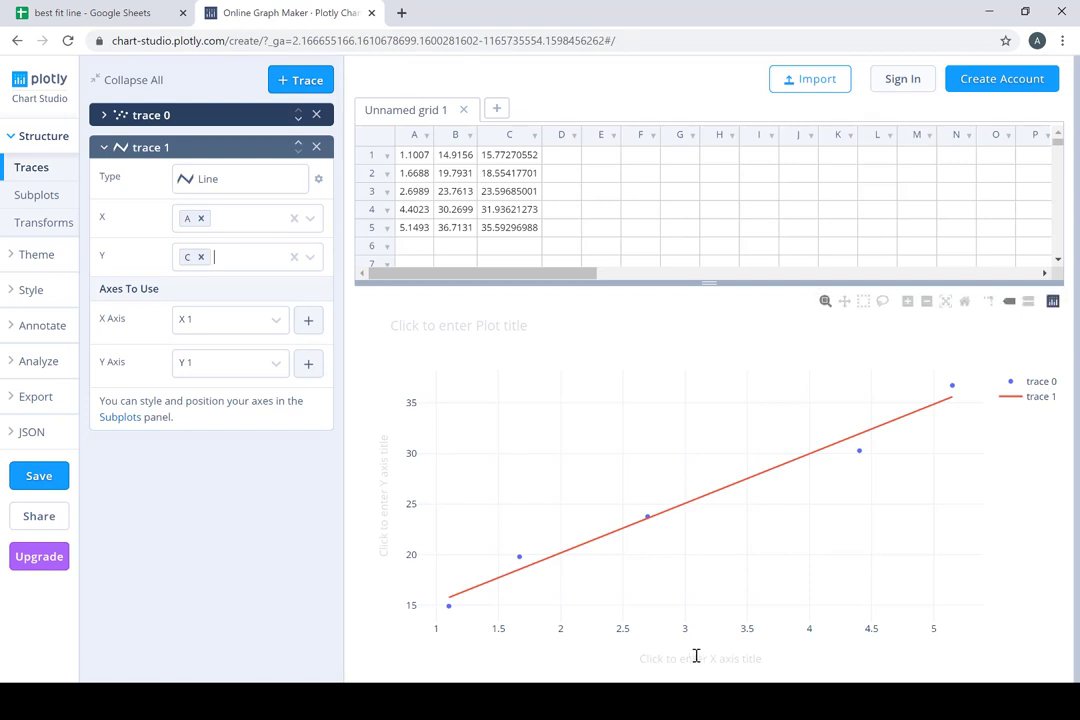
mouse_move(412, 154)
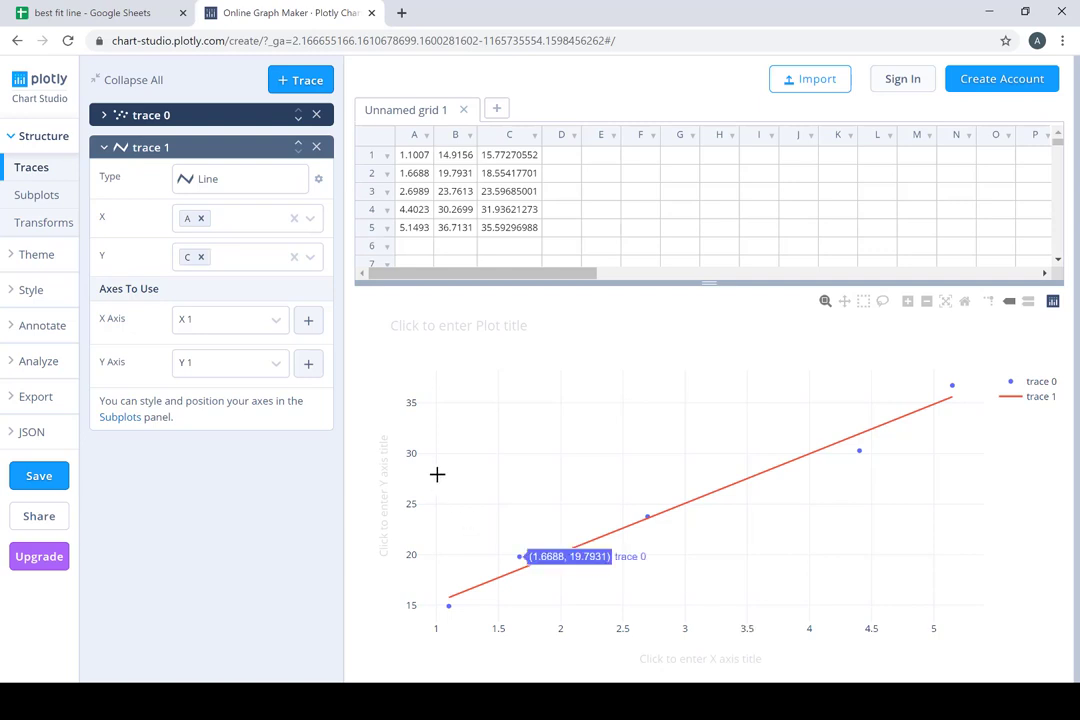
mouse_move(1073, 655)
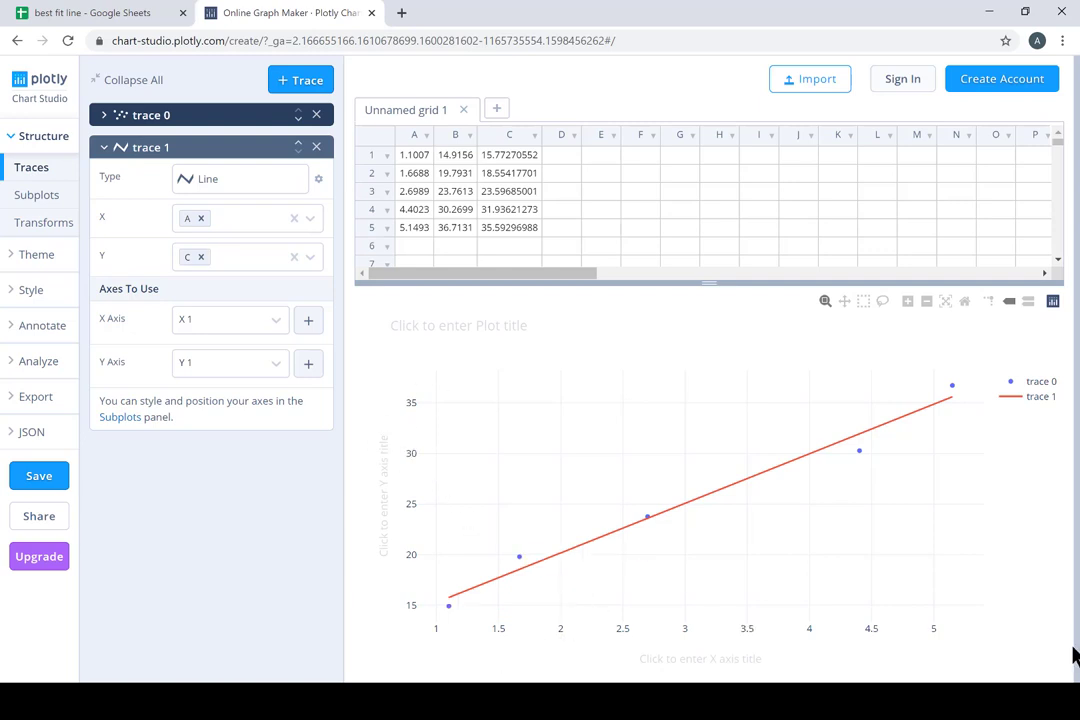
Return from the Plotly scatter-and-best-fit chart to the Google Sheets spreadsheet
left_click(90, 16)
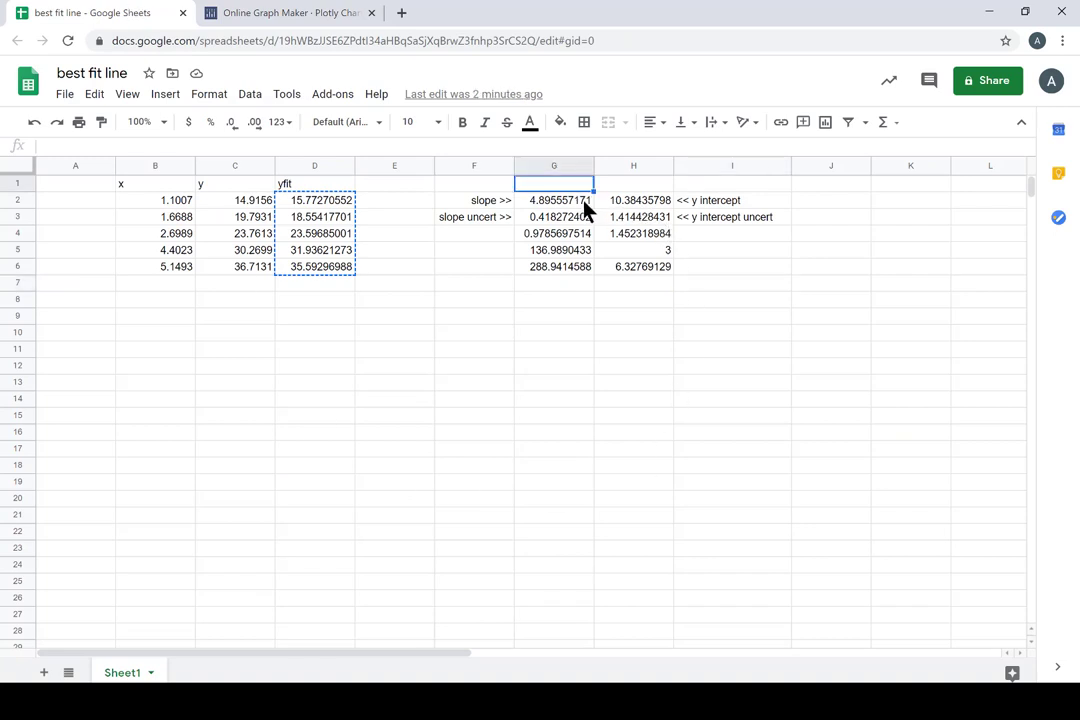
left_click(553, 199)
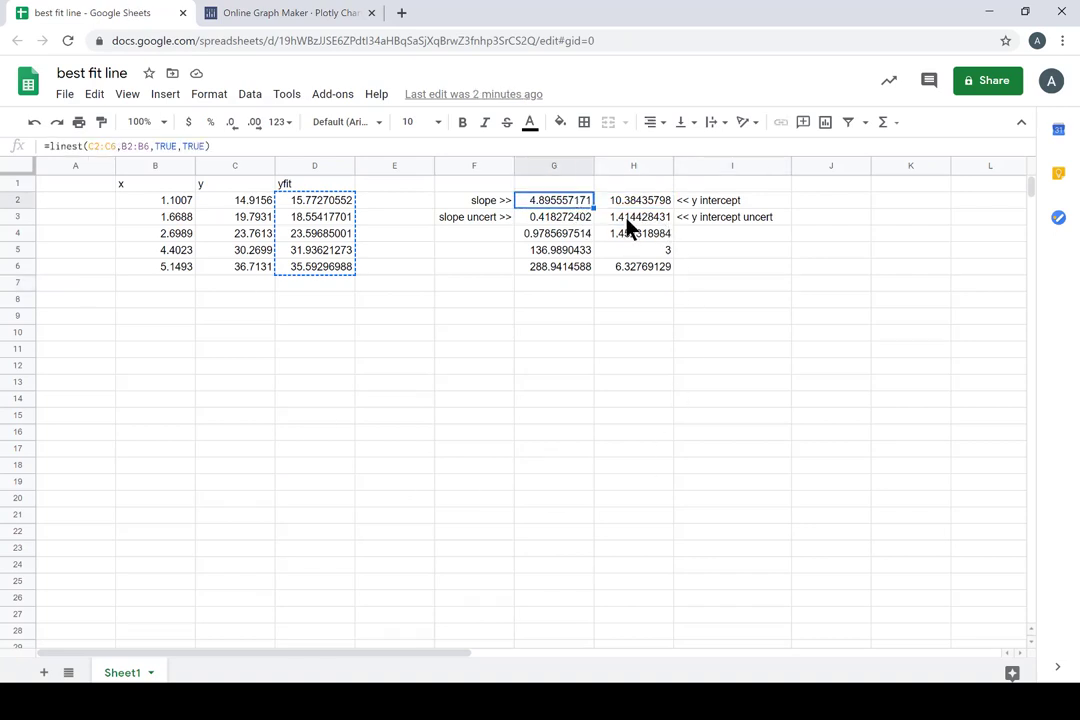
left_click(633, 217)
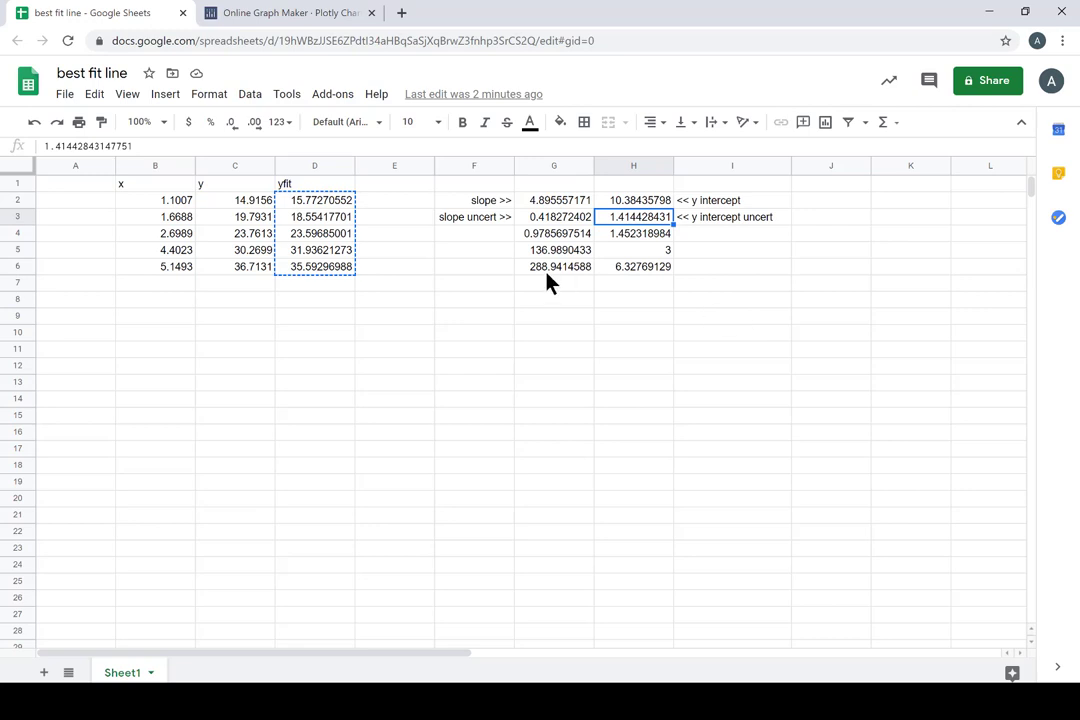
mouse_move(780, 268)
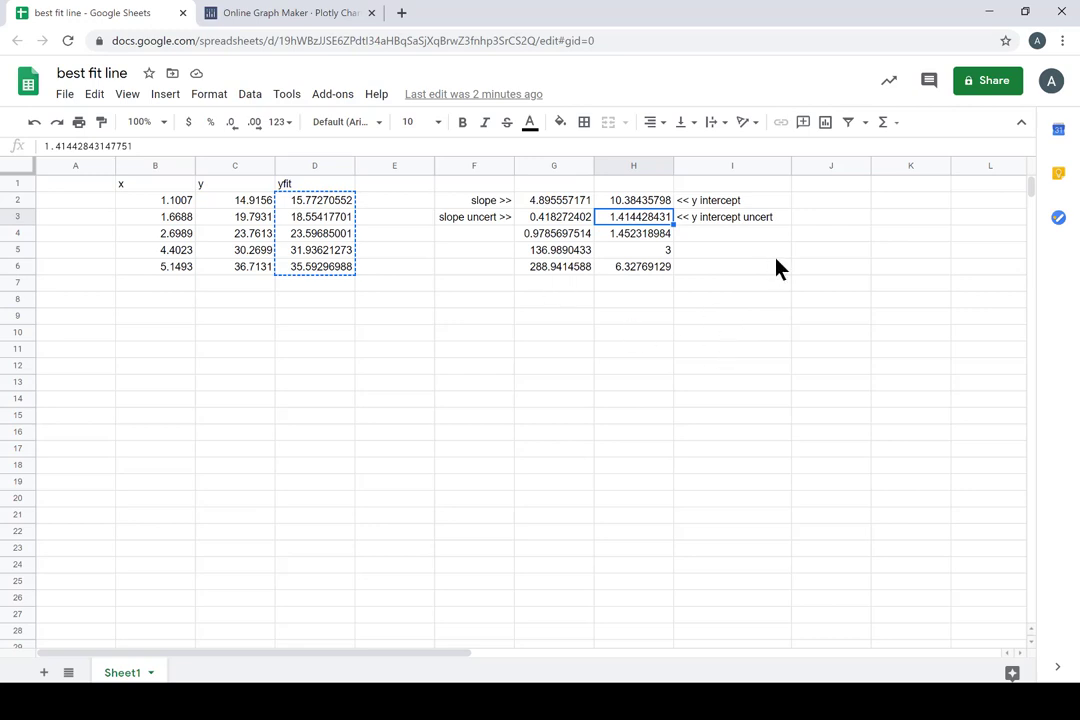
left_click(830, 249)
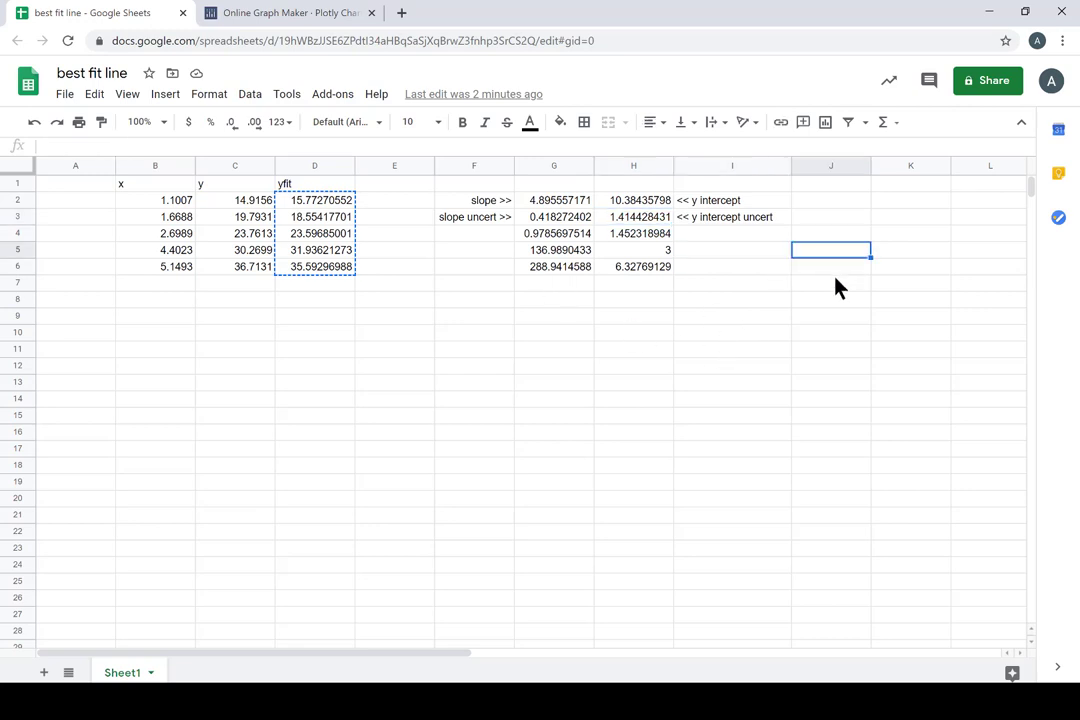